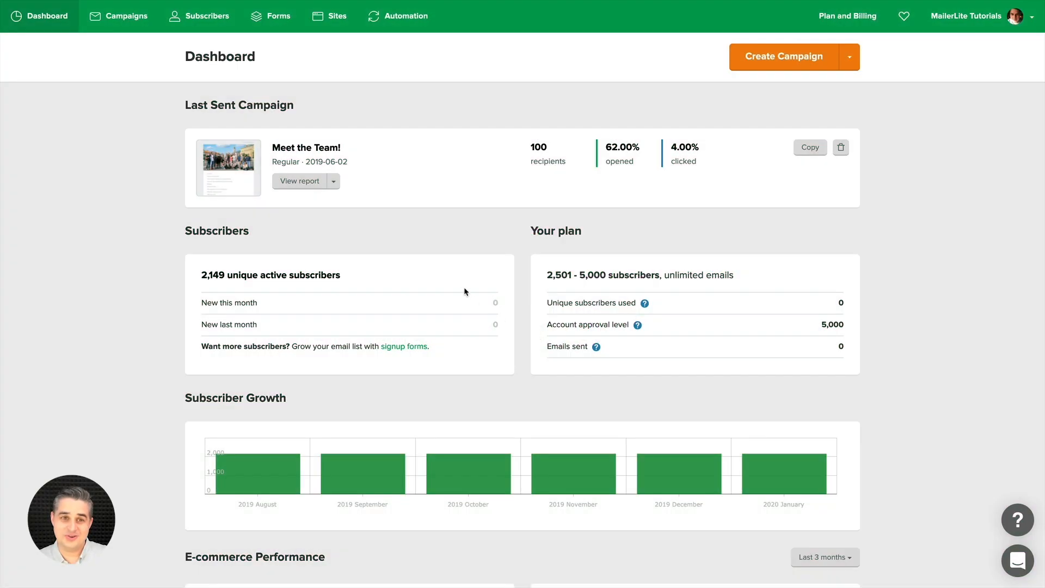
pyautogui.moveTo(327, 17)
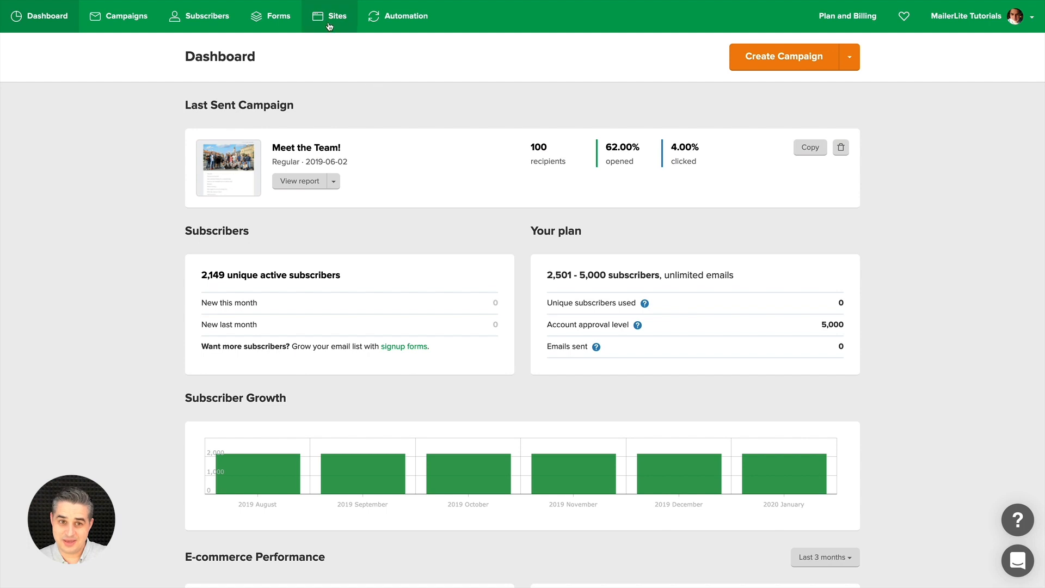
# Go to the Sites list showing the account's published landing pages
pyautogui.click(328, 15)
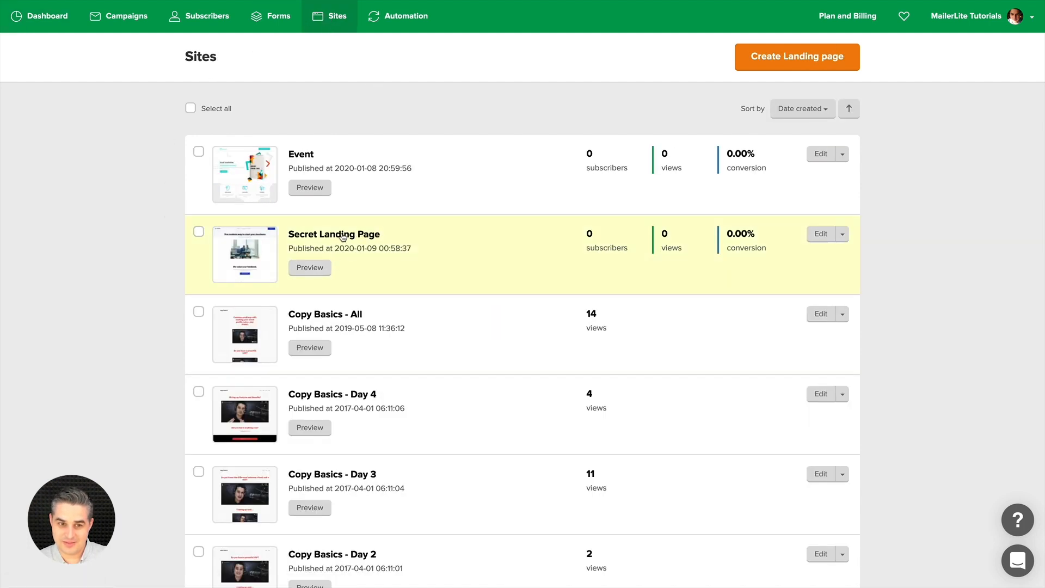
pyautogui.moveTo(331, 237)
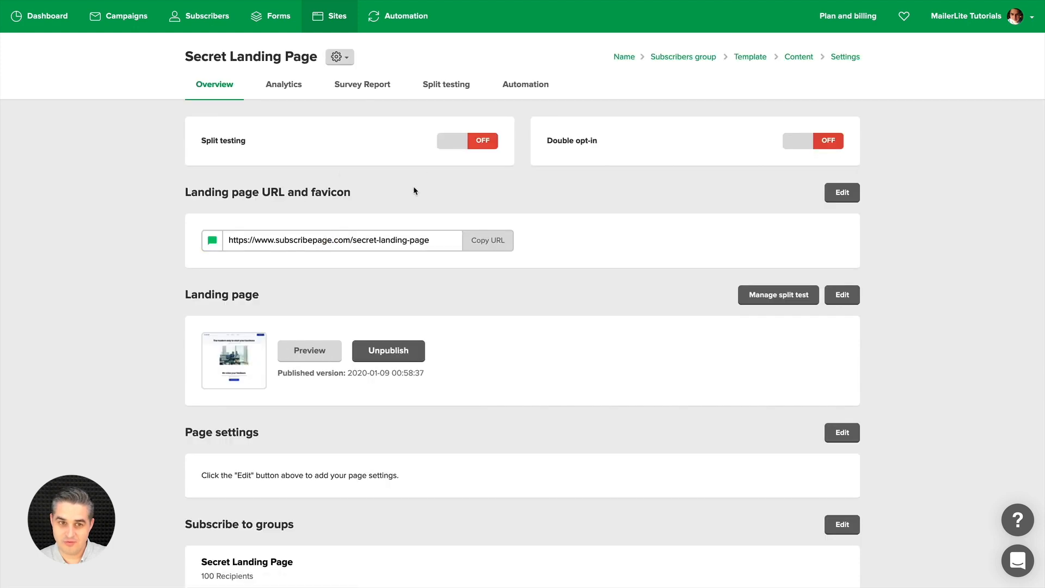
pyautogui.moveTo(499, 87)
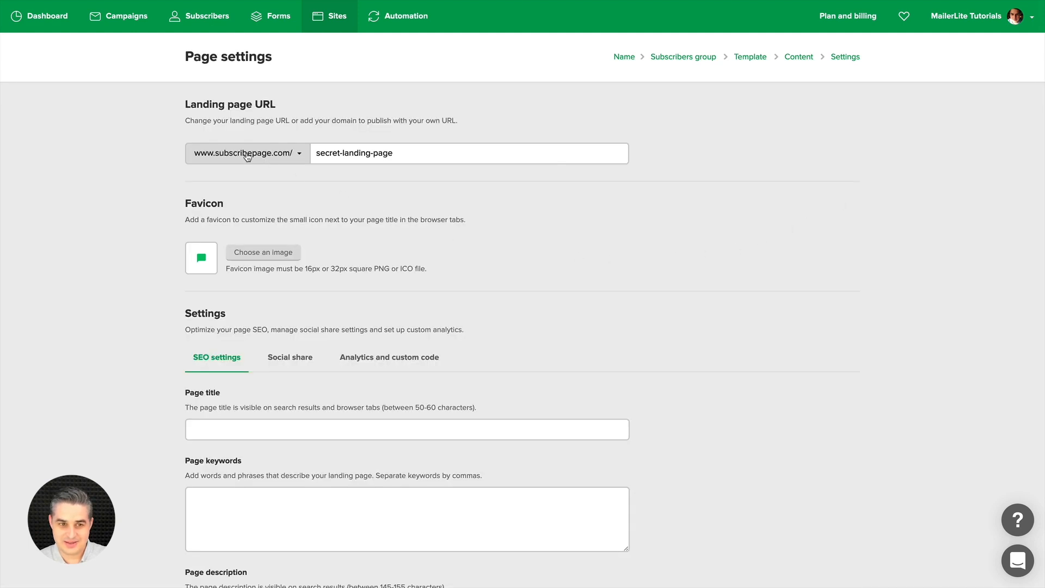
pyautogui.moveTo(293, 162)
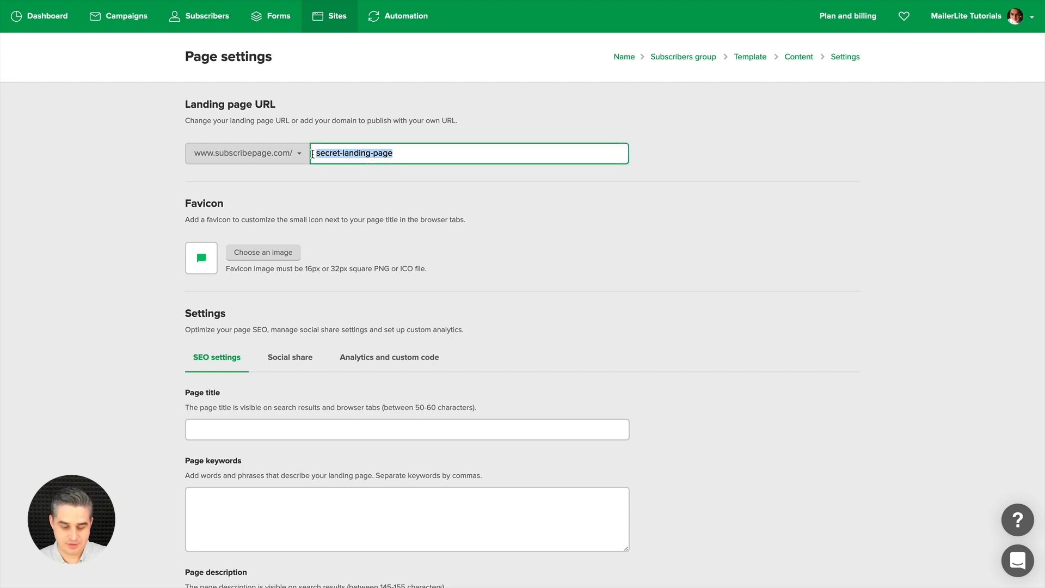
# Replace the page's URL slug with 'christmas' using the autocomplete suggestion
pyautogui.write('christ')
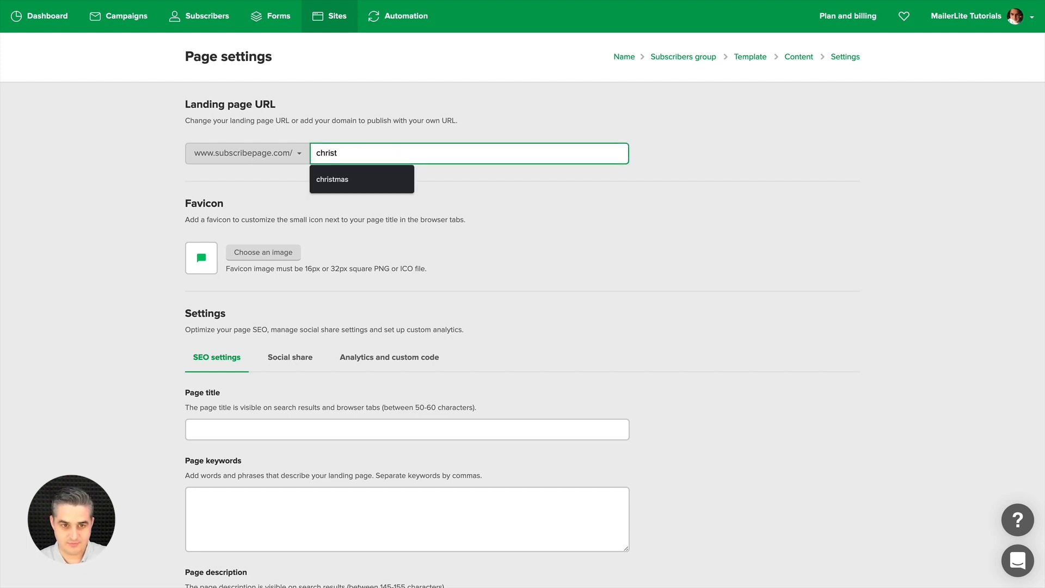
pyautogui.click(332, 178)
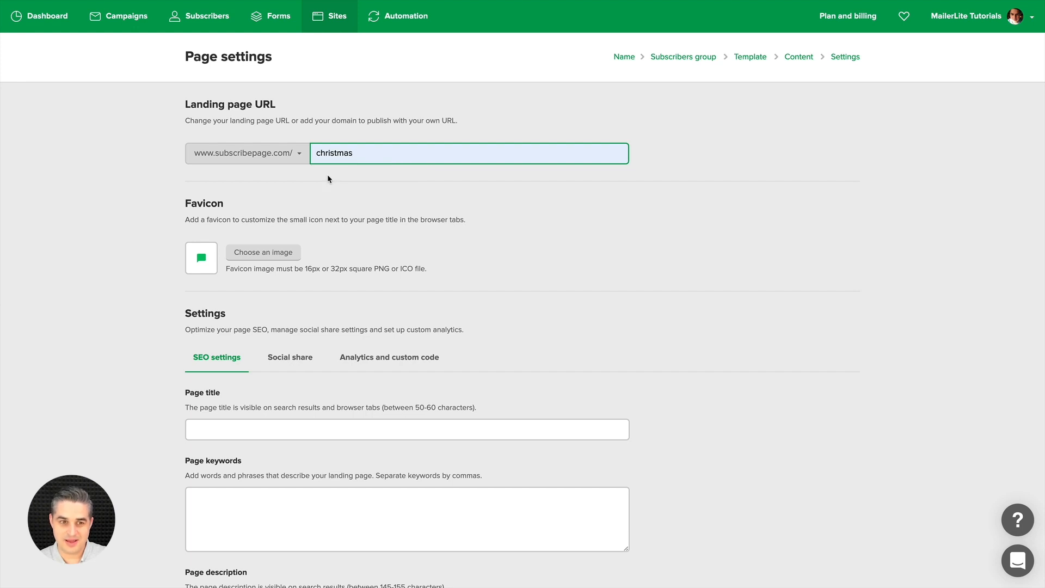
pyautogui.scroll(-3)
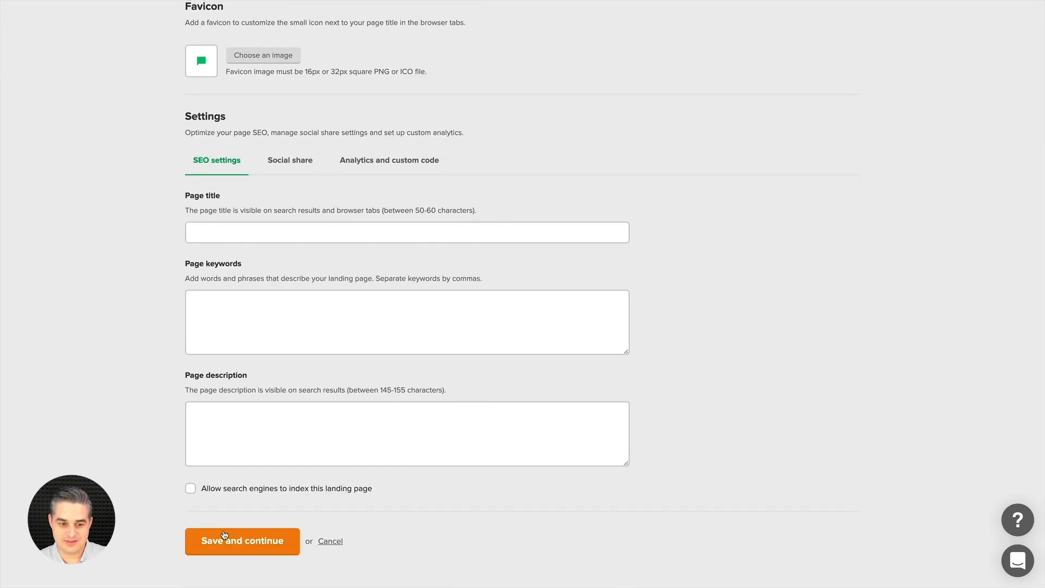
pyautogui.click(241, 541)
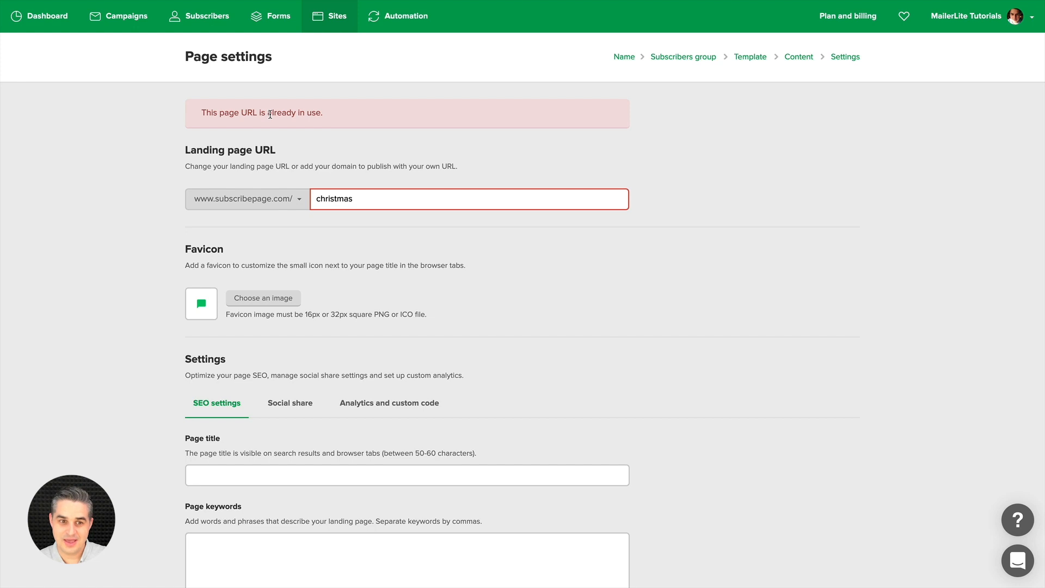
pyautogui.click(245, 198)
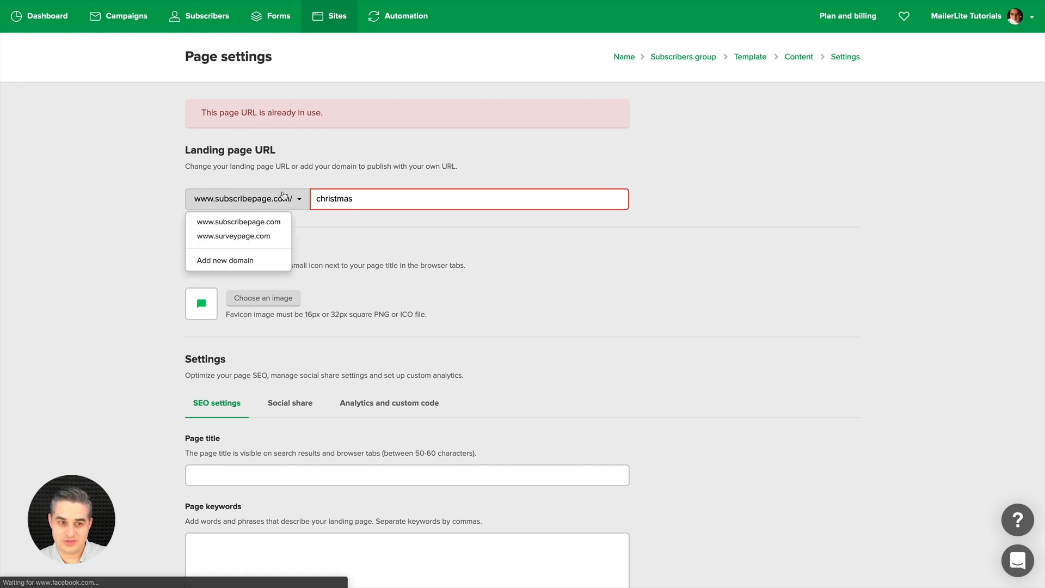
pyautogui.click(233, 236)
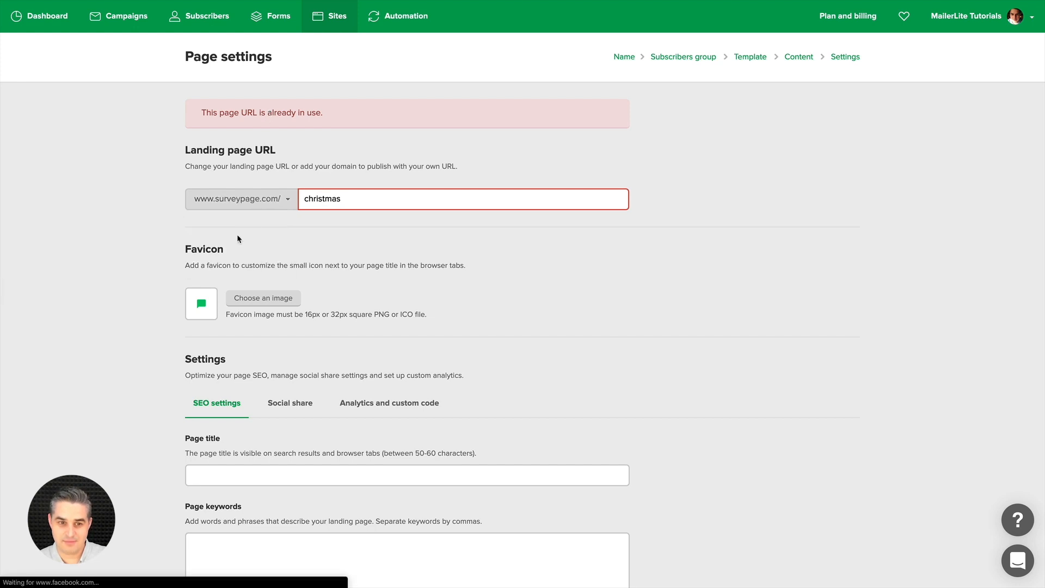
pyautogui.moveTo(307, 133)
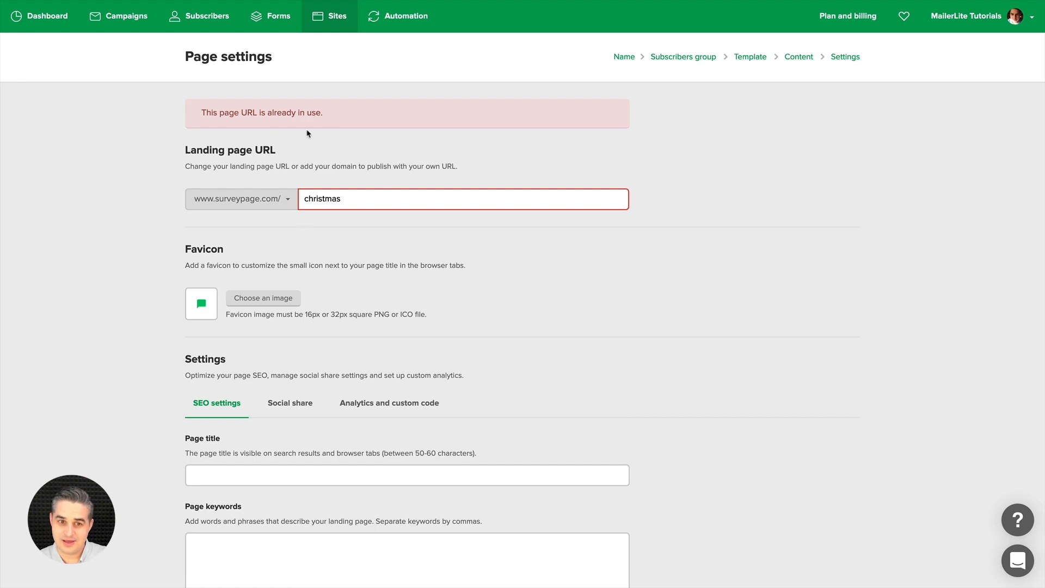
pyautogui.scroll(-3)
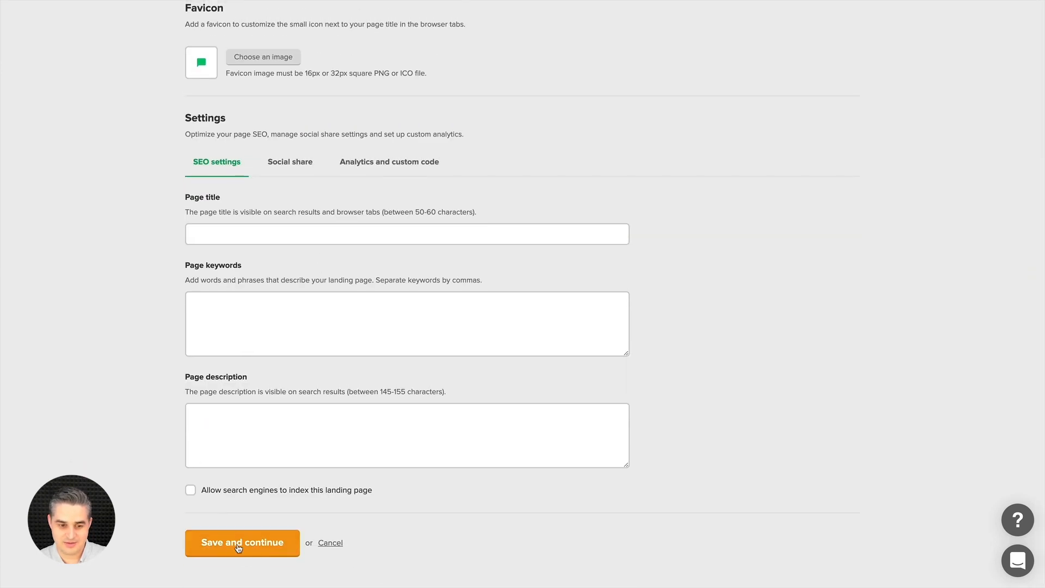
pyautogui.click(241, 542)
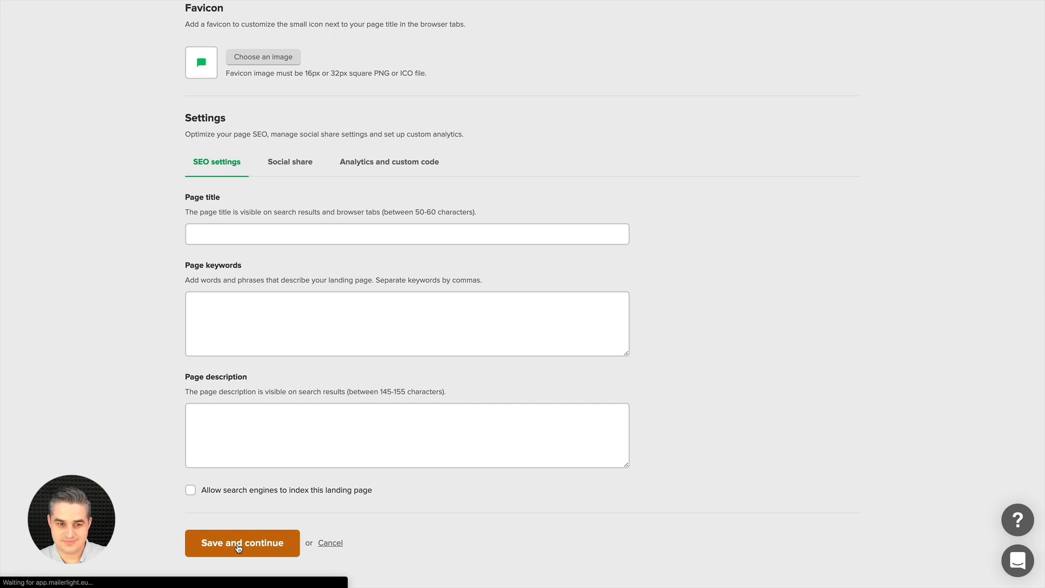
pyautogui.click(242, 542)
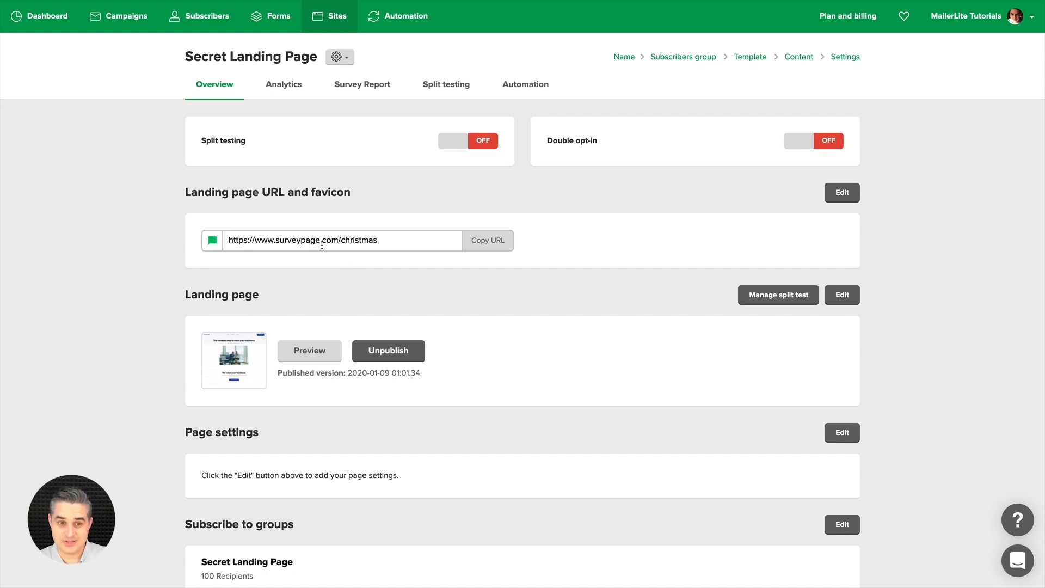
pyautogui.moveTo(360, 260)
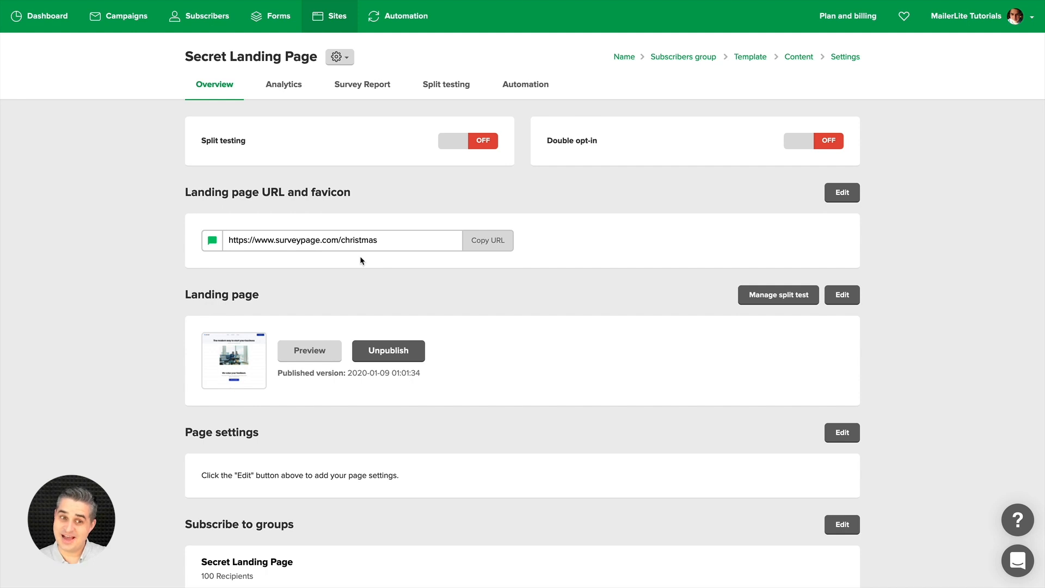
pyautogui.moveTo(251, 253)
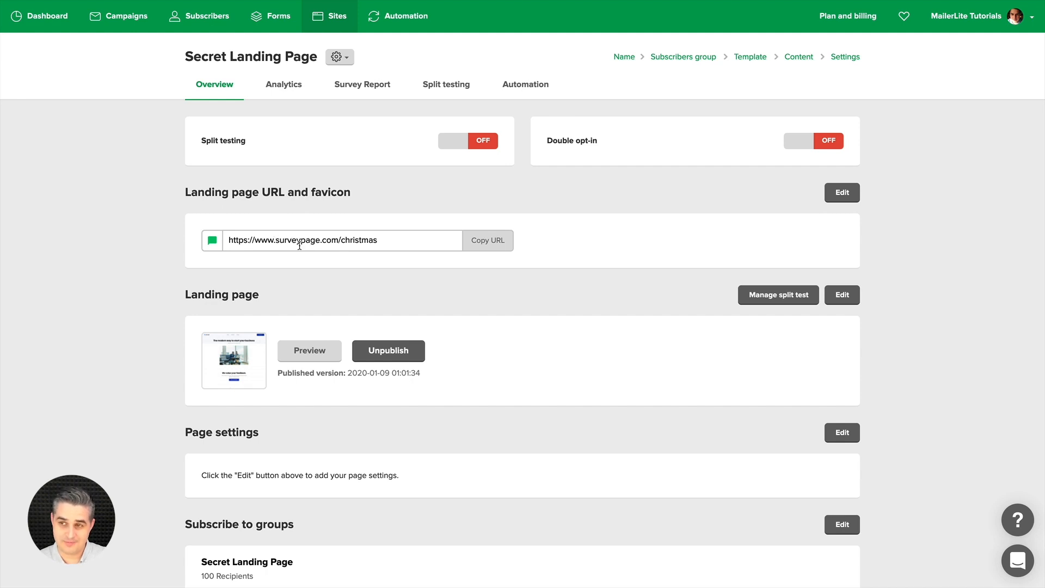
pyautogui.moveTo(966, 76)
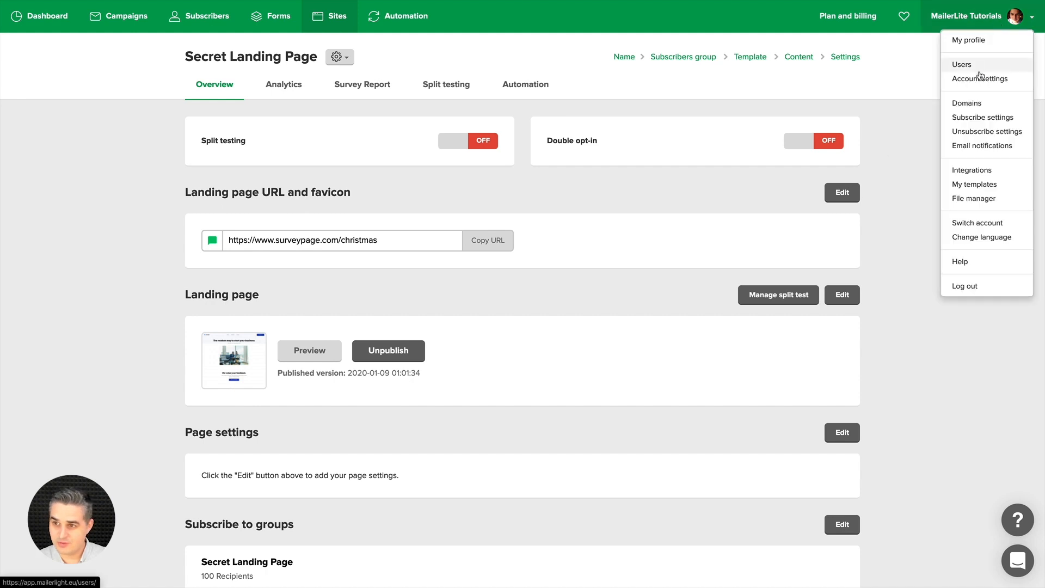
# In Account settings > Domains, add pages.marcin.im as a landing page domain
pyautogui.click(966, 103)
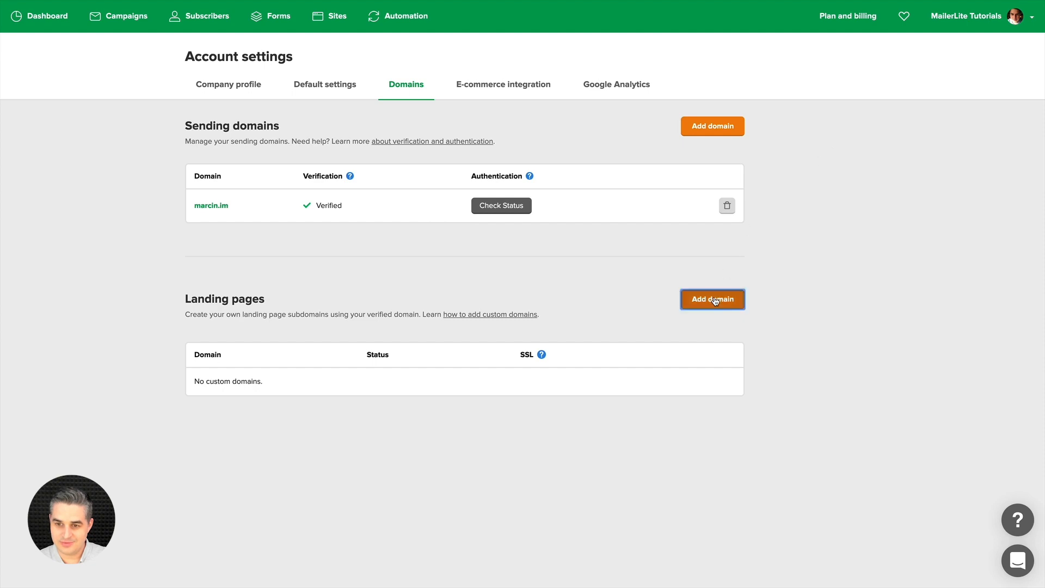
pyautogui.click(712, 298)
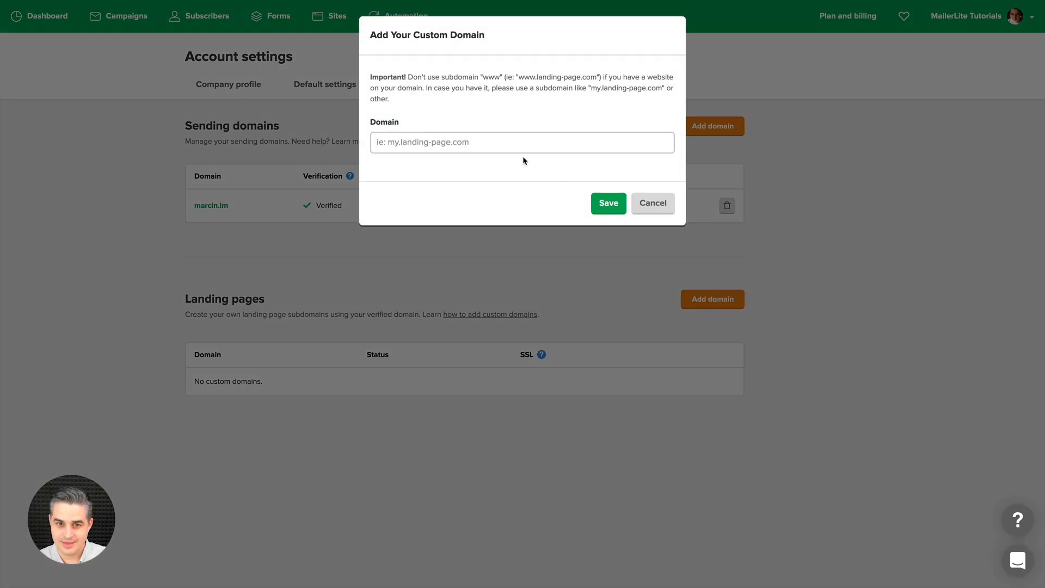
pyautogui.click(522, 142)
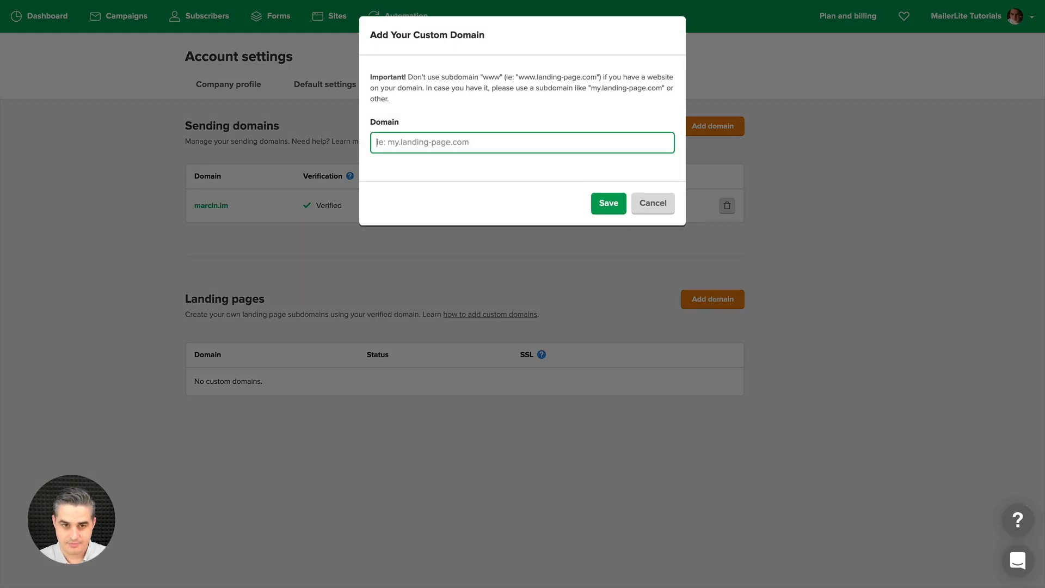
pyautogui.write('pages.')
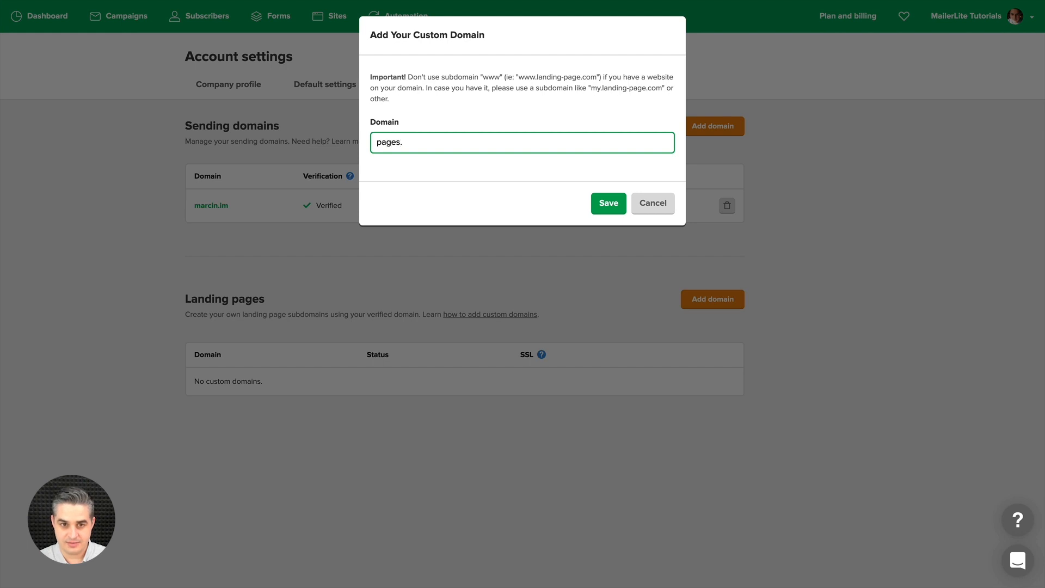
pyautogui.write('marcin.im')
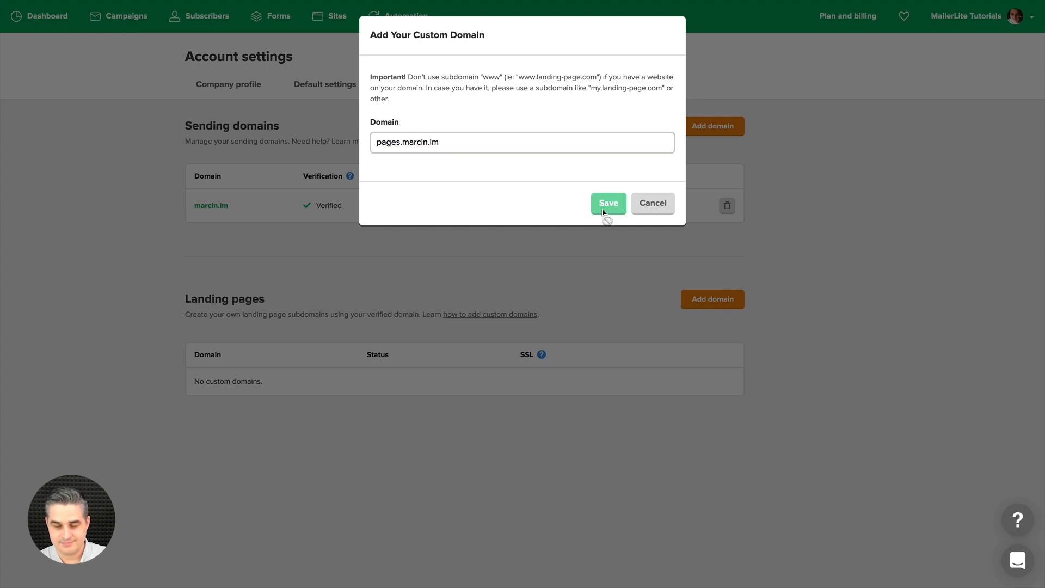
pyautogui.click(607, 202)
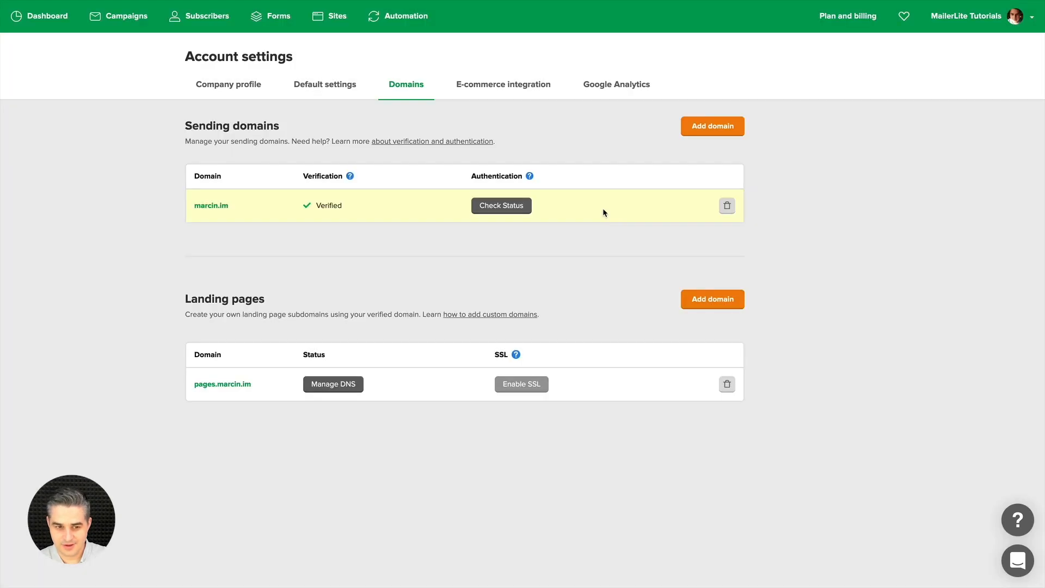
# Add marcin.im as a second landing page domain
pyautogui.click(711, 299)
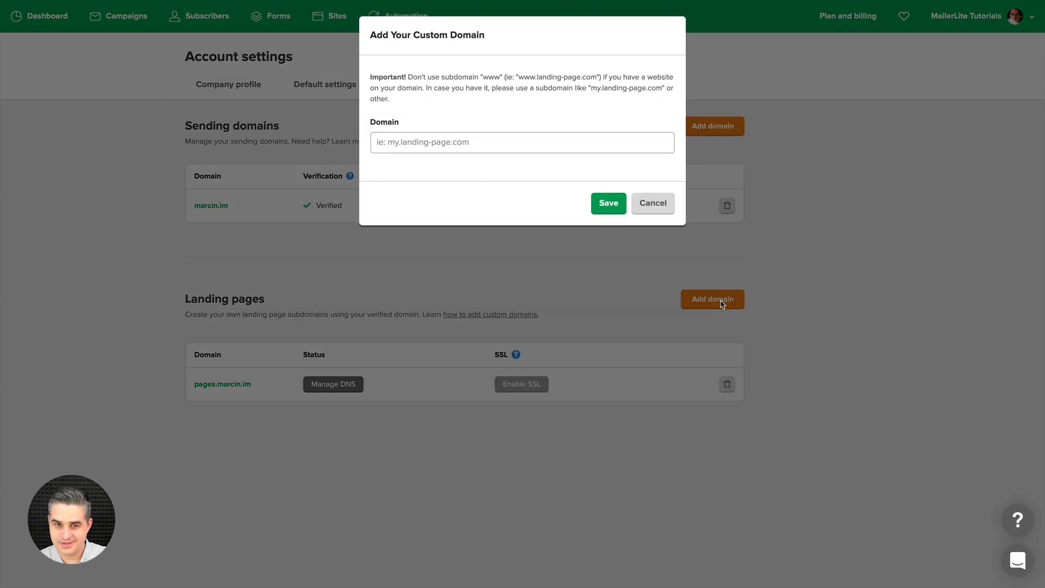
pyautogui.write('mar')
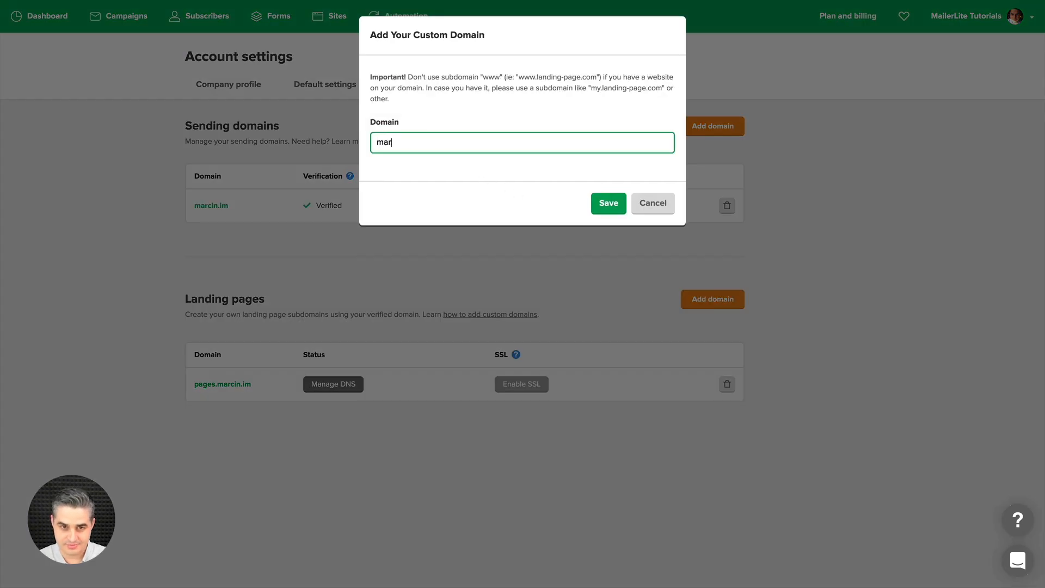
pyautogui.write('cin.im')
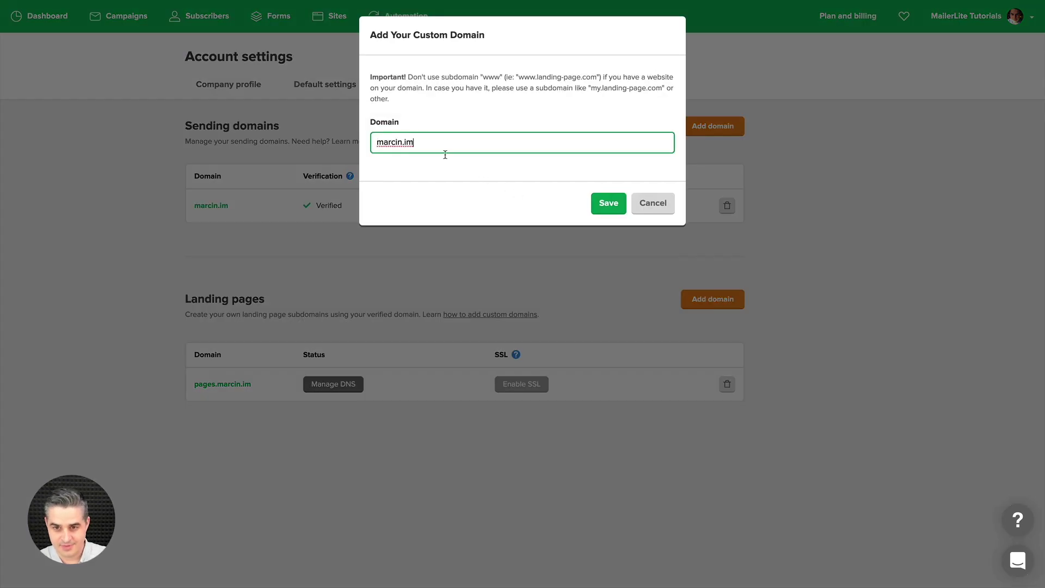
pyautogui.click(607, 204)
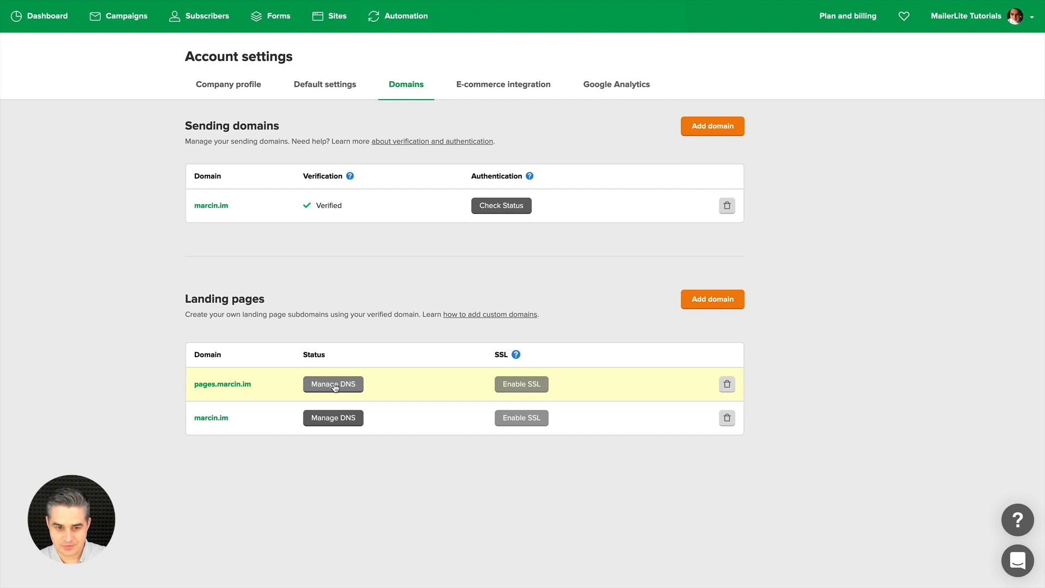
pyautogui.click(333, 385)
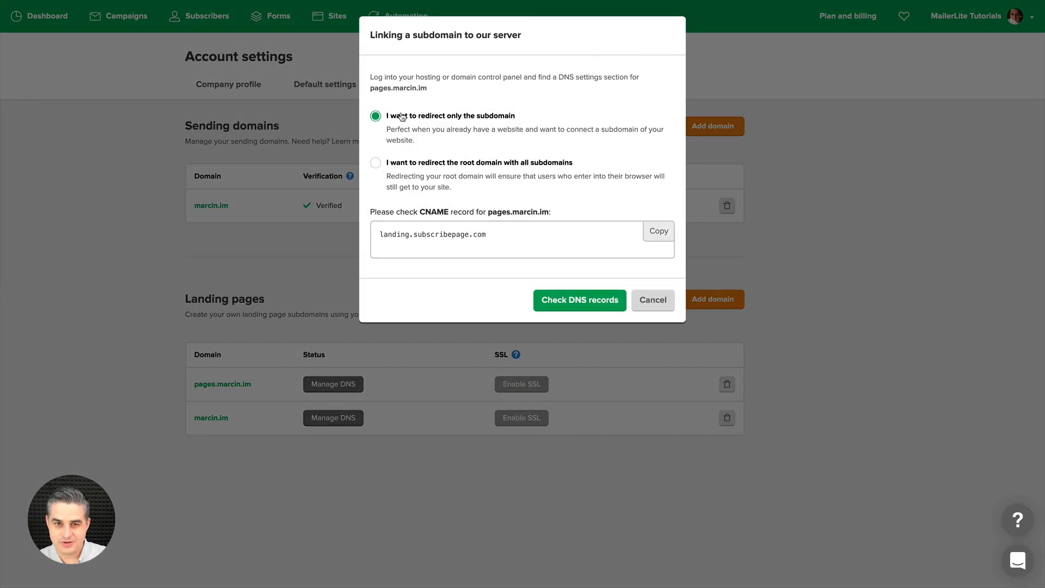
pyautogui.moveTo(487, 124)
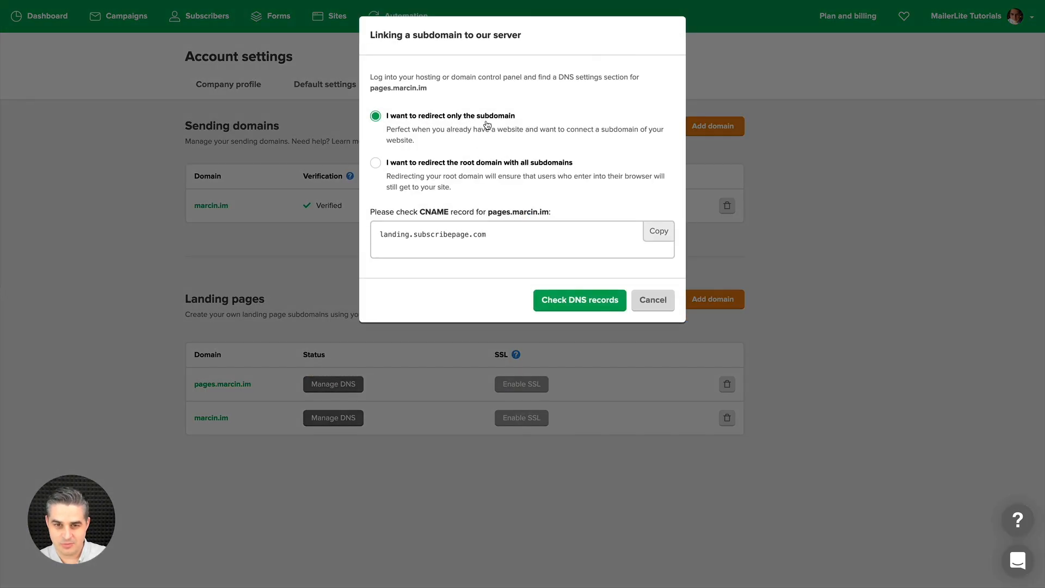
pyautogui.moveTo(203, 385)
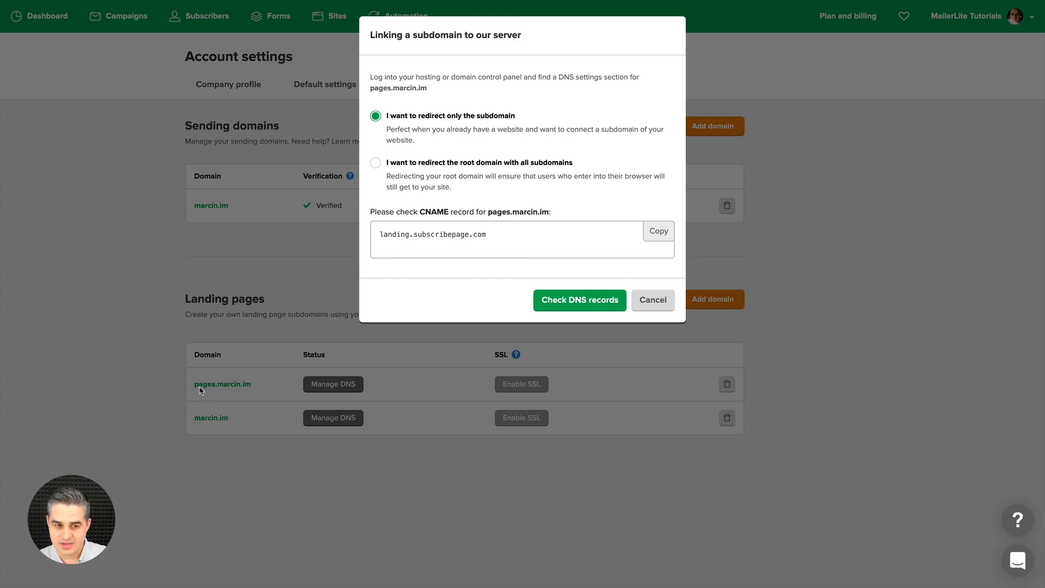
pyautogui.moveTo(207, 431)
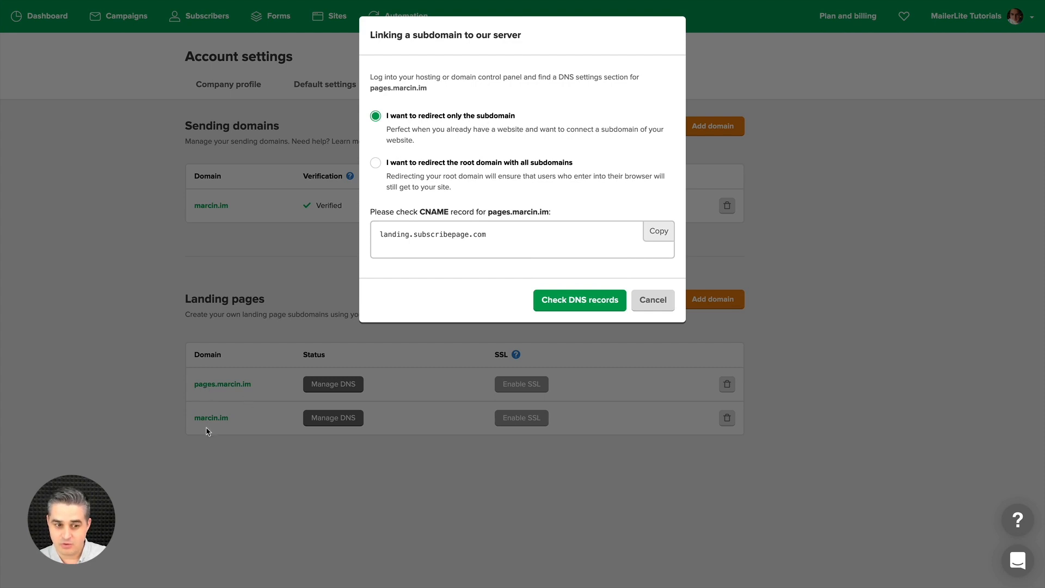
pyautogui.moveTo(251, 426)
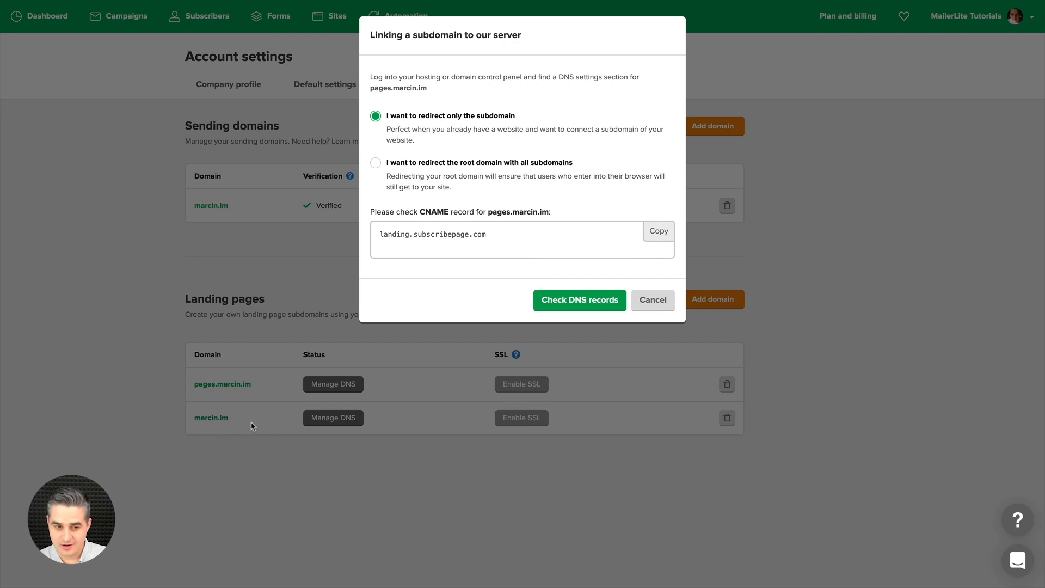
pyautogui.moveTo(202, 391)
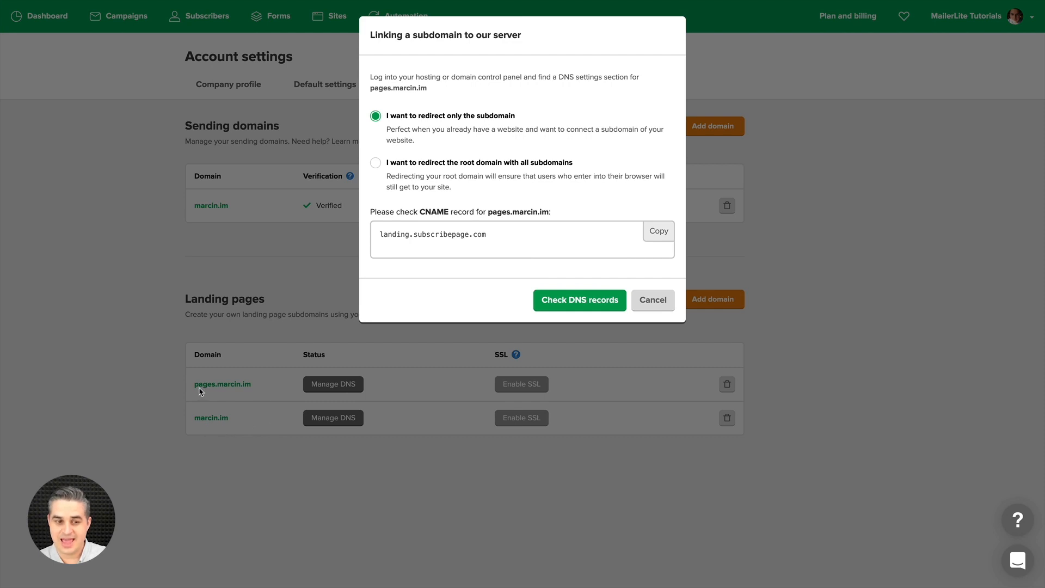
pyautogui.moveTo(259, 394)
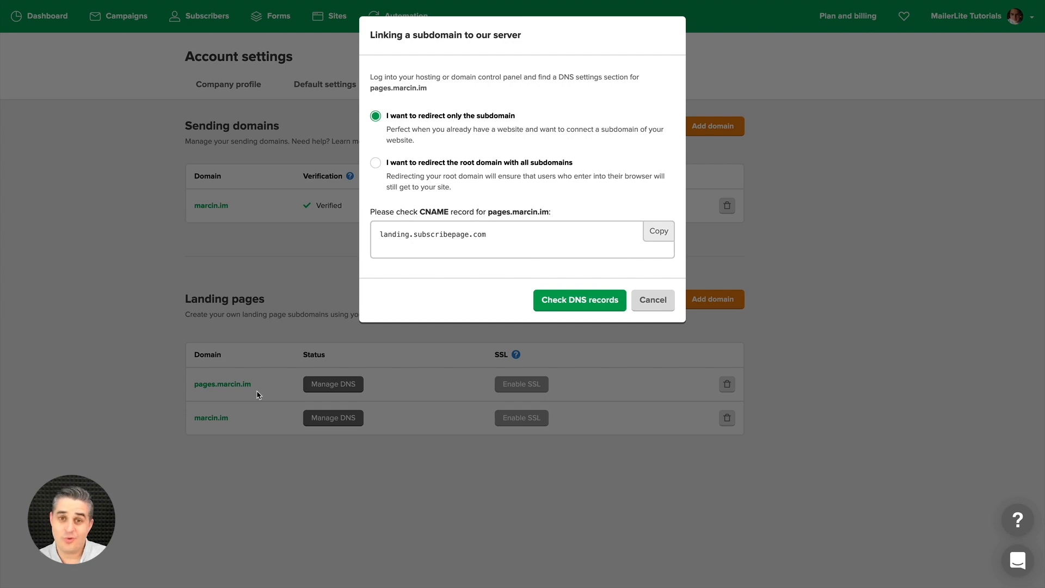
pyautogui.moveTo(229, 387)
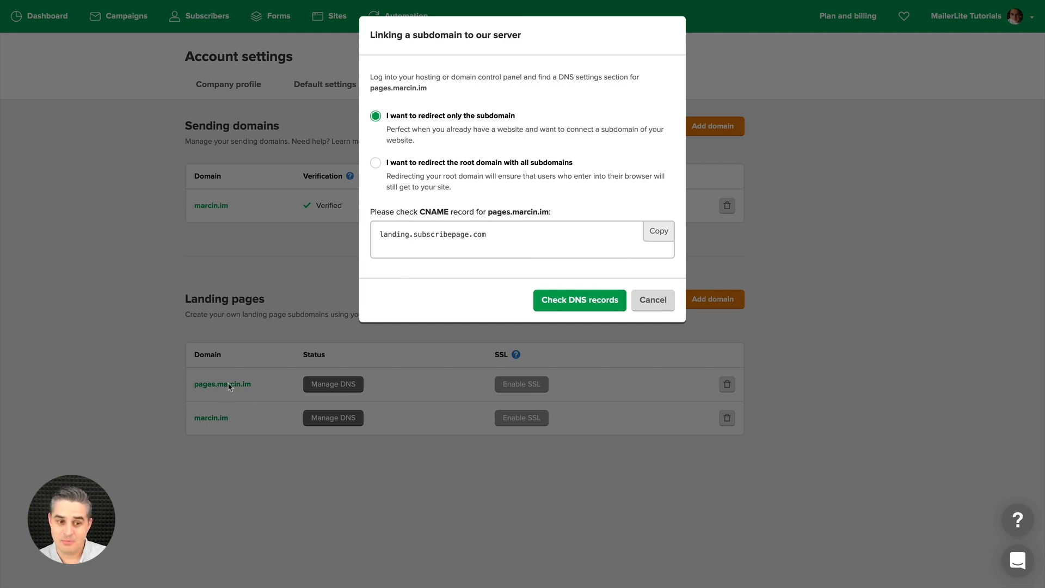
pyautogui.moveTo(254, 393)
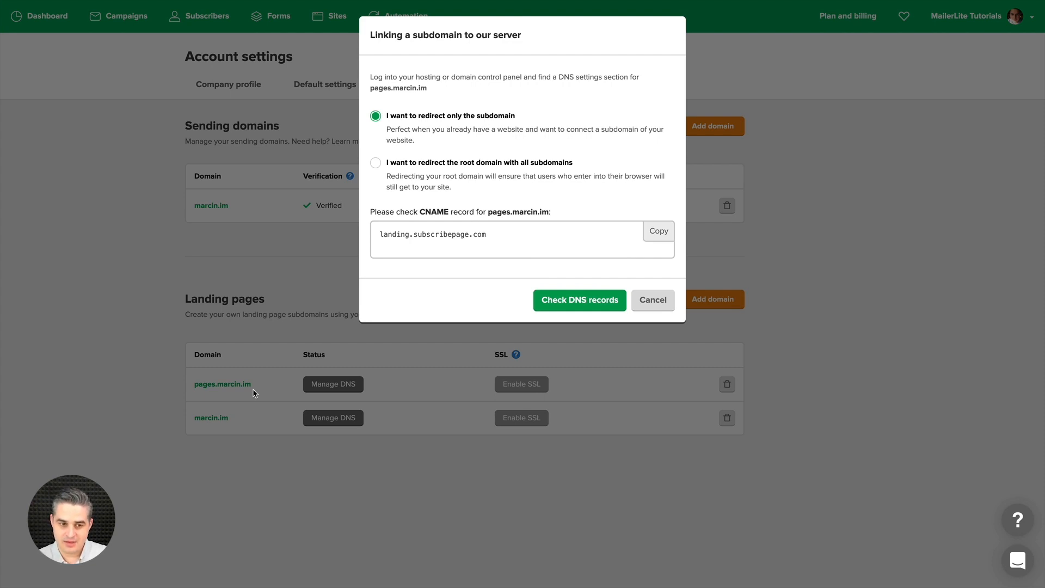
pyautogui.moveTo(233, 397)
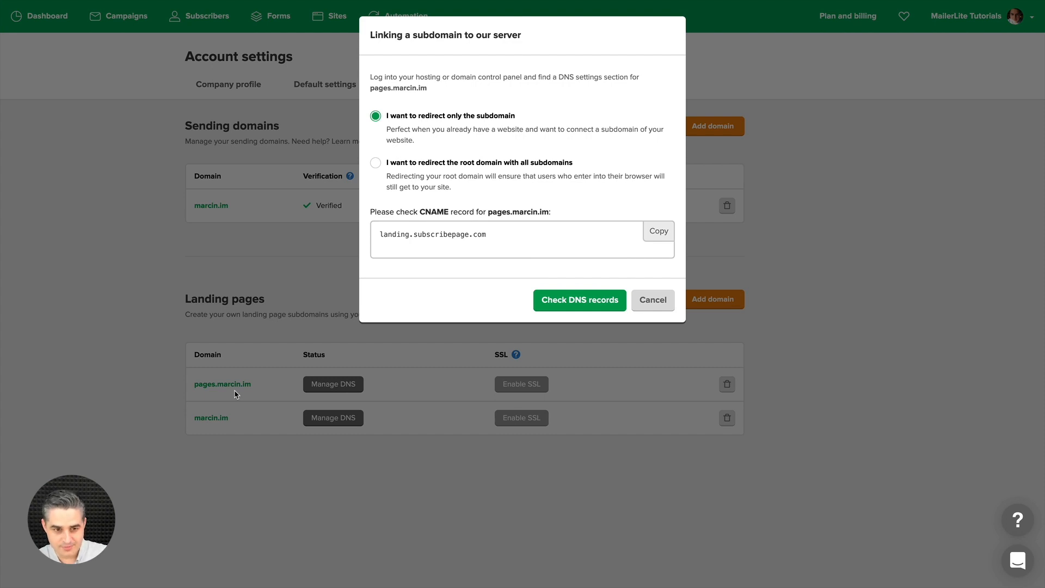
pyautogui.moveTo(202, 394)
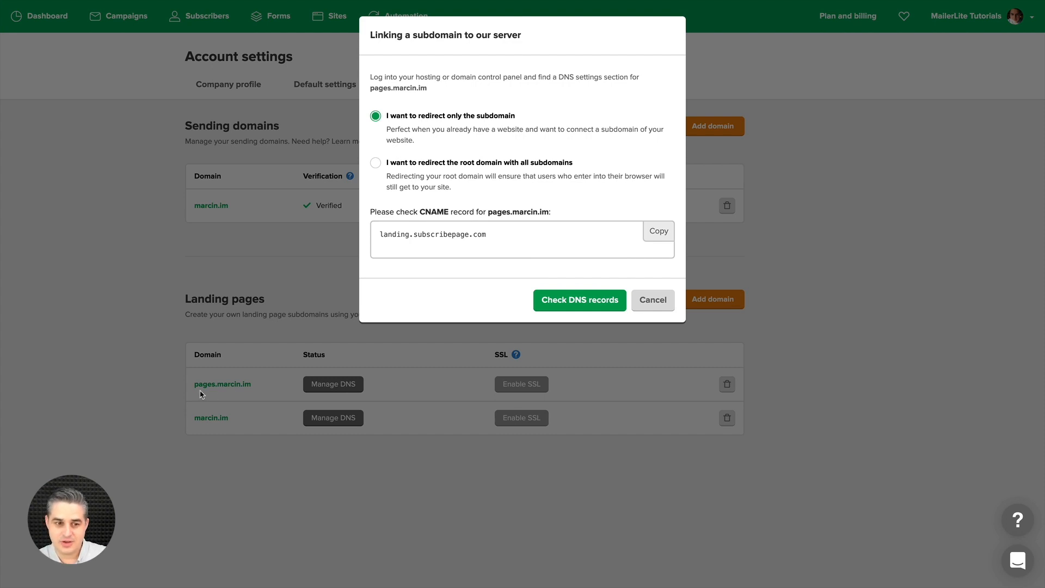
pyautogui.moveTo(198, 393)
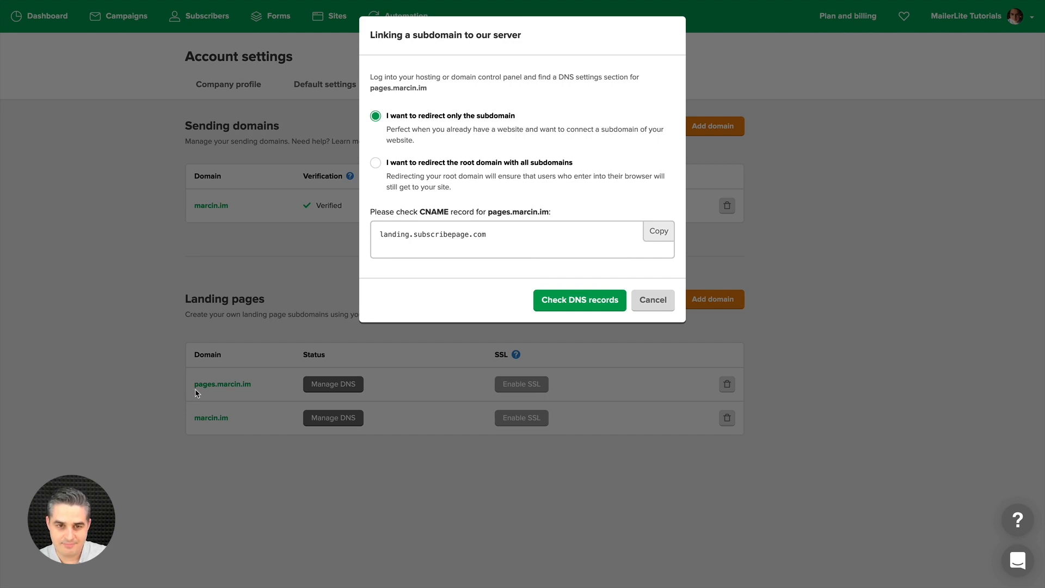
pyautogui.moveTo(429, 121)
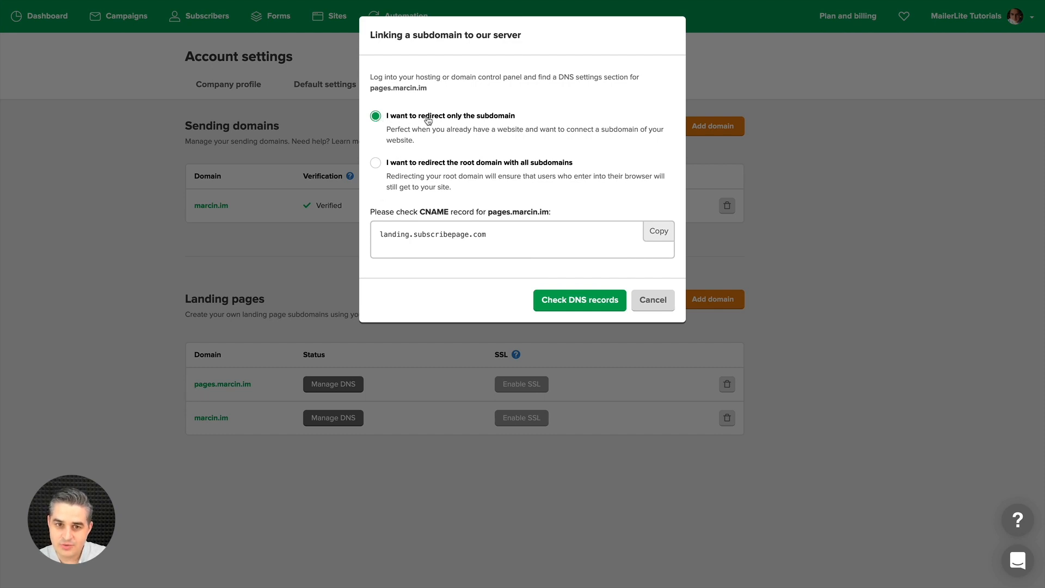
pyautogui.moveTo(445, 137)
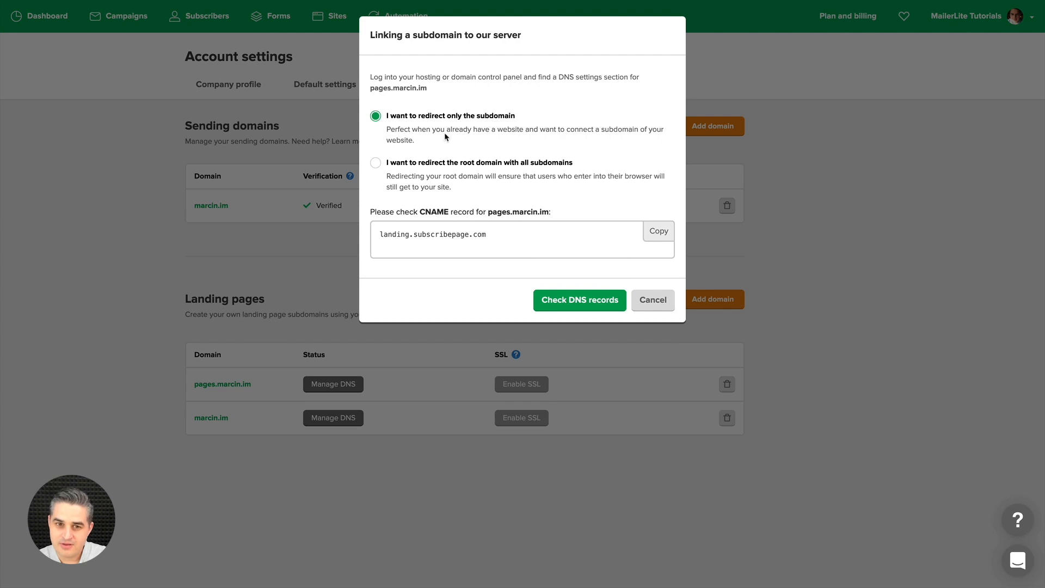
pyautogui.moveTo(571, 140)
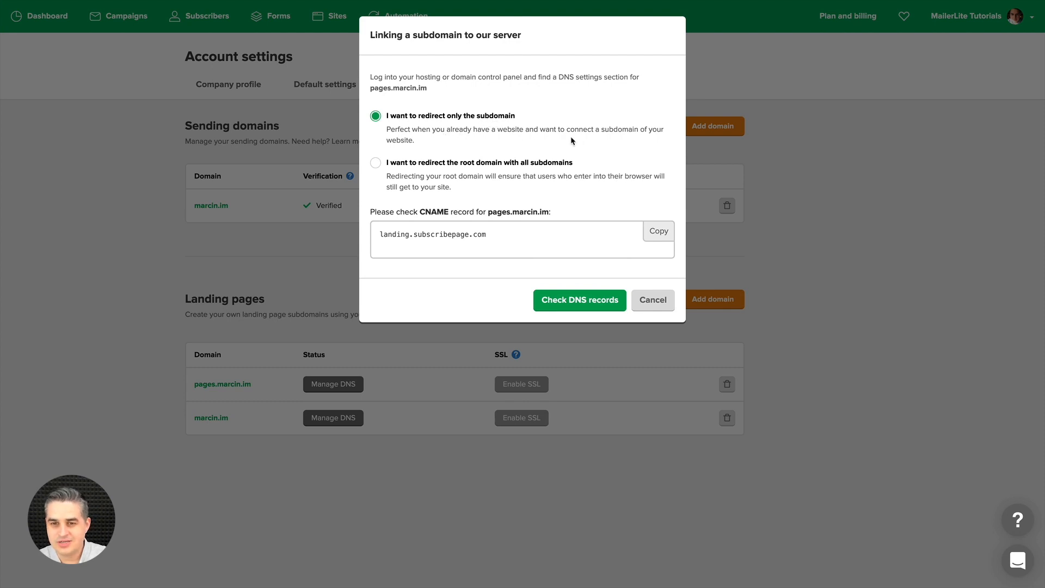
pyautogui.moveTo(650, 140)
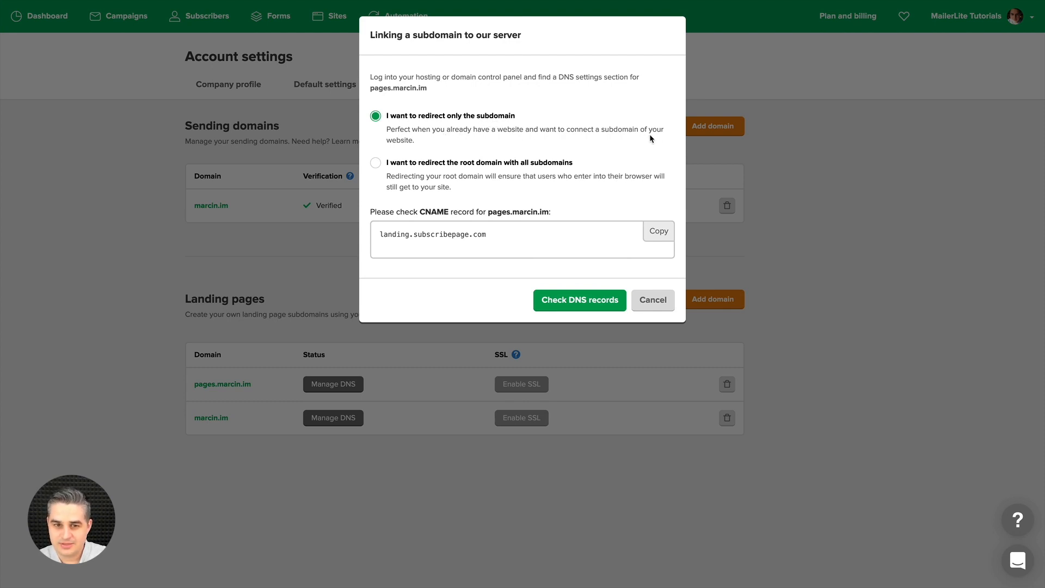
pyautogui.moveTo(645, 223)
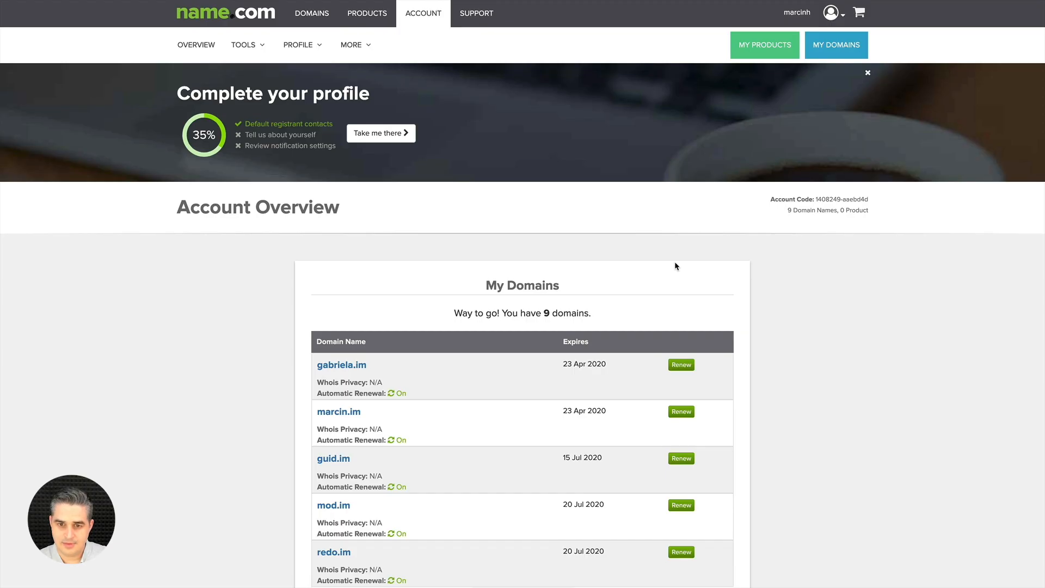
pyautogui.moveTo(491, 284)
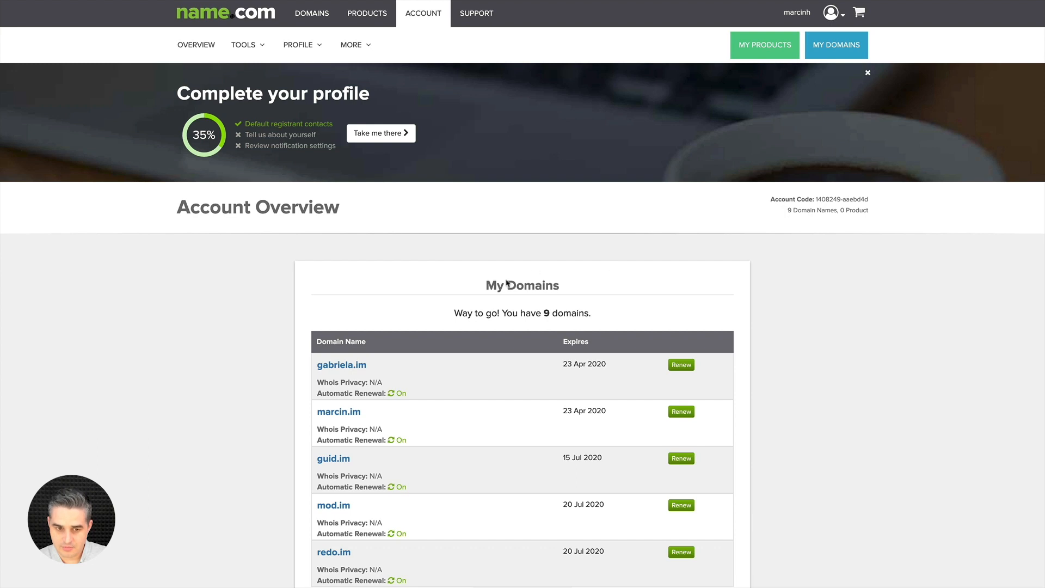
# Open the marcin.im domain details from My Domains on the name.com Account Overview
pyautogui.scroll(-3)
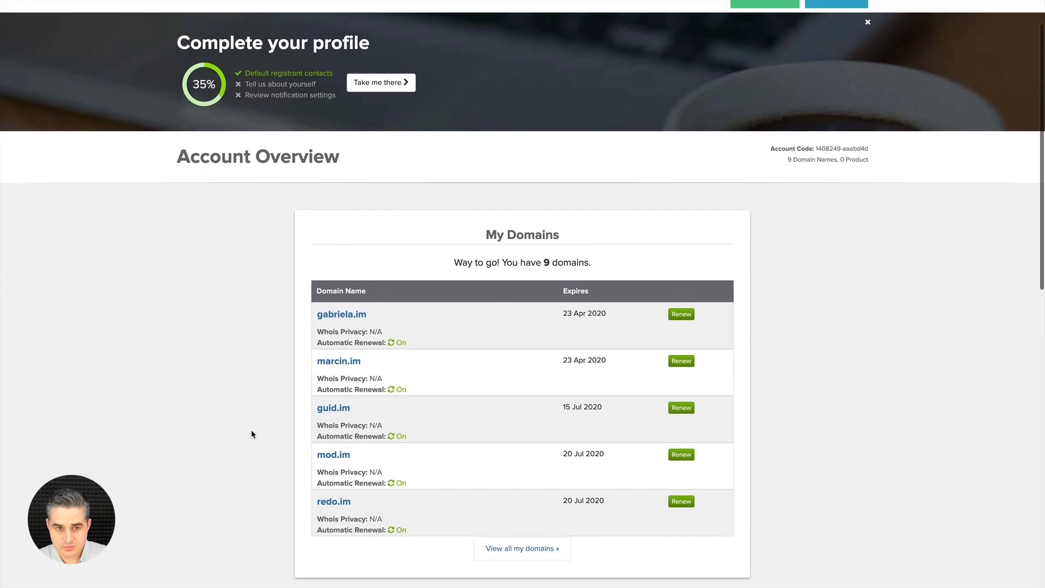
pyautogui.scroll(3)
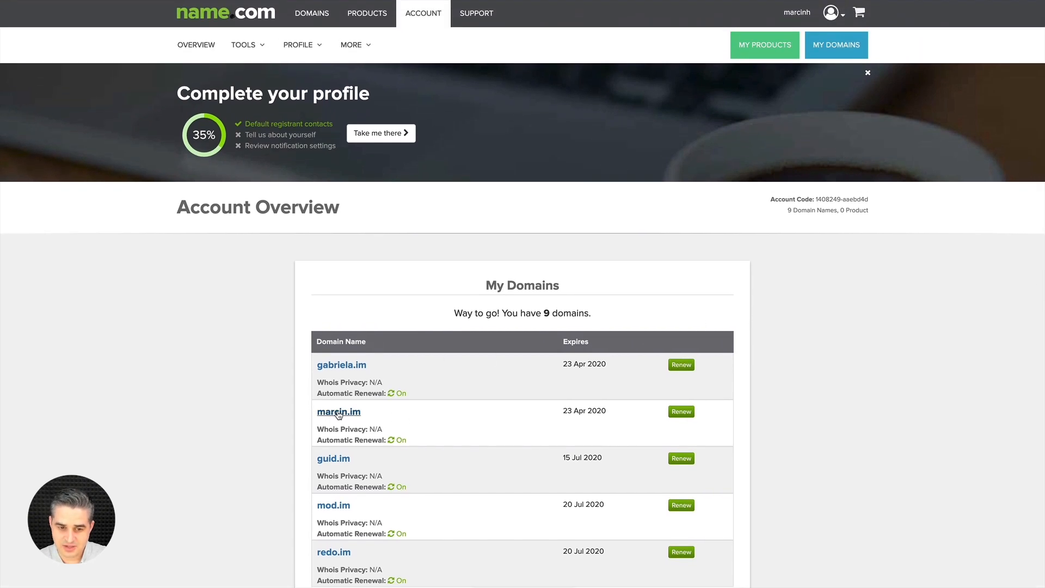
pyautogui.click(338, 412)
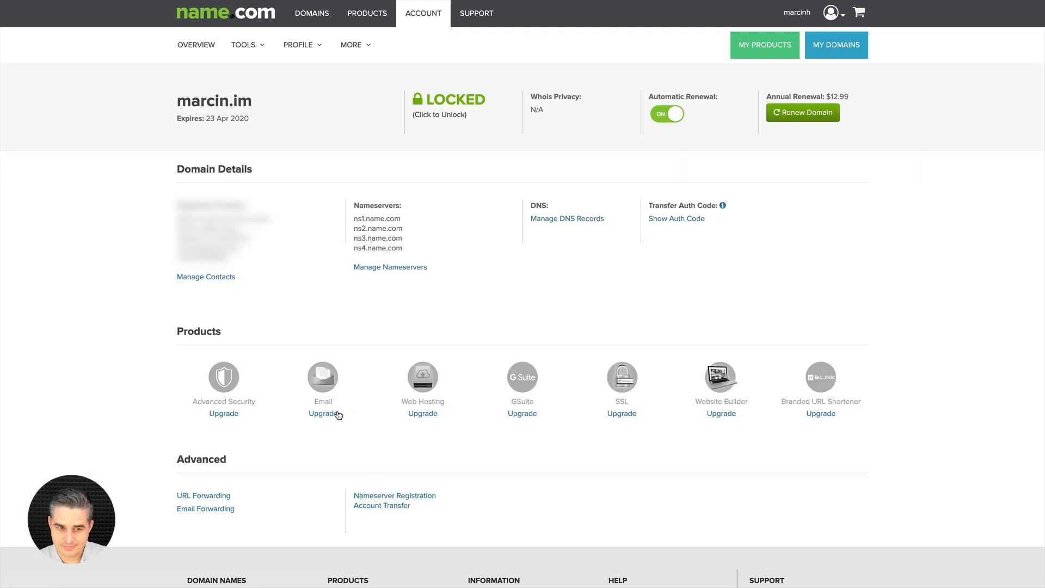
pyautogui.moveTo(269, 322)
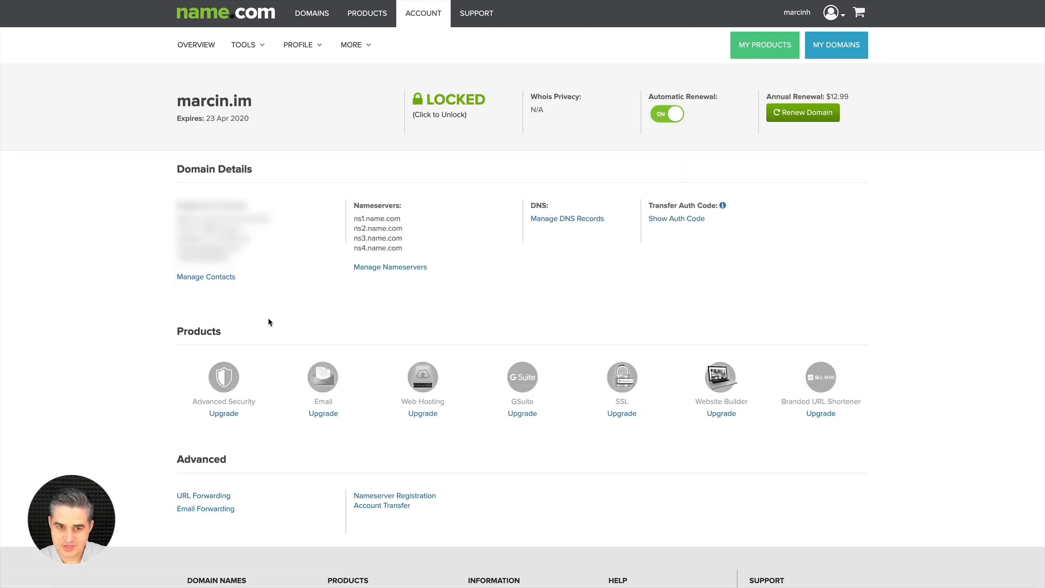
pyautogui.moveTo(413, 204)
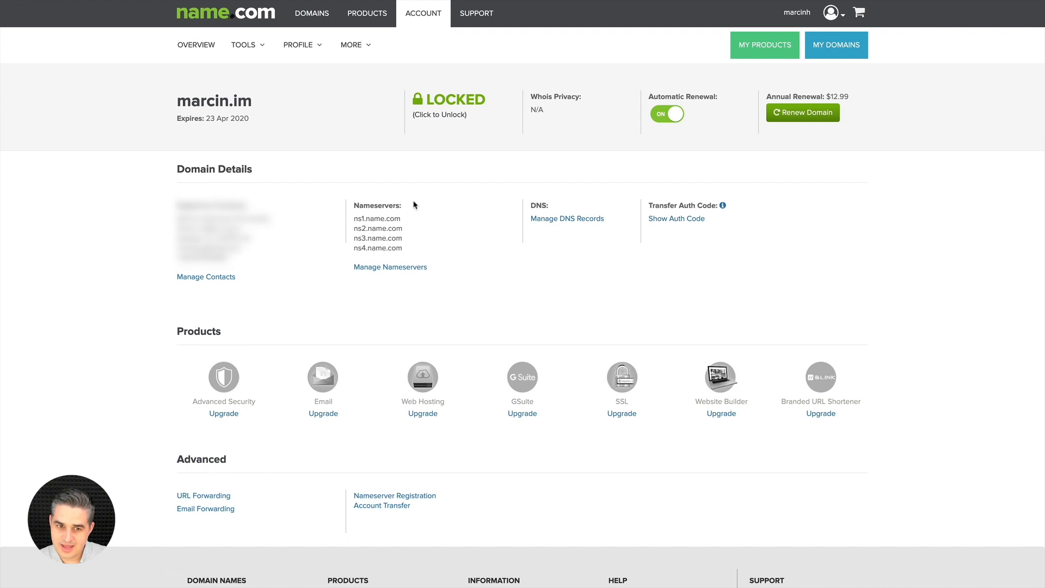
pyautogui.moveTo(471, 275)
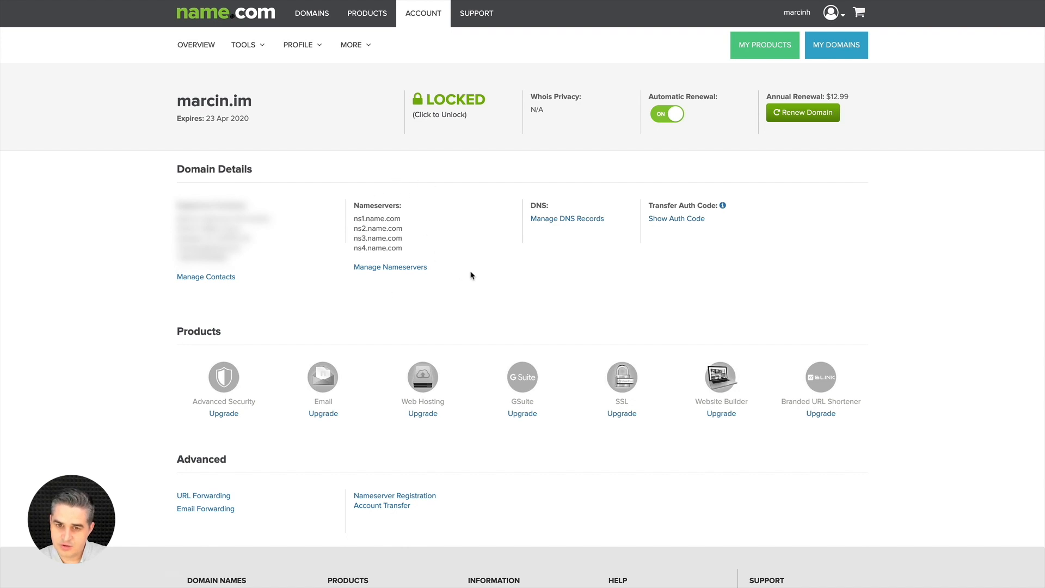
pyautogui.moveTo(566, 228)
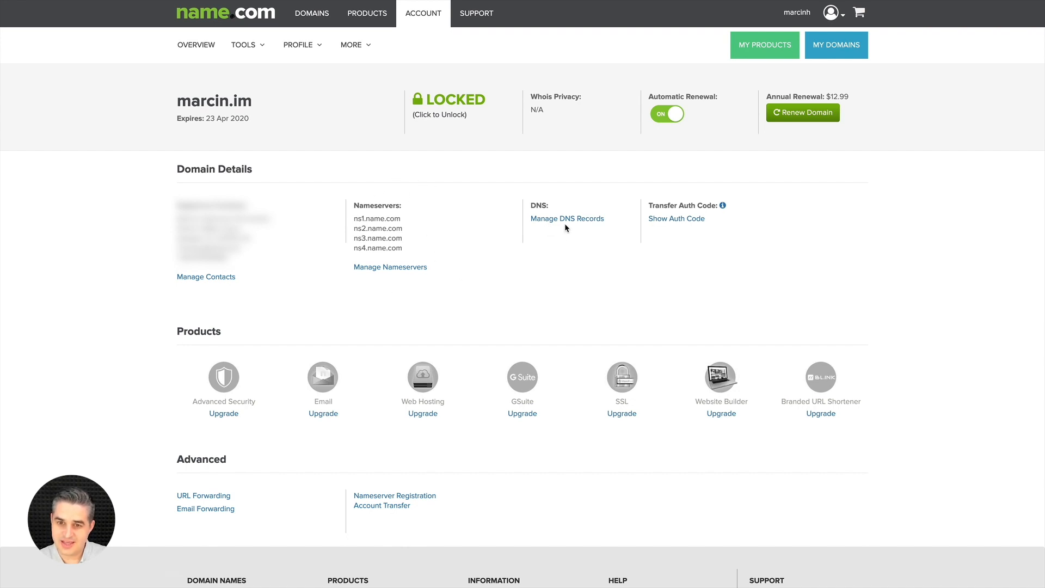
pyautogui.moveTo(597, 230)
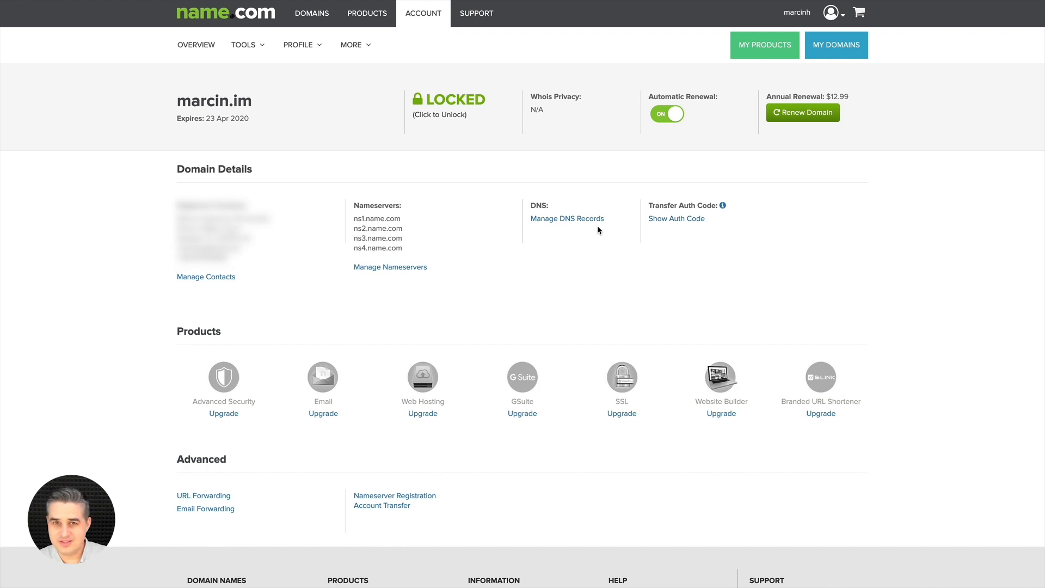
pyautogui.moveTo(601, 262)
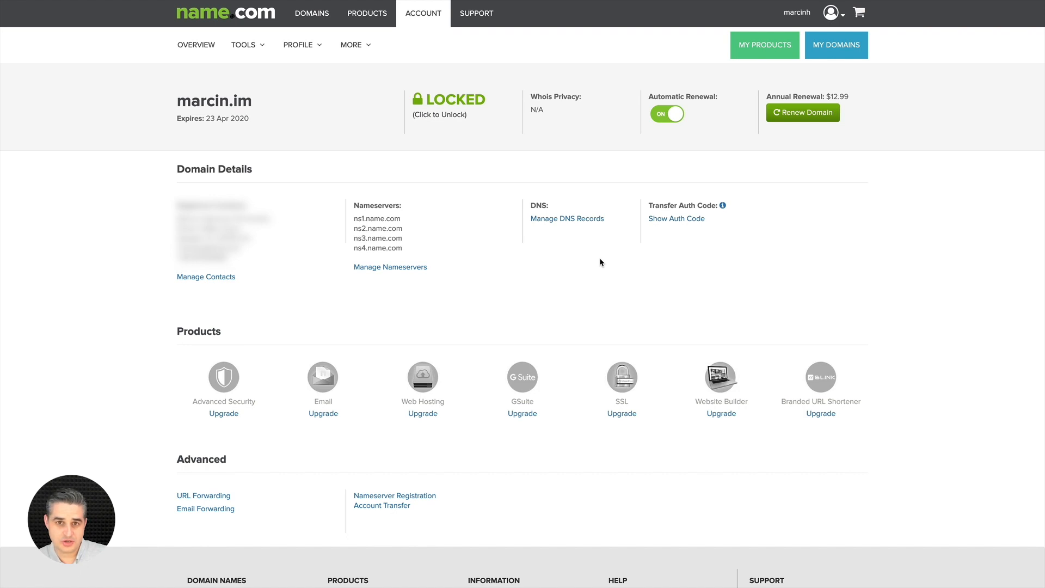
pyautogui.moveTo(543, 260)
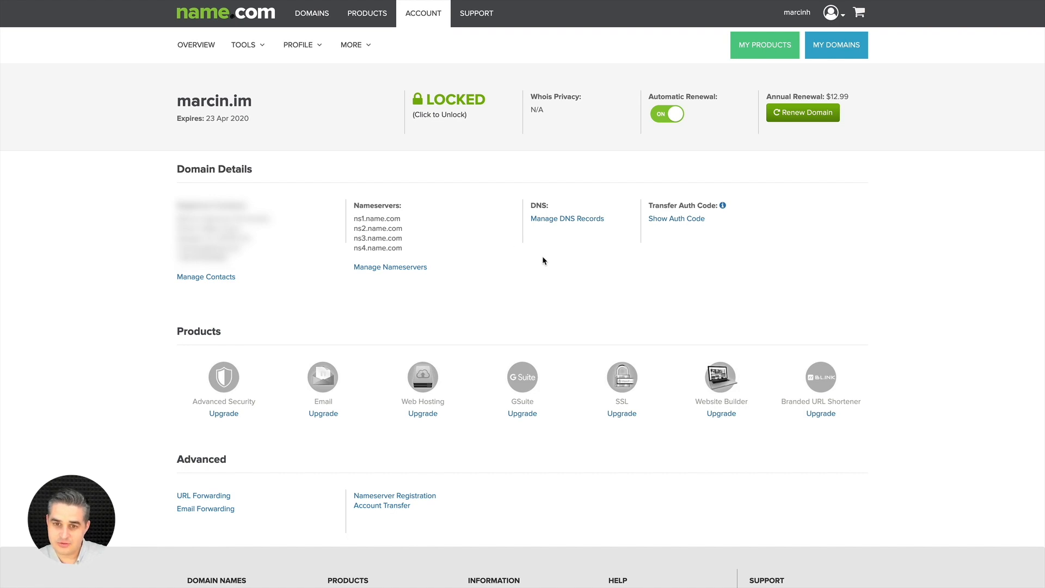
pyautogui.moveTo(568, 209)
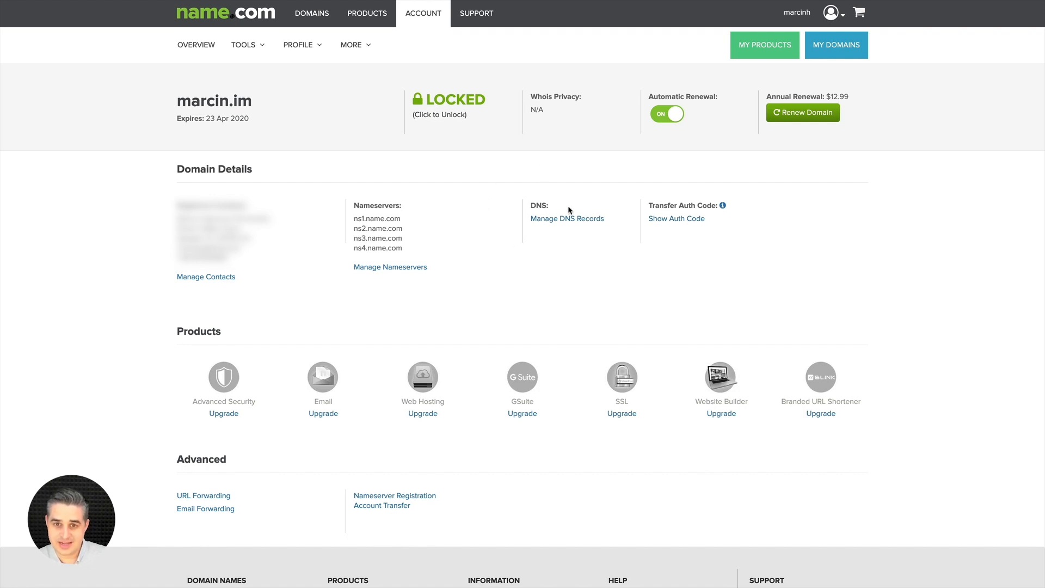
pyautogui.moveTo(545, 243)
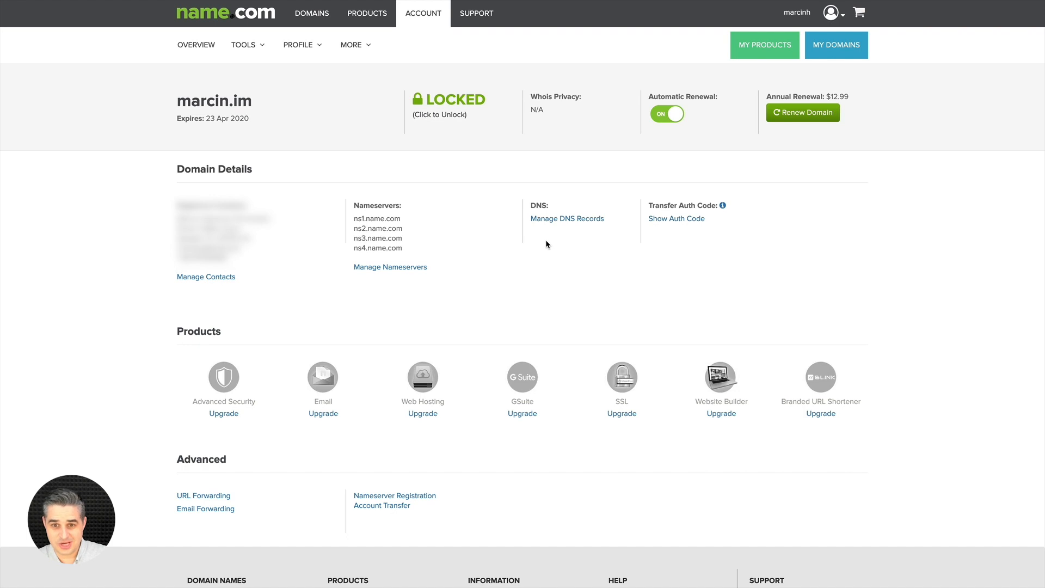
pyautogui.moveTo(595, 228)
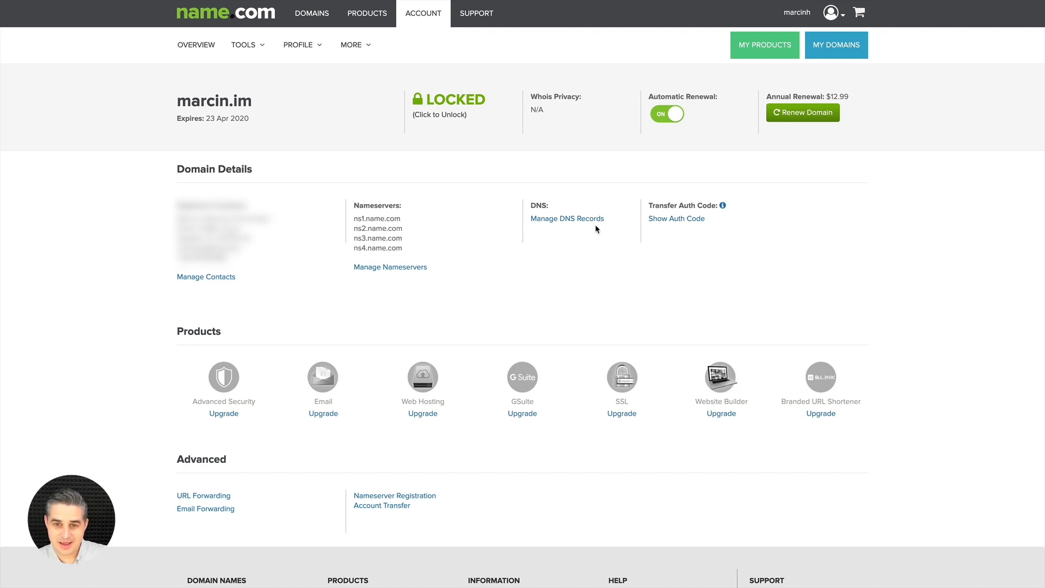
pyautogui.moveTo(566, 219)
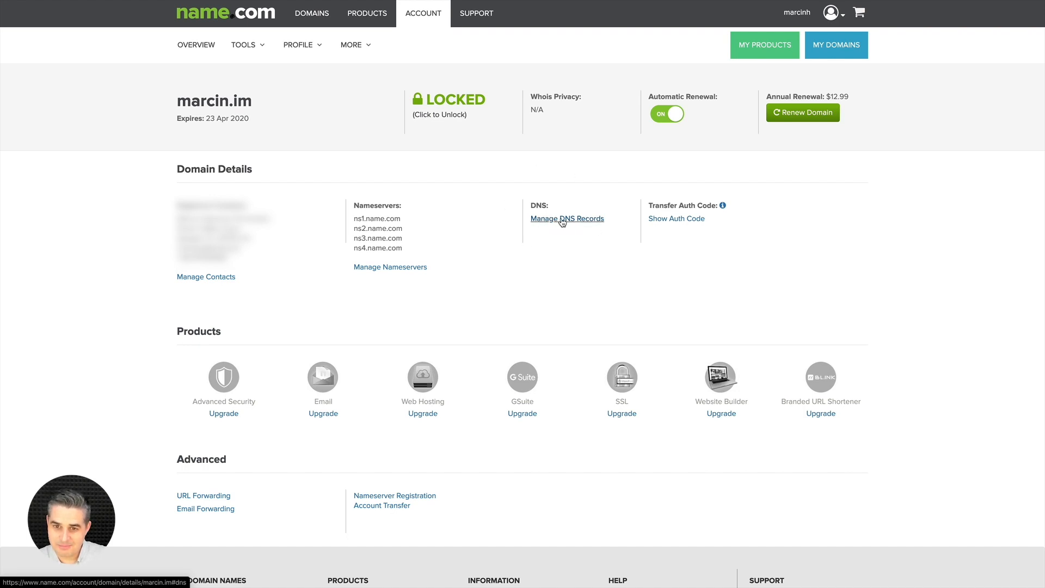
# Show marcin.im's Manage DNS records with the Add Record form, selecting the CNAME target value to copy
pyautogui.click(566, 218)
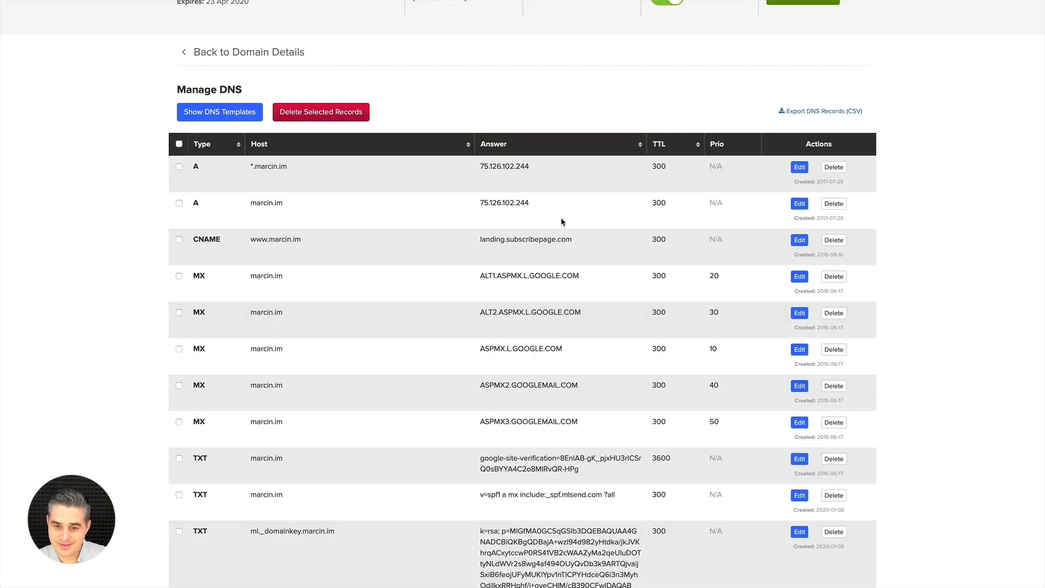
pyautogui.scroll(-3)
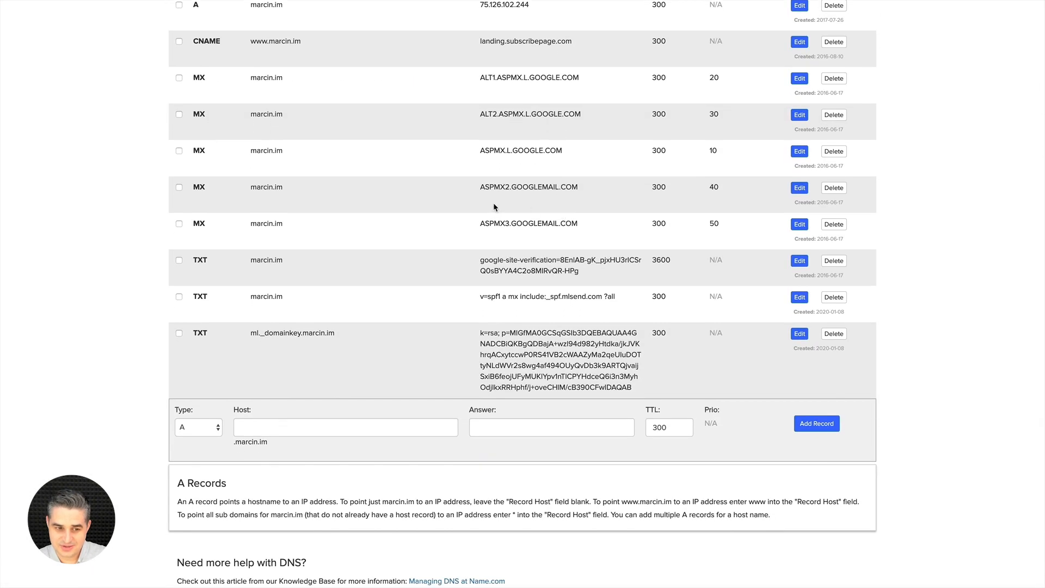
pyautogui.moveTo(229, 434)
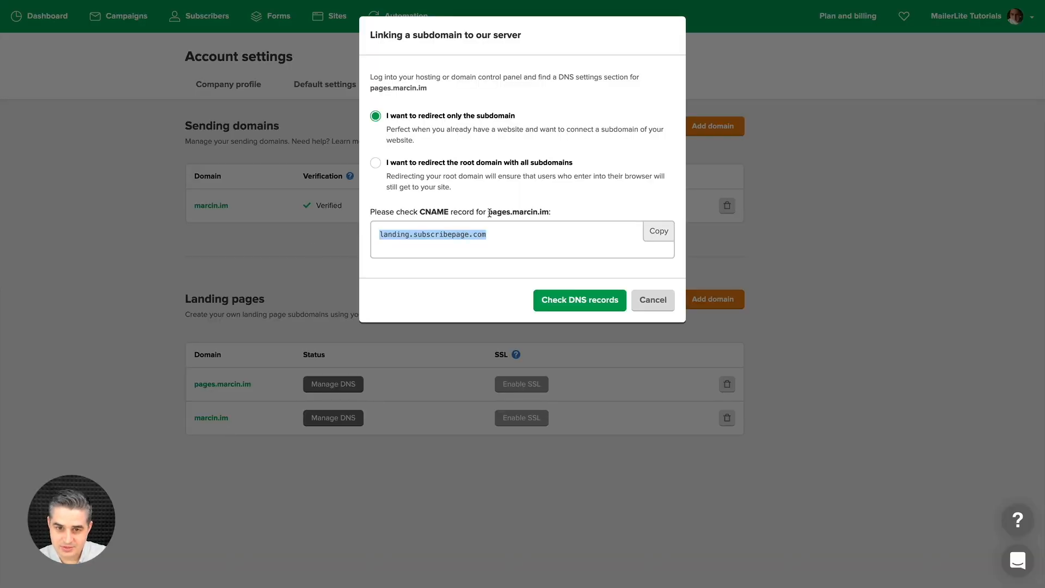
pyautogui.doubleClick(518, 211)
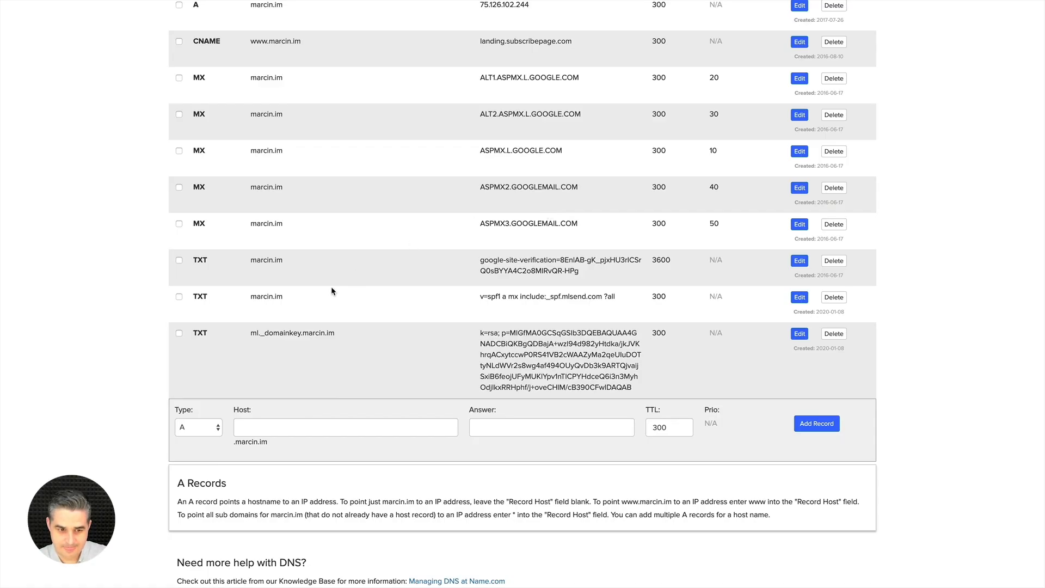
# Add a CNAME record with host 'pages' pointing to landing.subscribepage.com
pyautogui.click(197, 427)
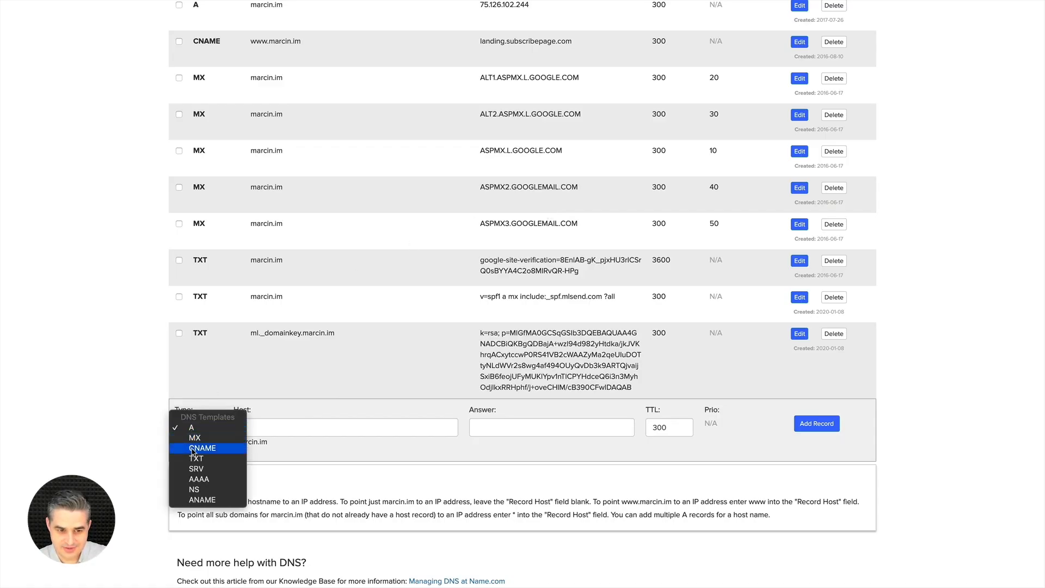
pyautogui.click(203, 448)
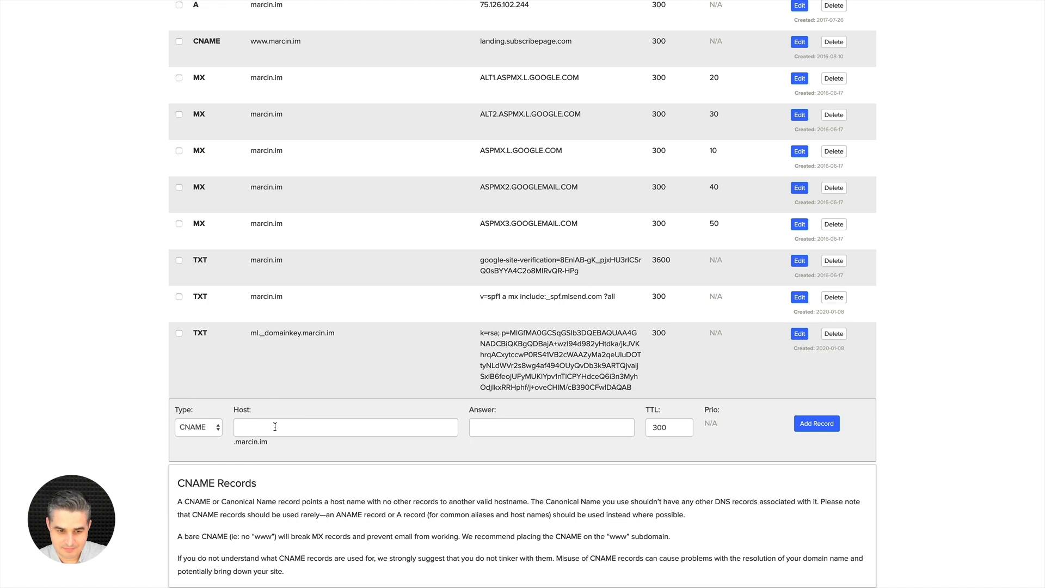
pyautogui.write('pages.marcin.im')
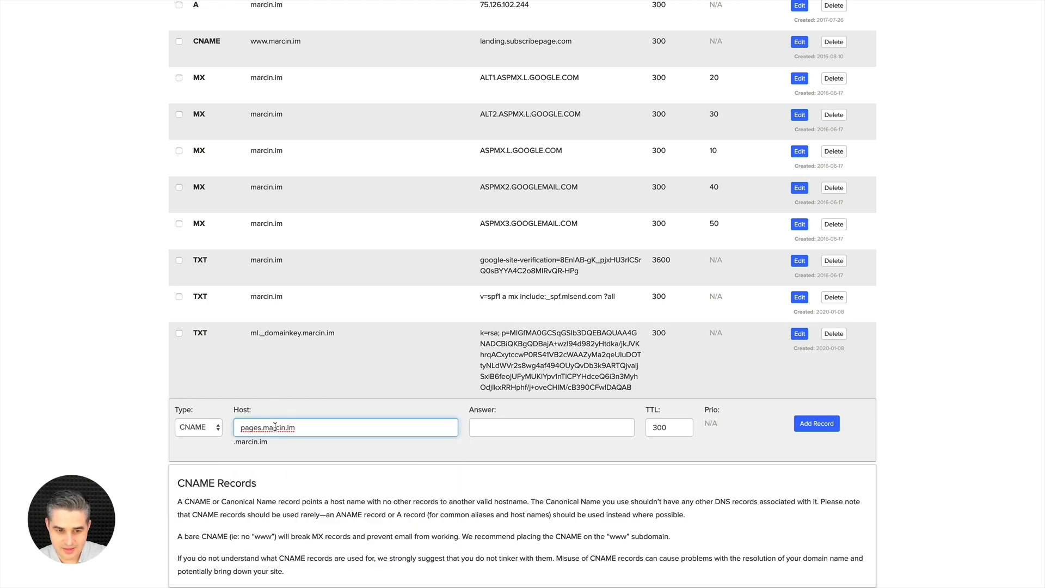
pyautogui.moveTo(241, 450)
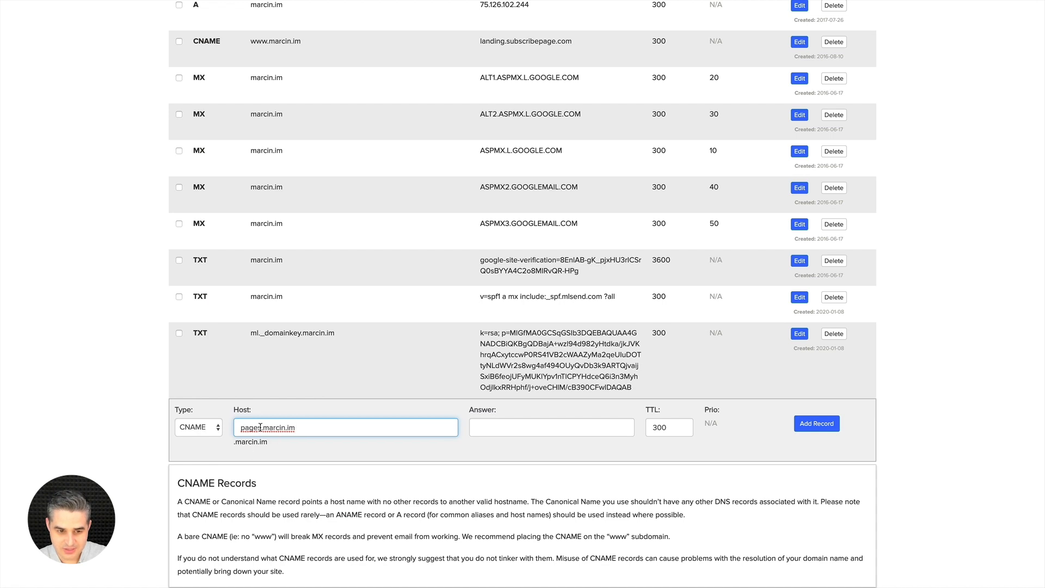
pyautogui.write('pages')
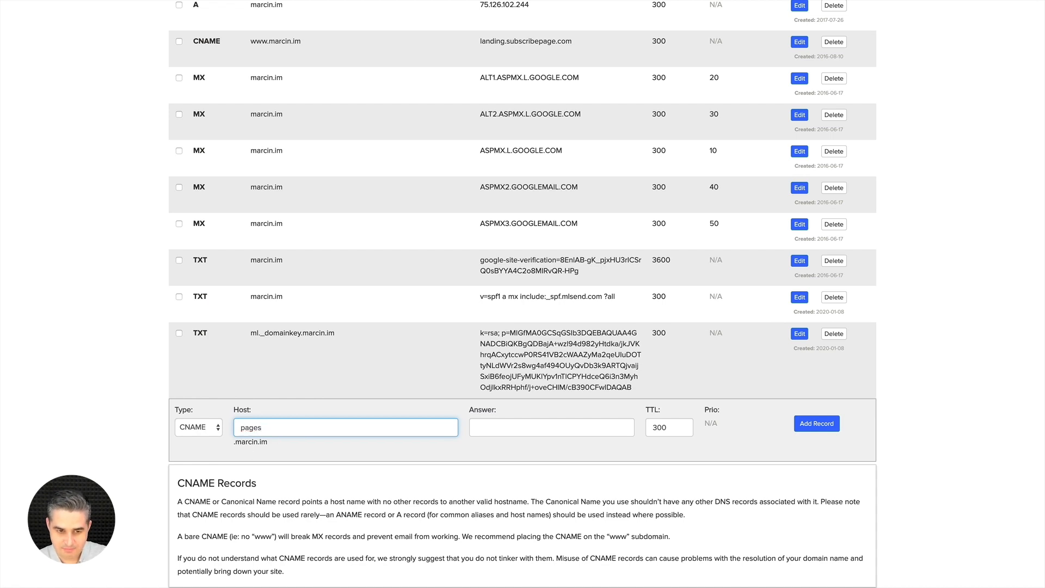
pyautogui.moveTo(431, 414)
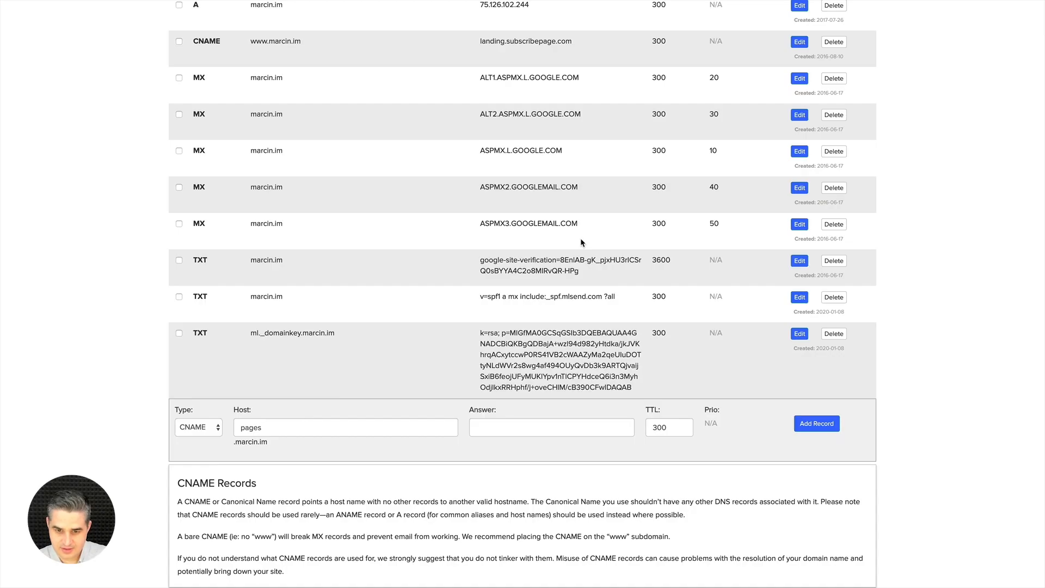
pyautogui.write('landing.subscribepage.com')
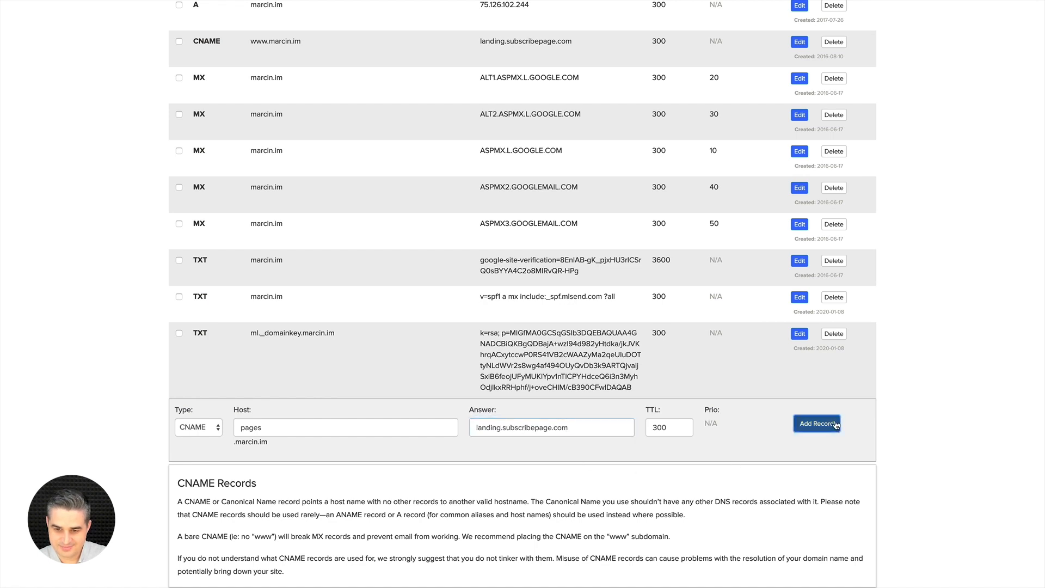
pyautogui.click(816, 423)
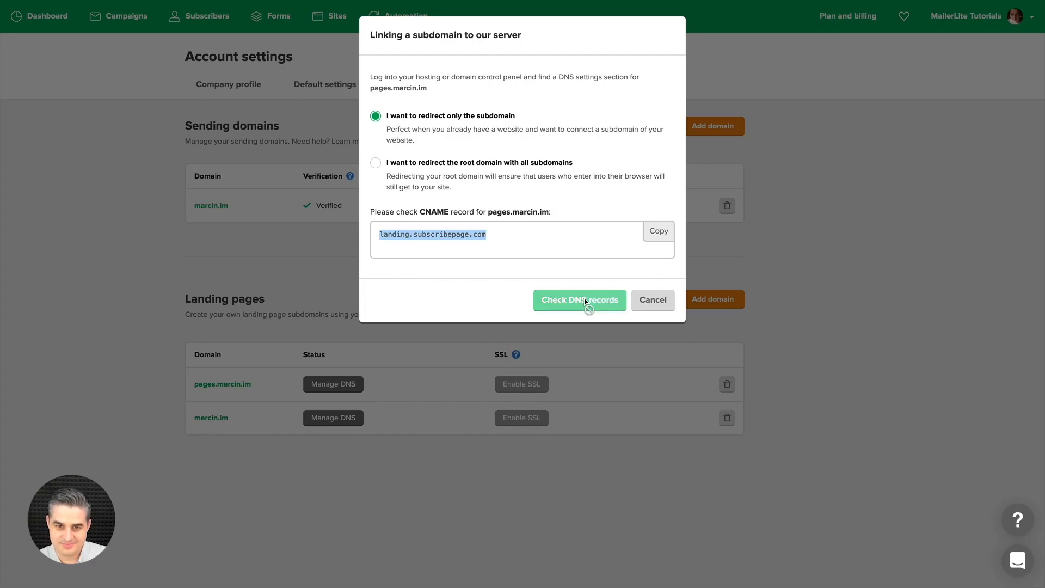
# Check DNS records for pages.marcin.im, see the mismatch warning, and cancel the linking dialog
pyautogui.click(578, 301)
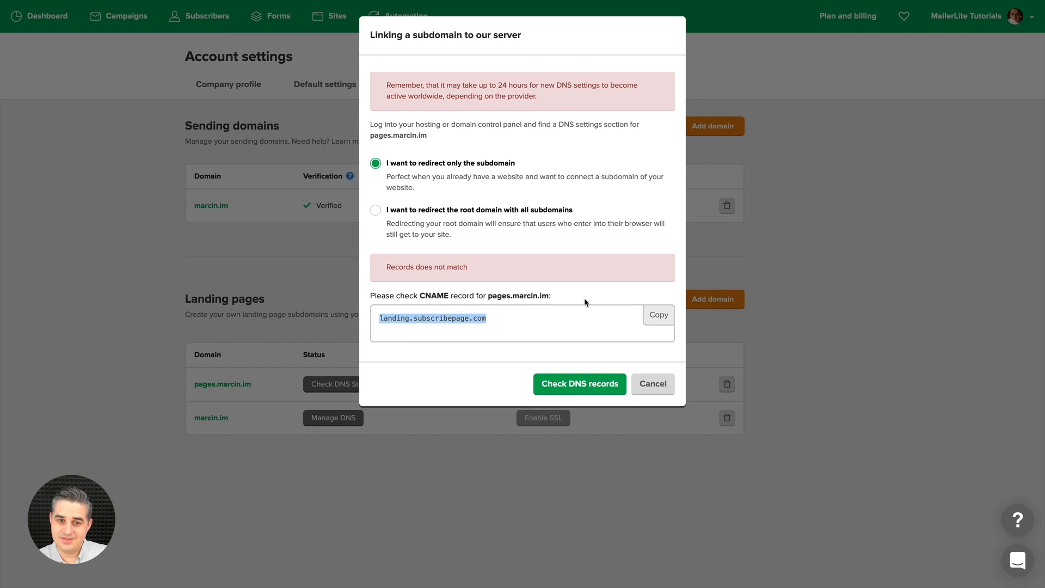
pyautogui.moveTo(504, 112)
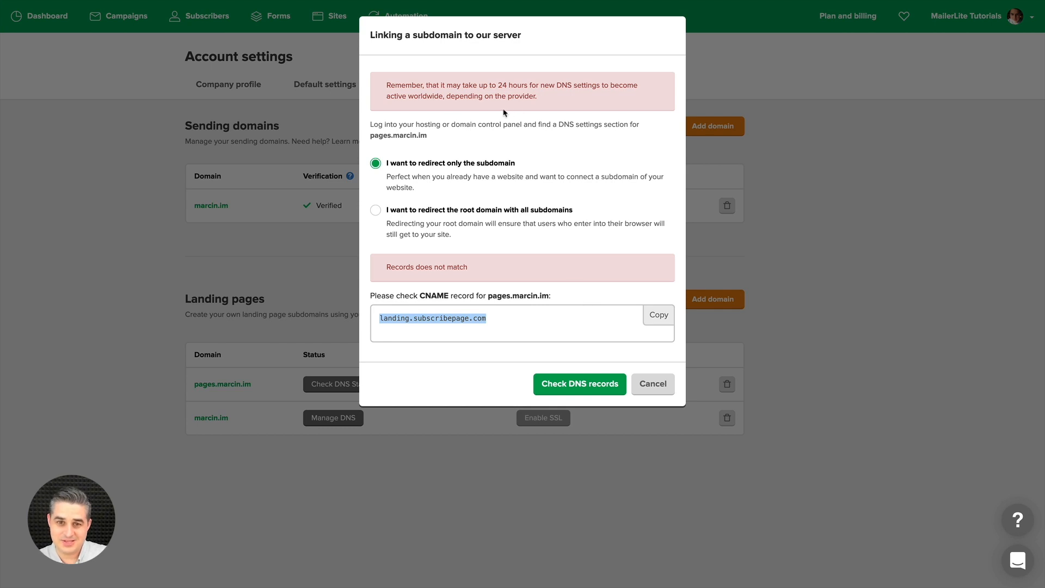
pyautogui.moveTo(623, 152)
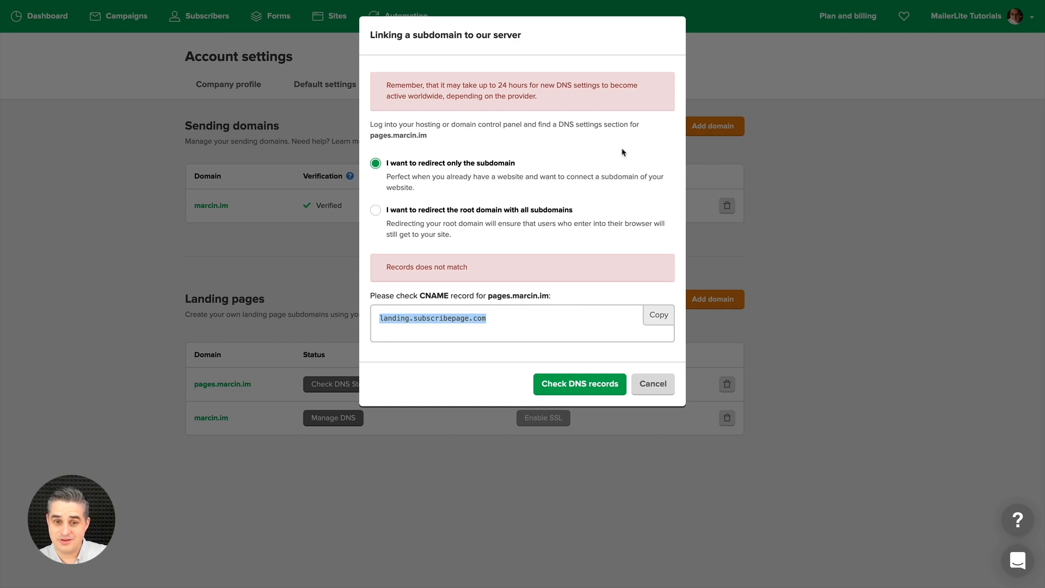
pyautogui.moveTo(532, 266)
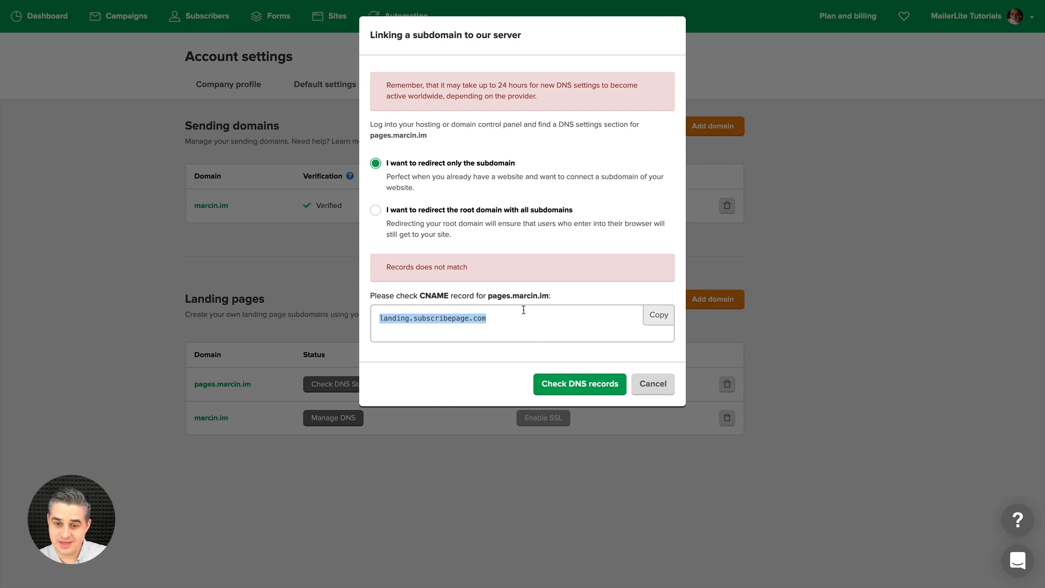
pyautogui.click(652, 383)
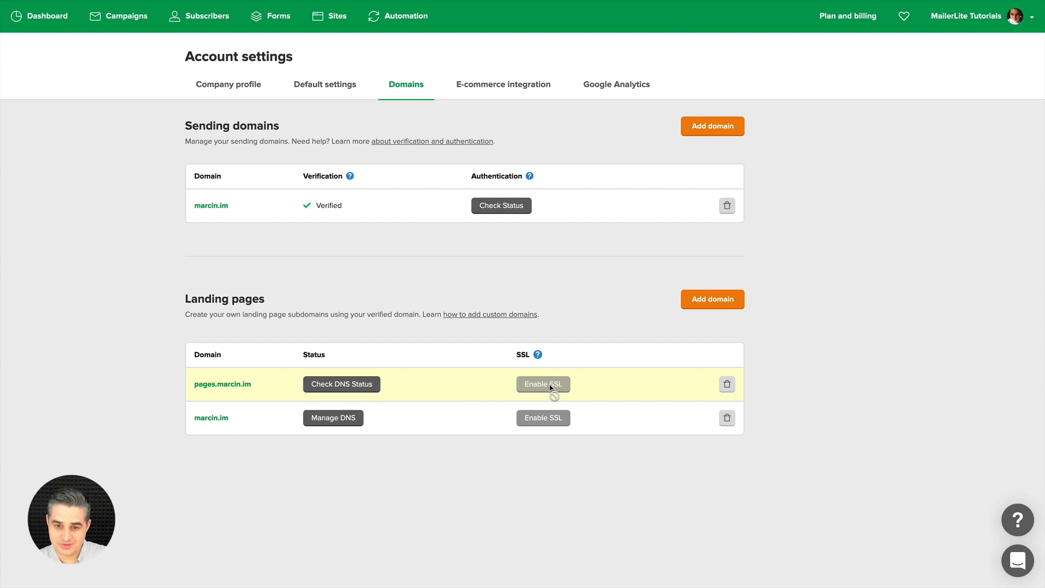
pyautogui.moveTo(504, 385)
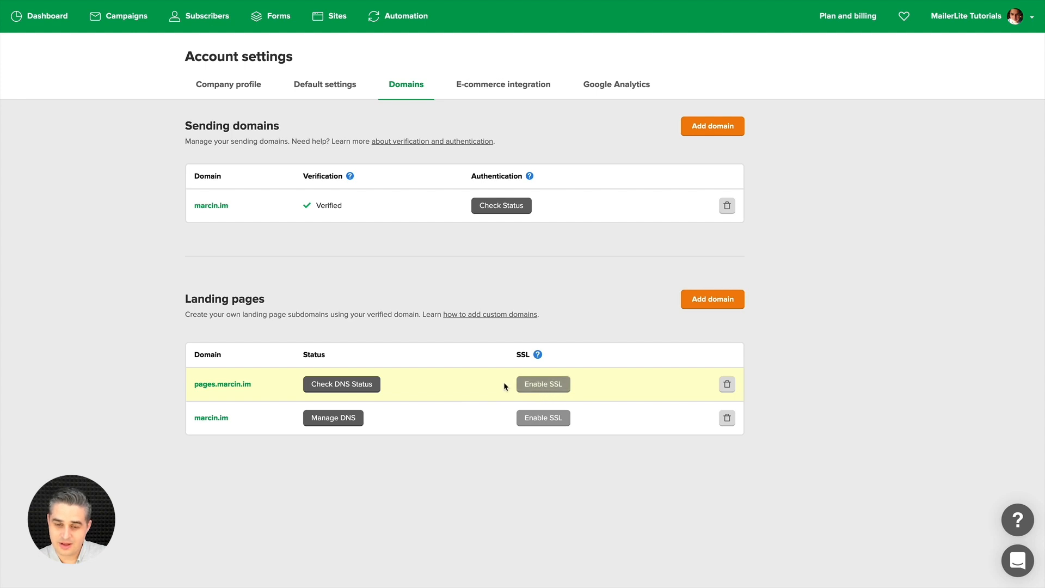
pyautogui.moveTo(536, 353)
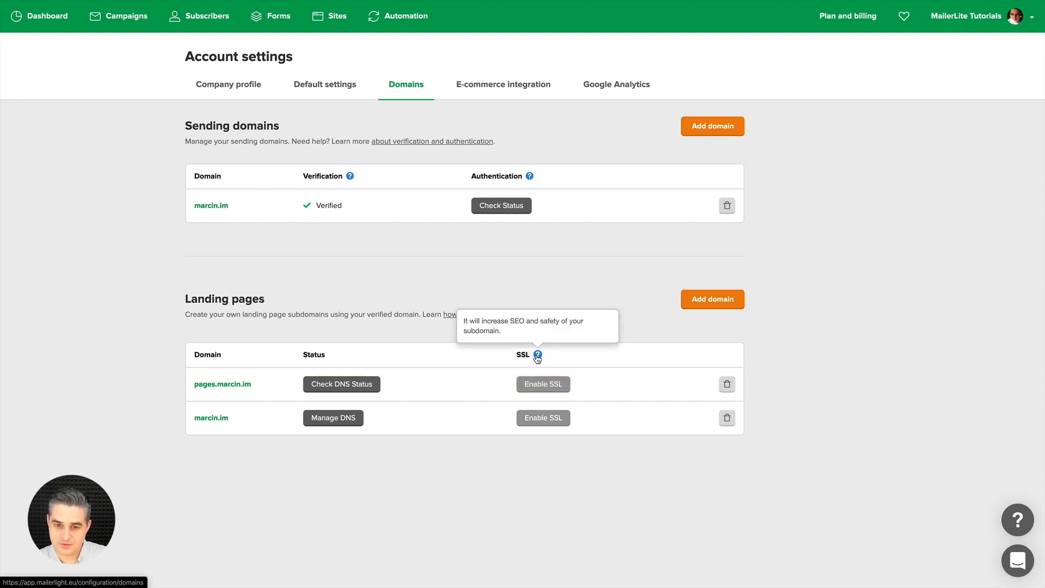
pyautogui.moveTo(473, 377)
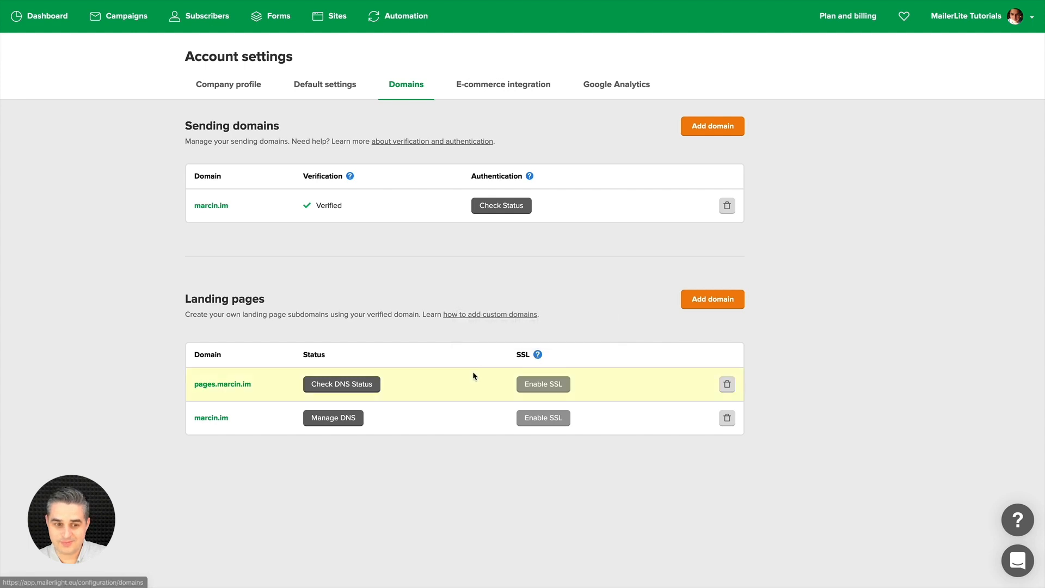
pyautogui.moveTo(412, 413)
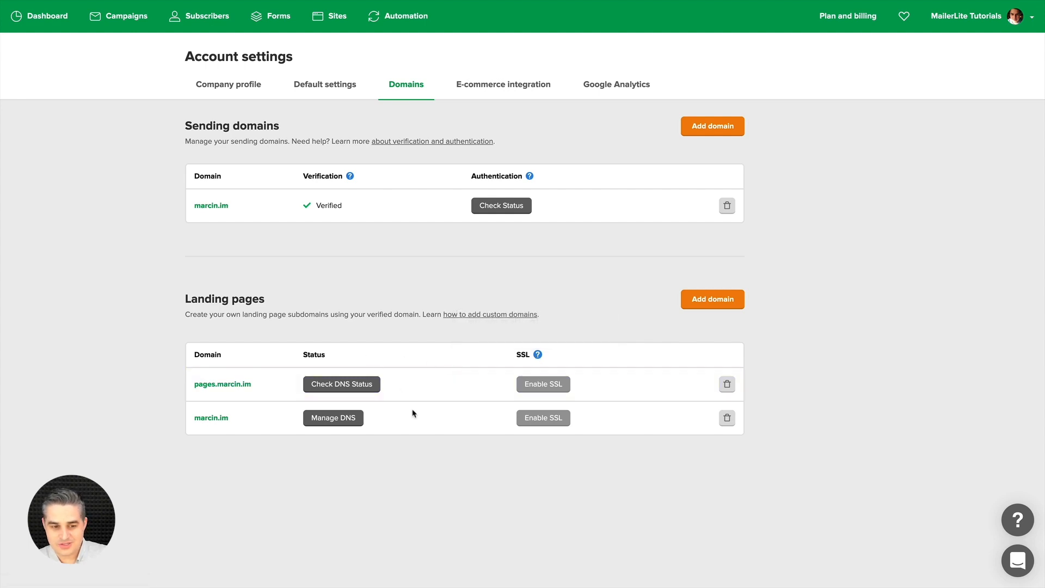
pyautogui.moveTo(215, 430)
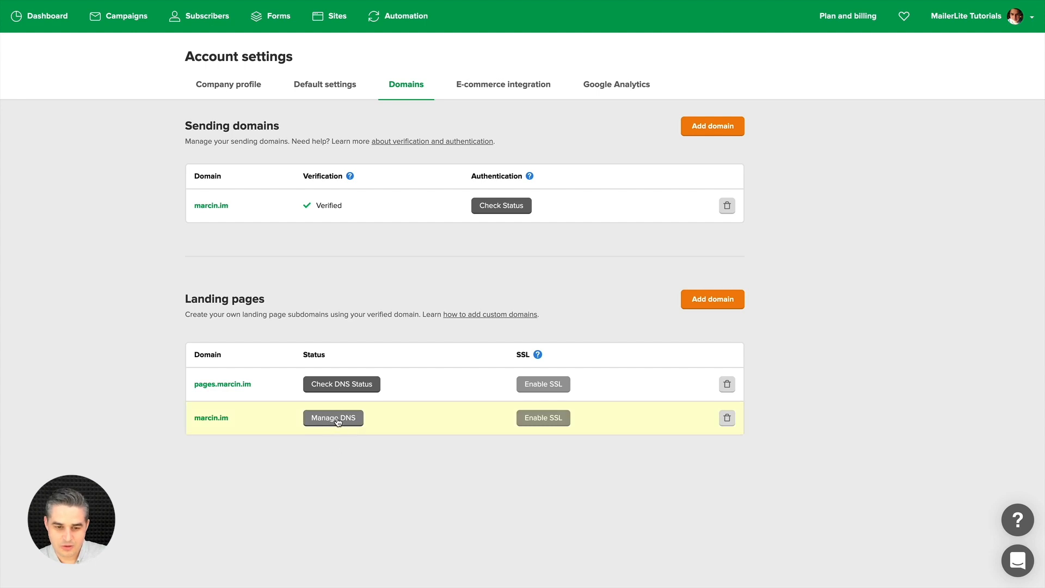
# Choose redirecting root domain marcin.im with all subdomains and copy the A record IP 195.12.186.221
pyautogui.click(333, 417)
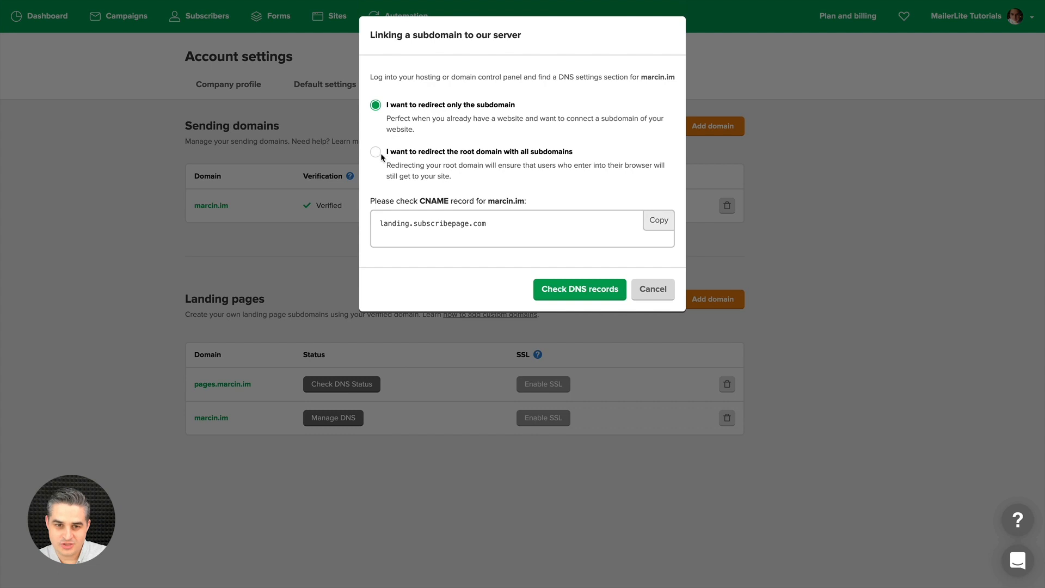
pyautogui.click(375, 152)
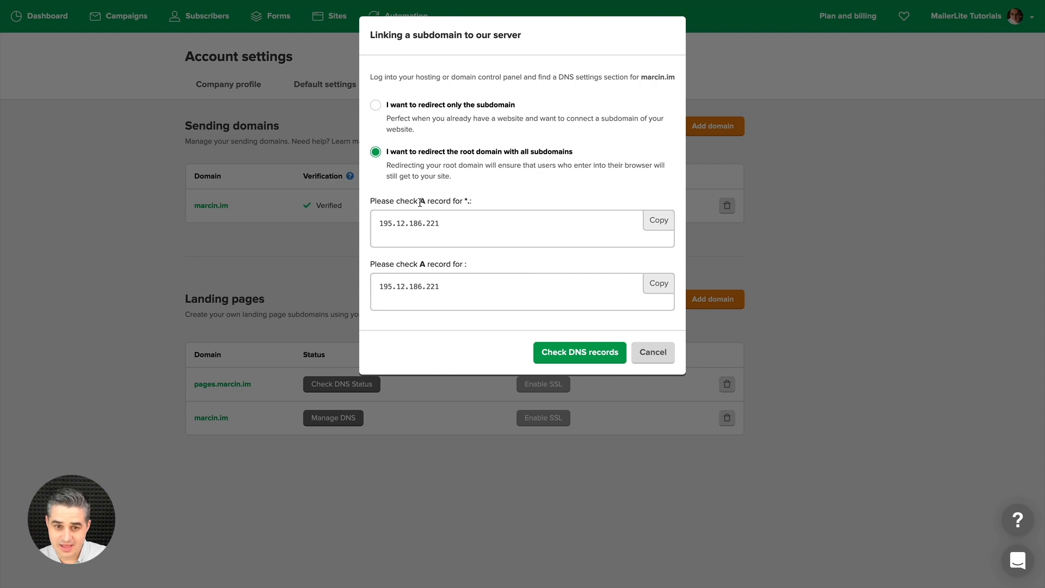
pyautogui.moveTo(422, 266)
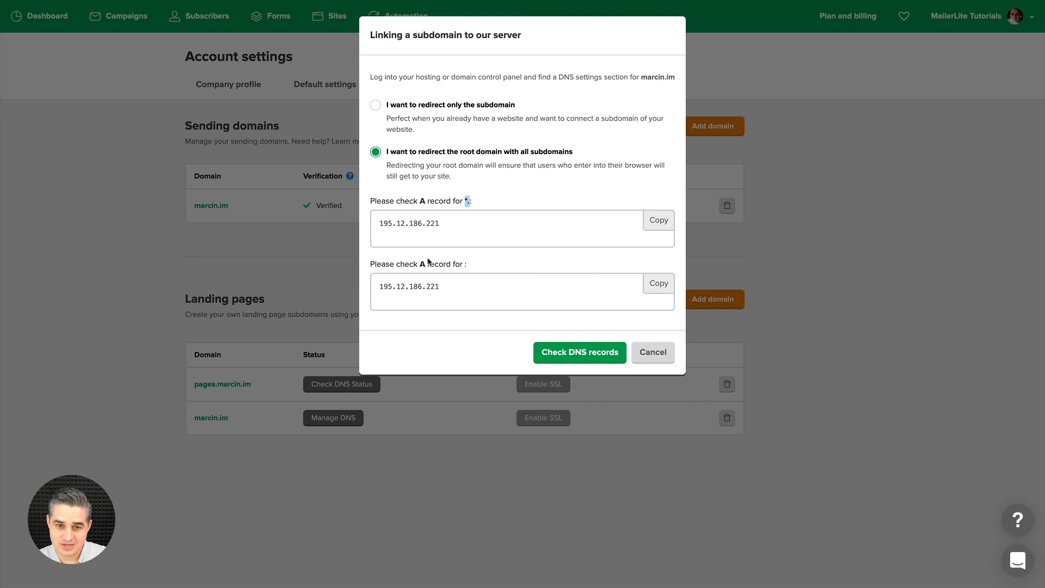
pyautogui.moveTo(656, 210)
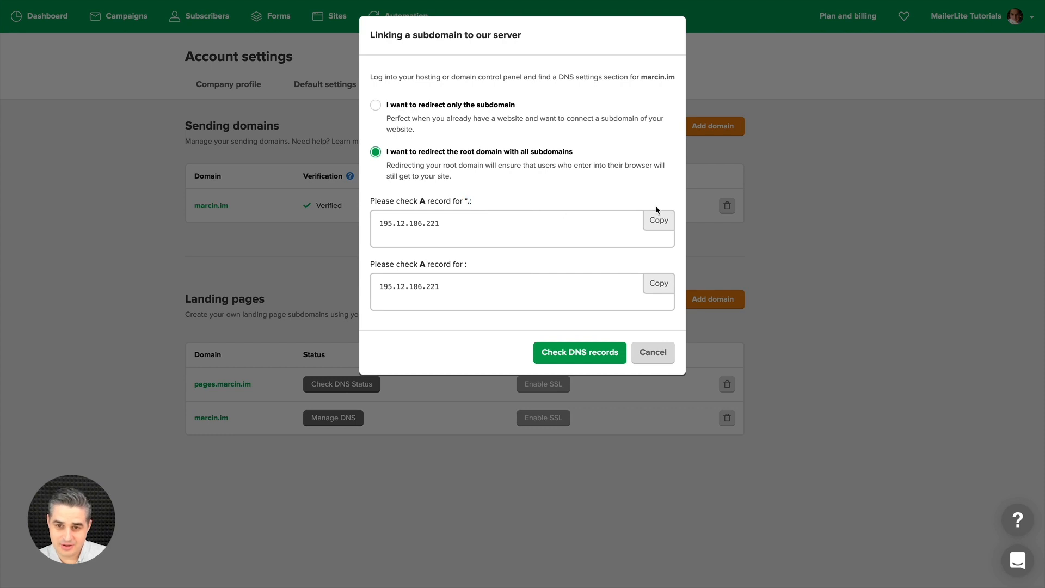
pyautogui.click(657, 220)
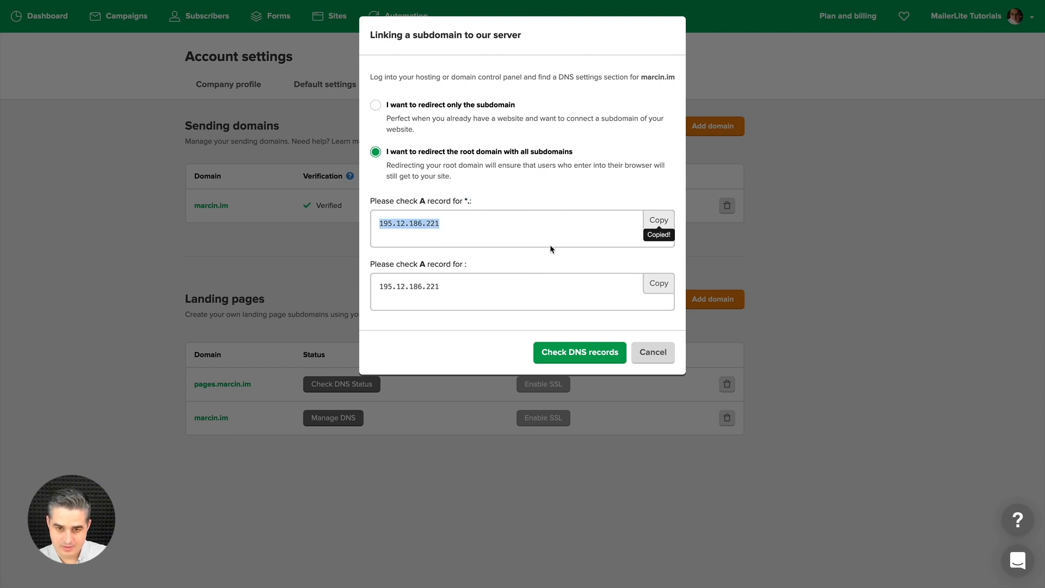
# Point the wildcard *.marcin.im A record to 195.12.186.221 and save it
pyautogui.click(650, 351)
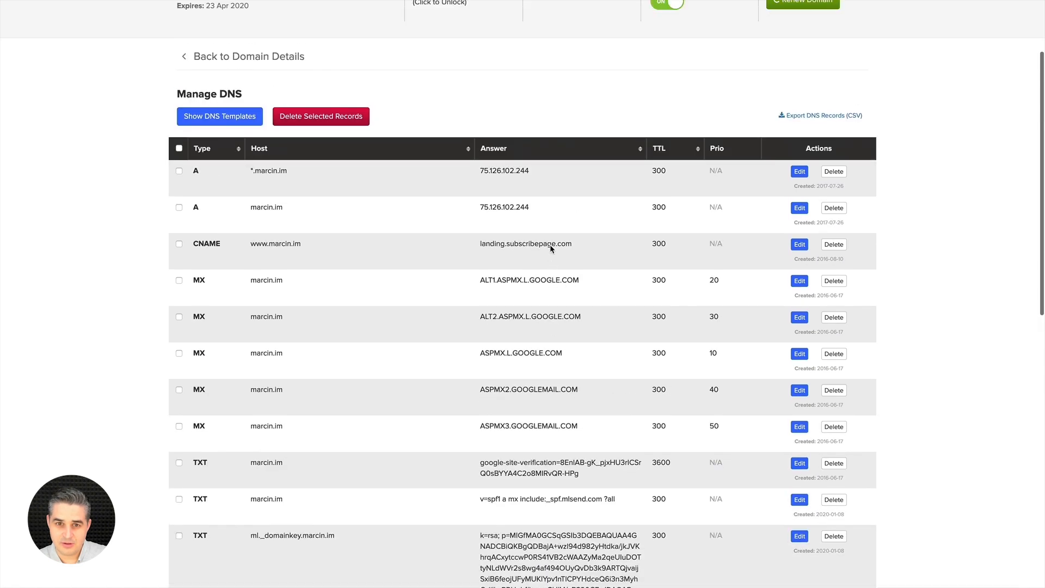
pyautogui.scroll(3)
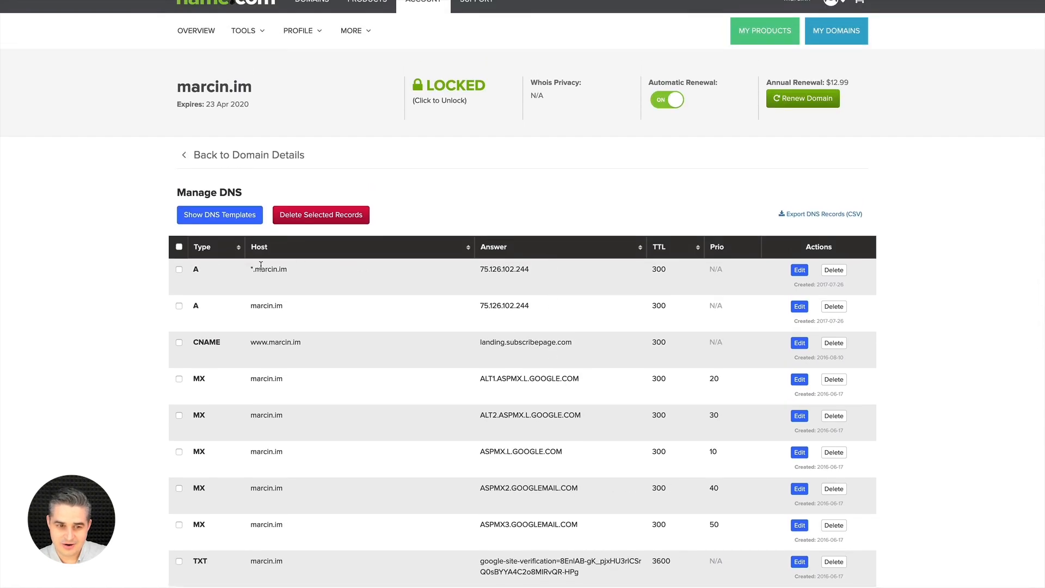
pyautogui.moveTo(514, 279)
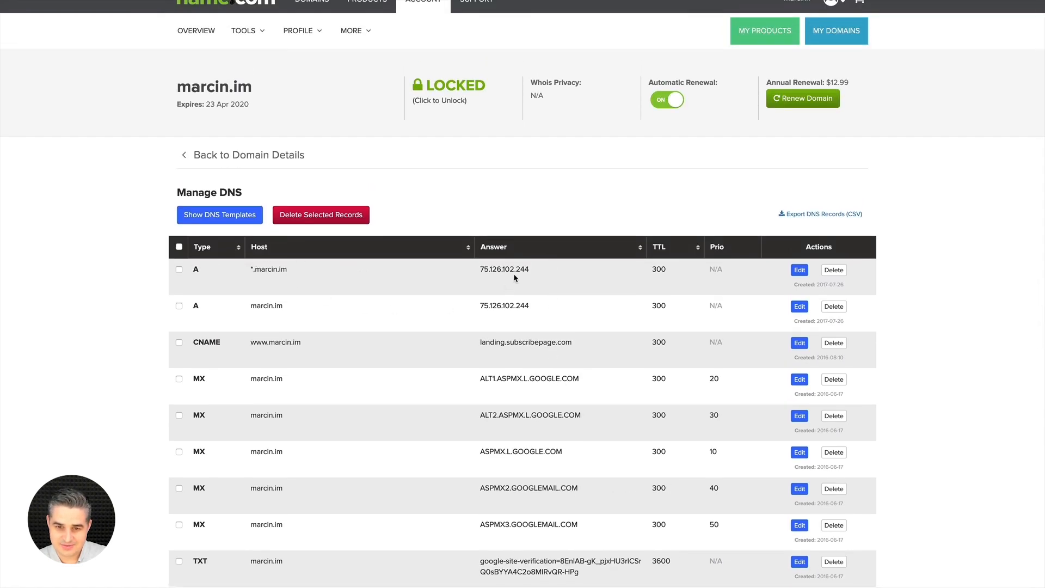
pyautogui.moveTo(597, 322)
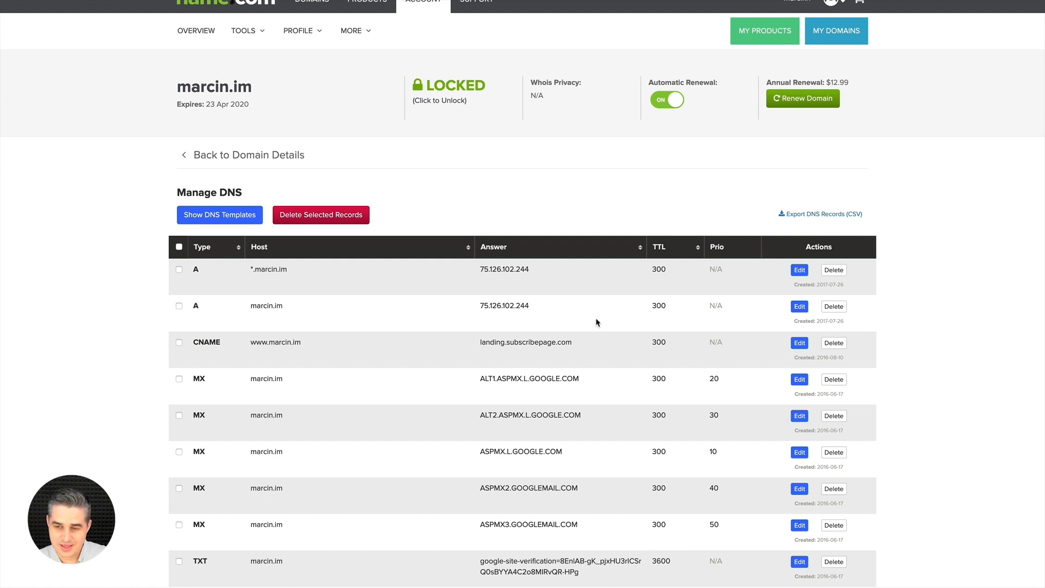
pyautogui.click(798, 269)
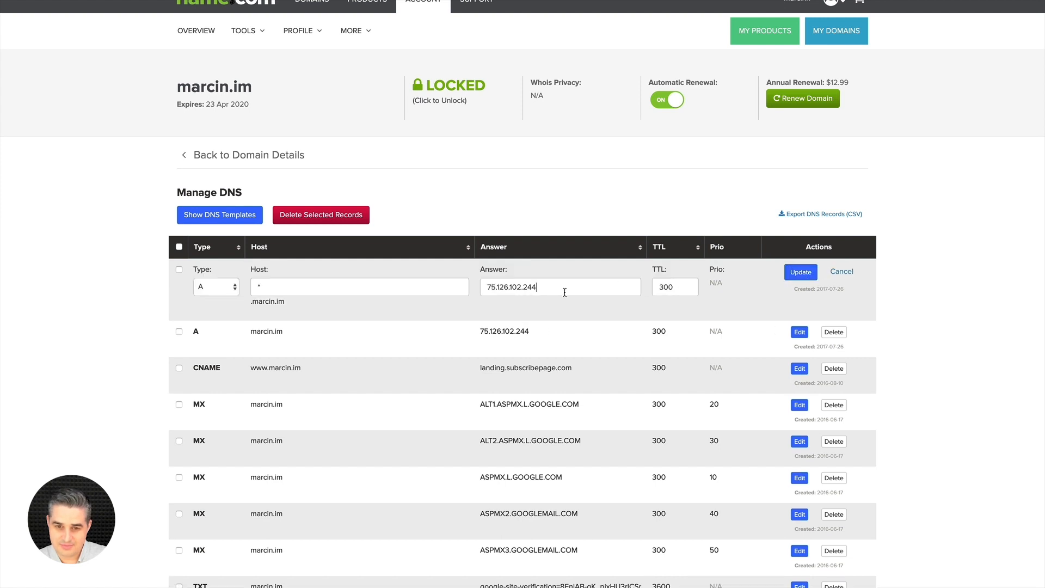
pyautogui.write('195.12.186.221')
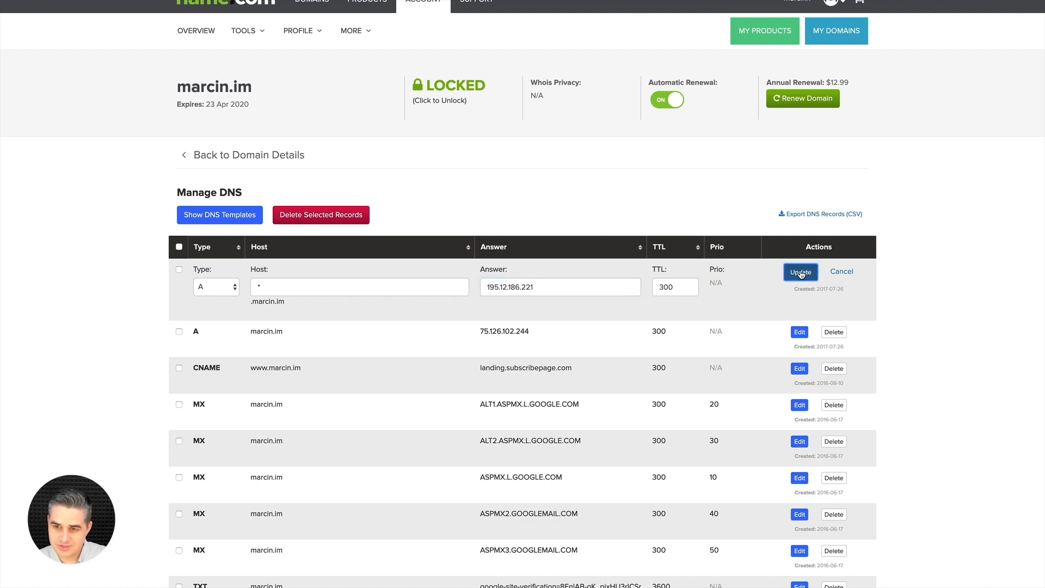
pyautogui.click(800, 271)
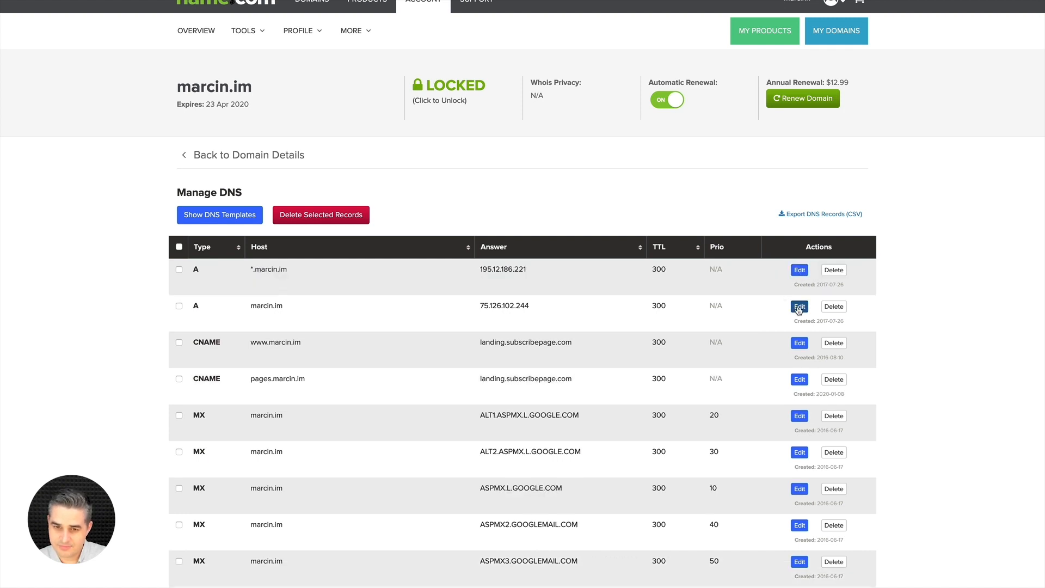
# Open the root marcin.im and wildcard A records for editing to review their values
pyautogui.click(798, 305)
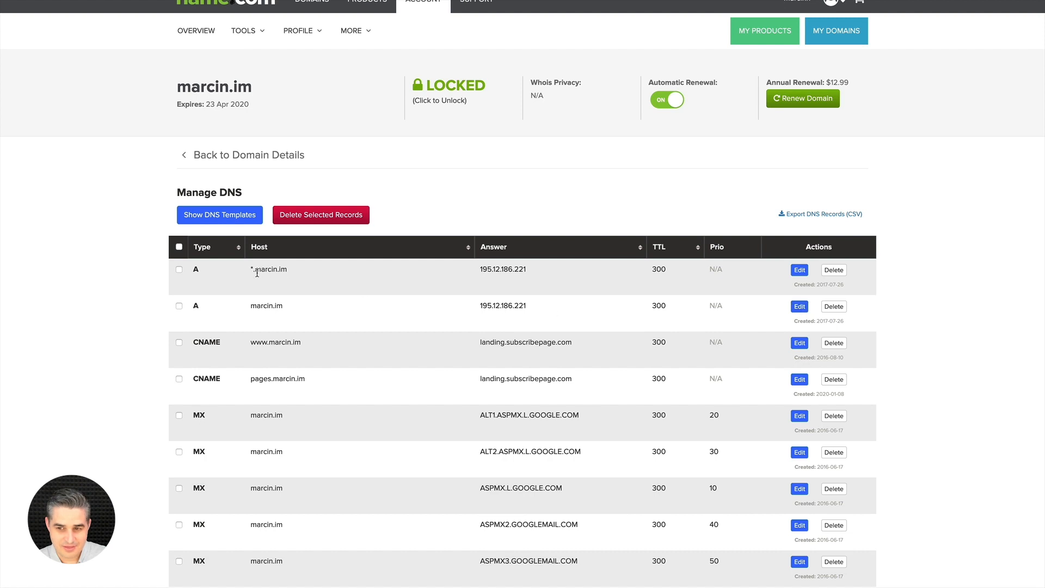
pyautogui.moveTo(250, 313)
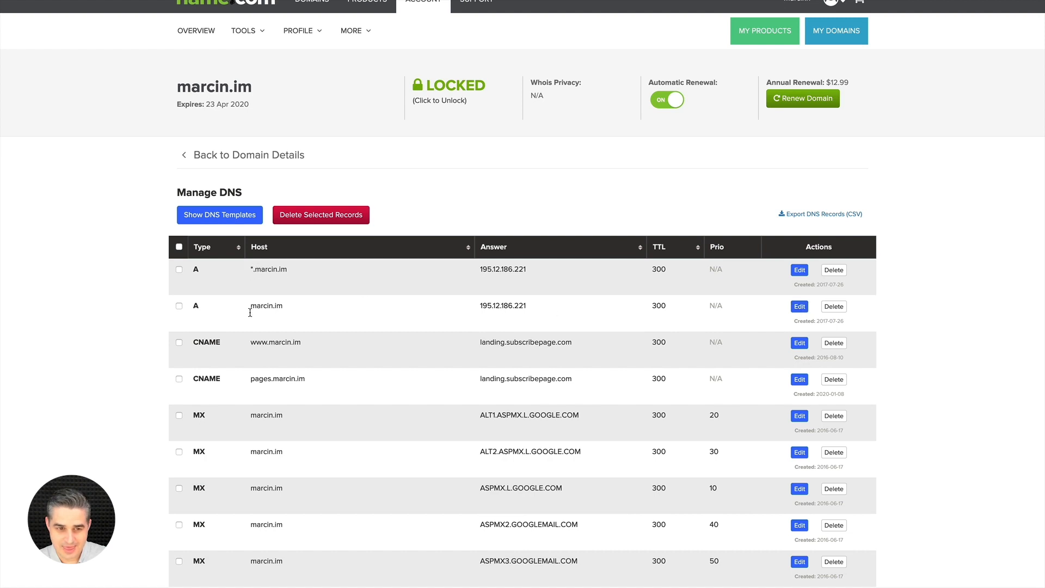
pyautogui.click(798, 306)
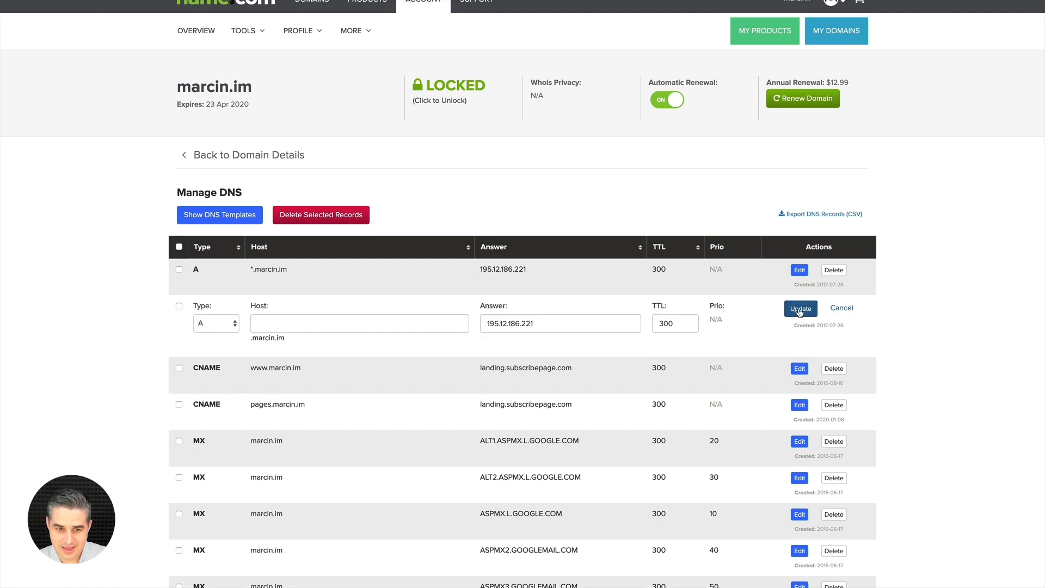
pyautogui.moveTo(570, 355)
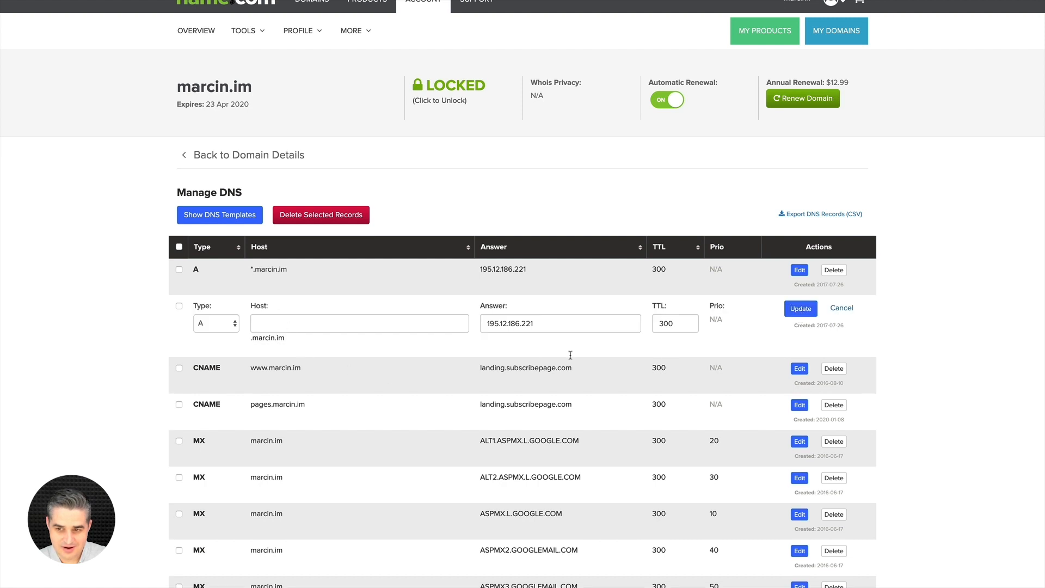
pyautogui.click(798, 269)
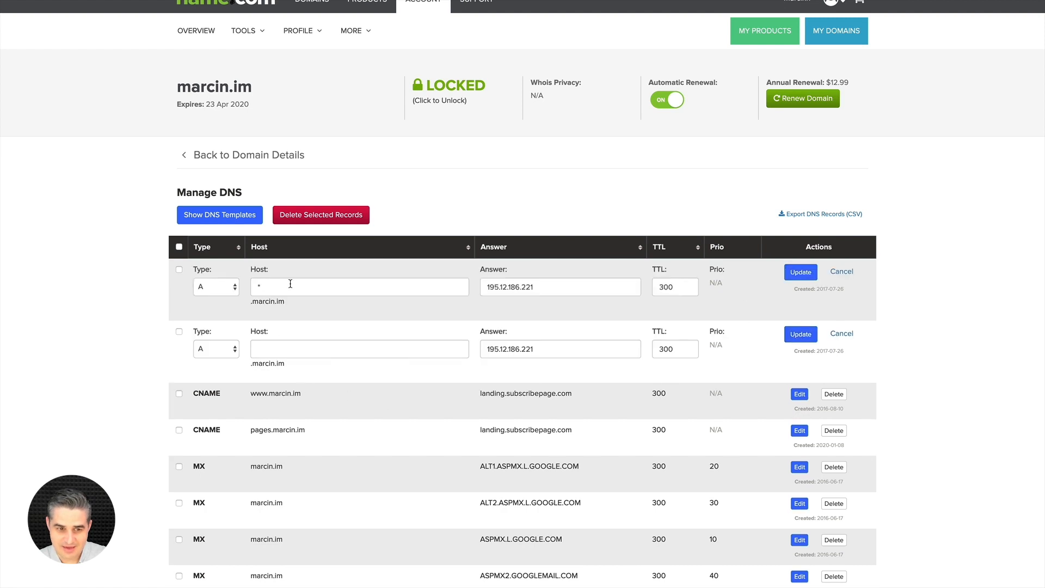
pyautogui.moveTo(230, 274)
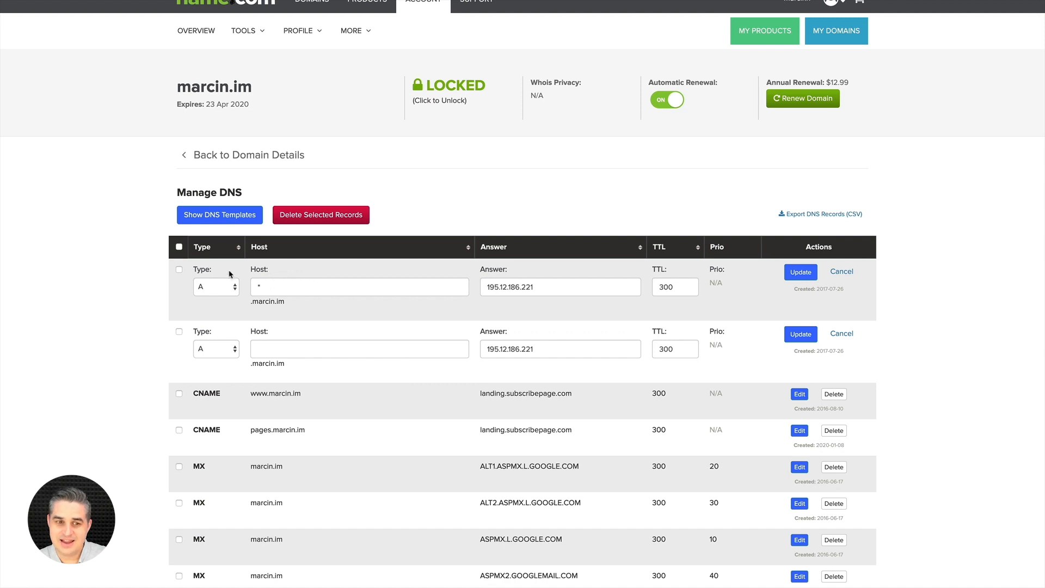
pyautogui.moveTo(242, 308)
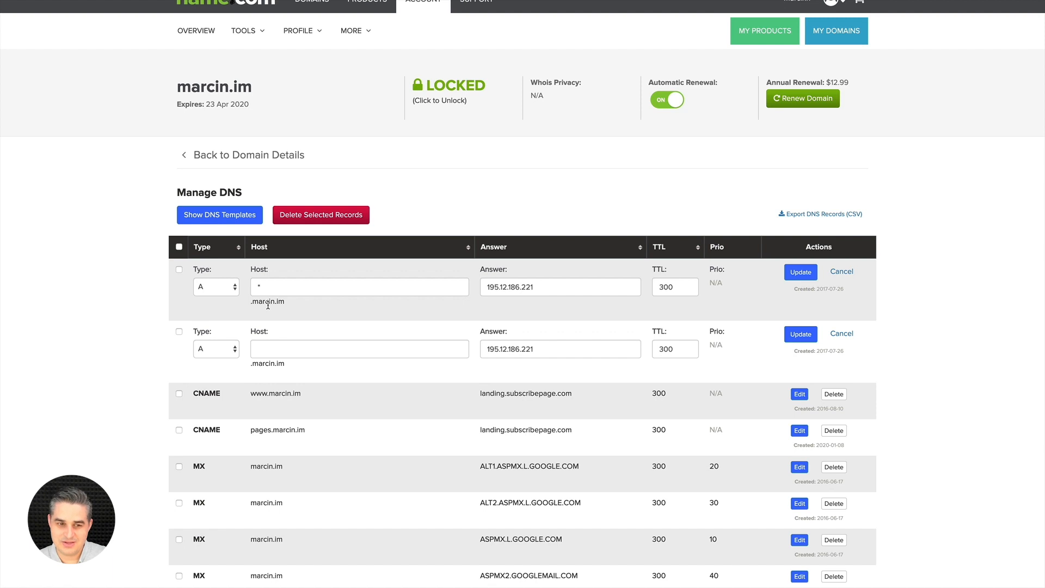
pyautogui.moveTo(713, 308)
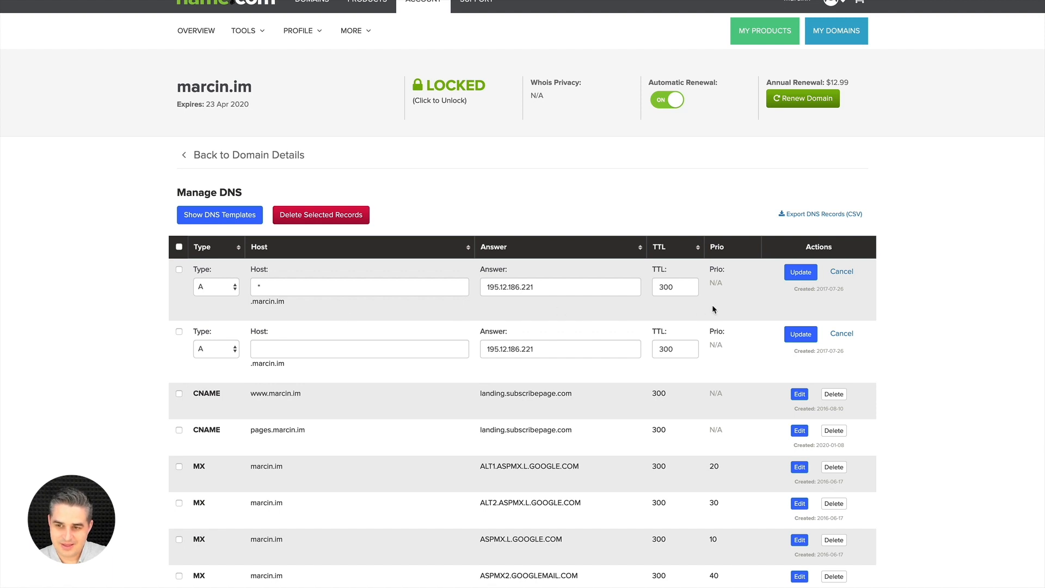
pyautogui.moveTo(732, 305)
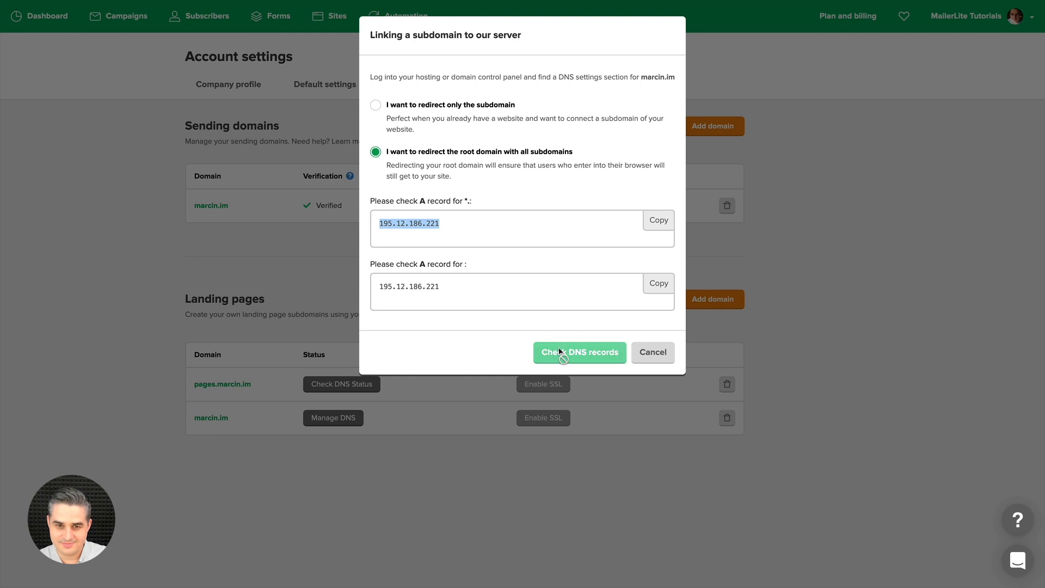
# Run the DNS records check for marcin.im so the domain shows as Active
pyautogui.click(578, 351)
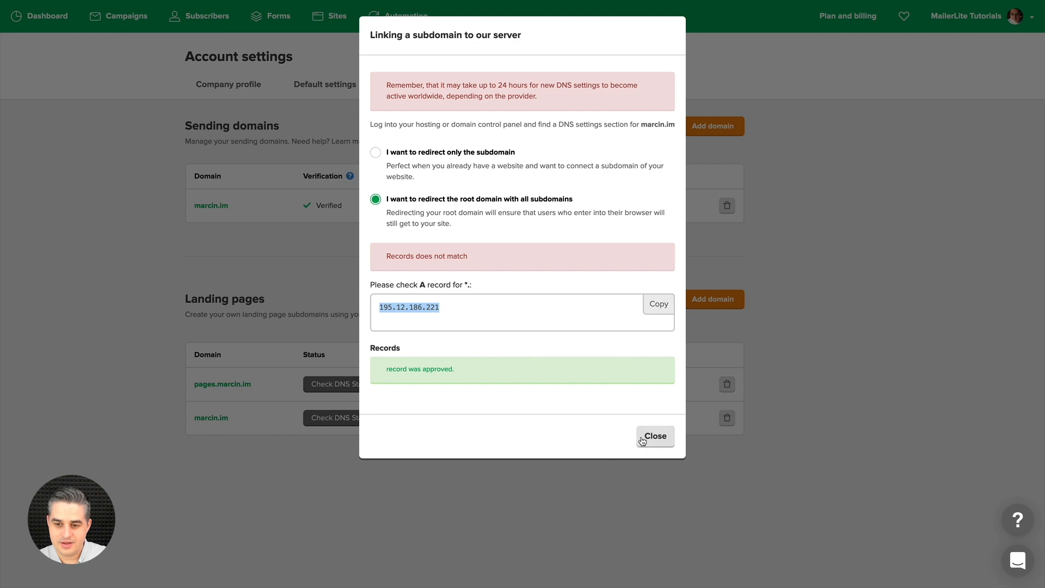
pyautogui.click(654, 436)
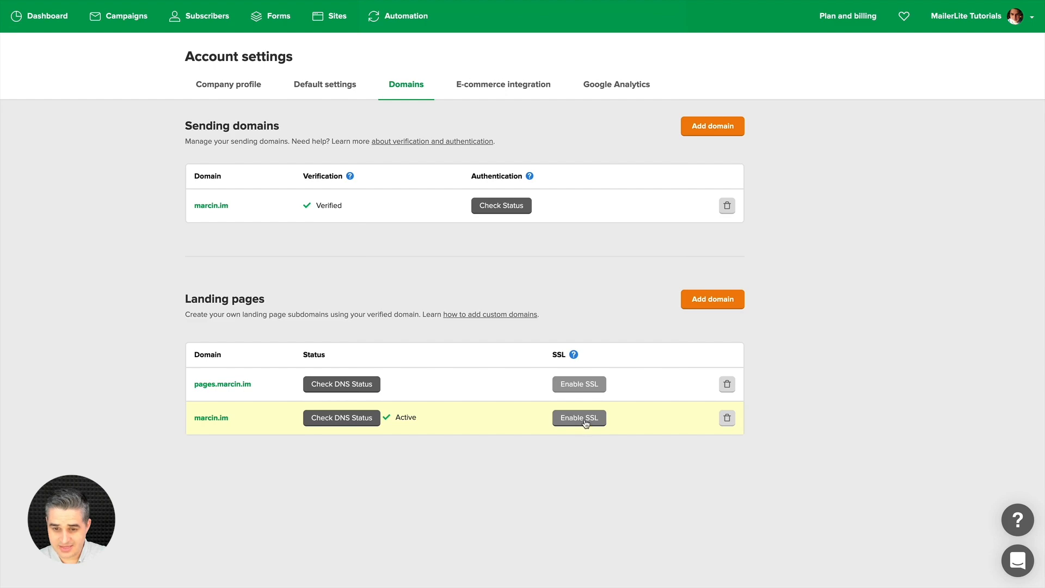
# Activate SSL on the marcin.im landing page domain
pyautogui.click(578, 418)
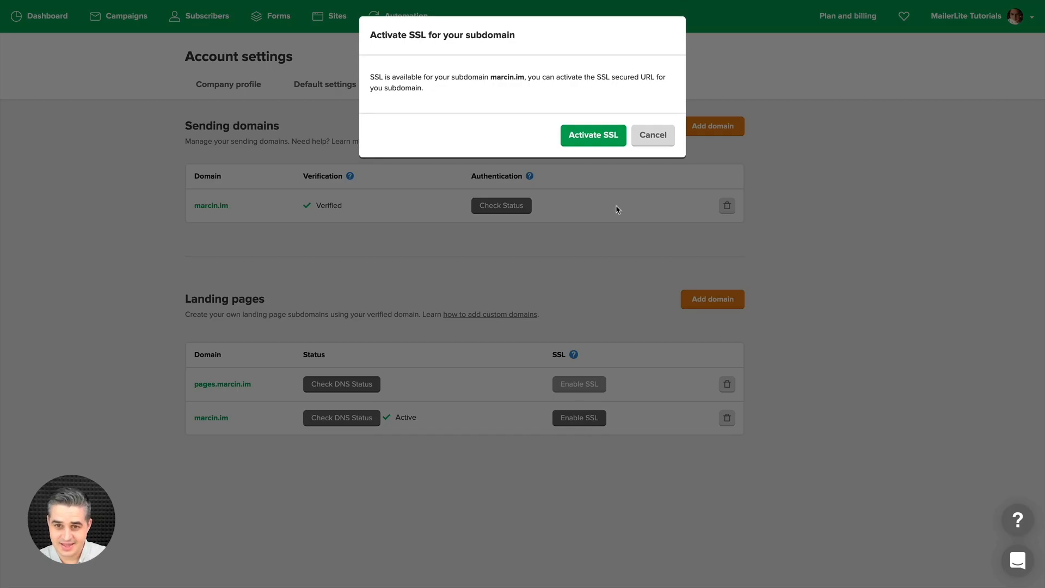
pyautogui.click(592, 135)
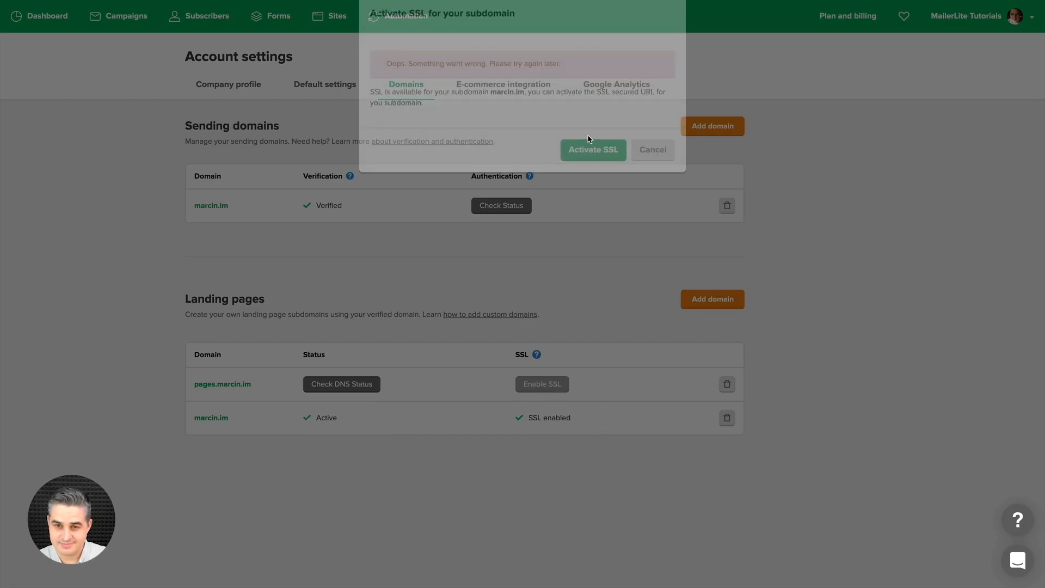
pyautogui.click(651, 149)
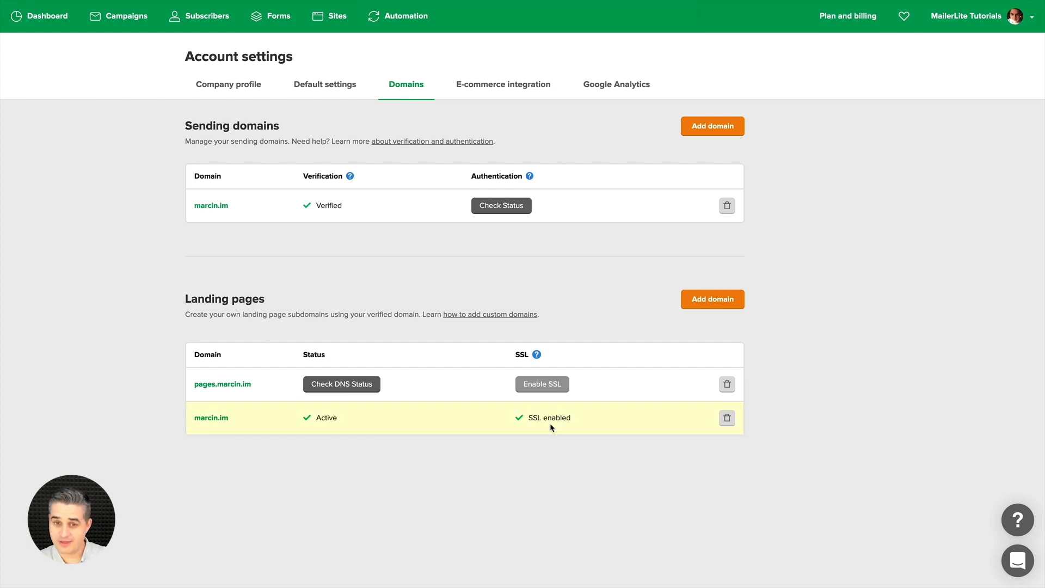
pyautogui.moveTo(506, 470)
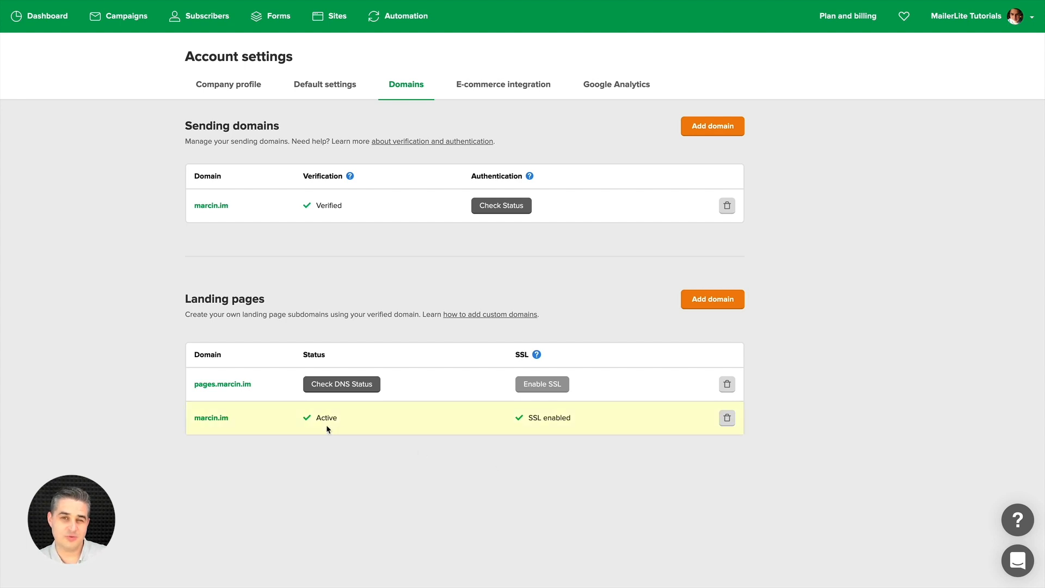
pyautogui.moveTo(337, 420)
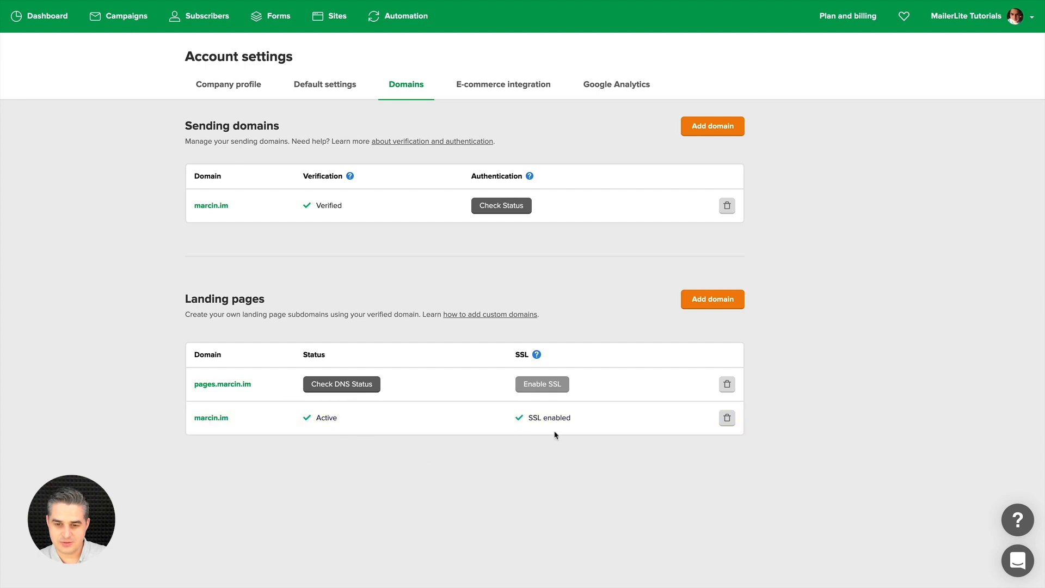
pyautogui.moveTo(485, 454)
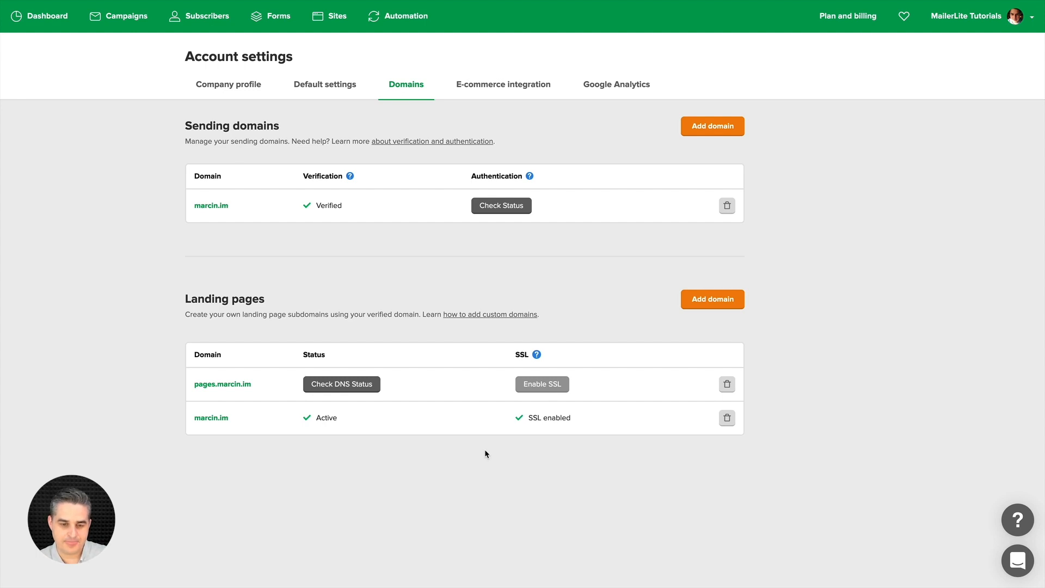
pyautogui.moveTo(337, 449)
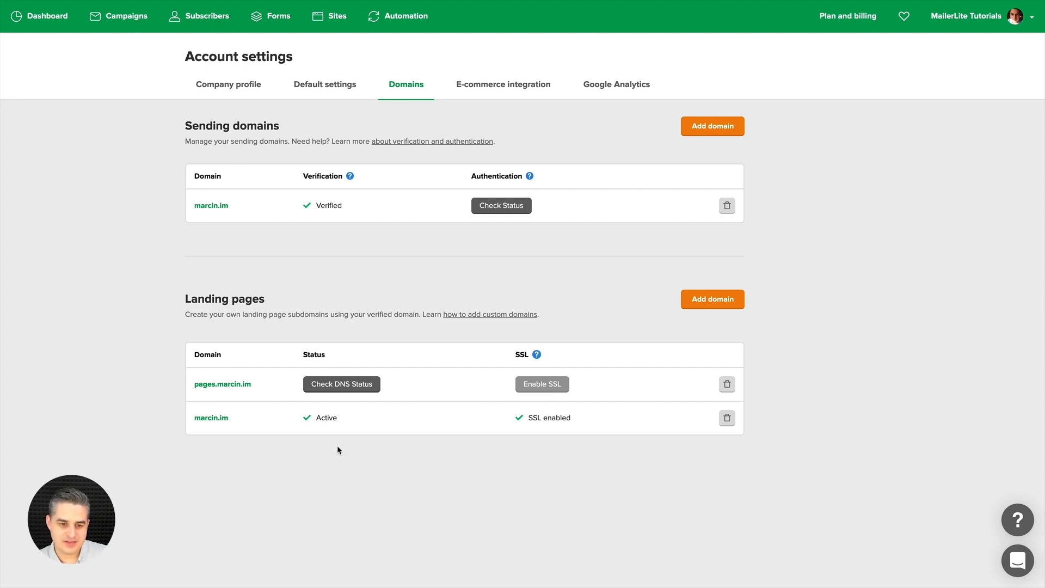
pyautogui.moveTo(345, 387)
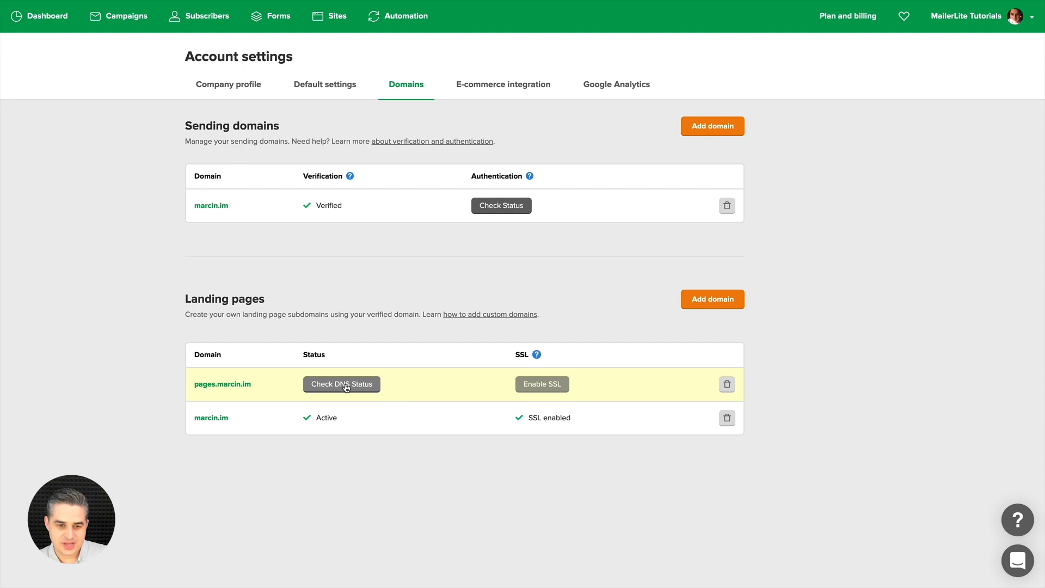
pyautogui.click(340, 384)
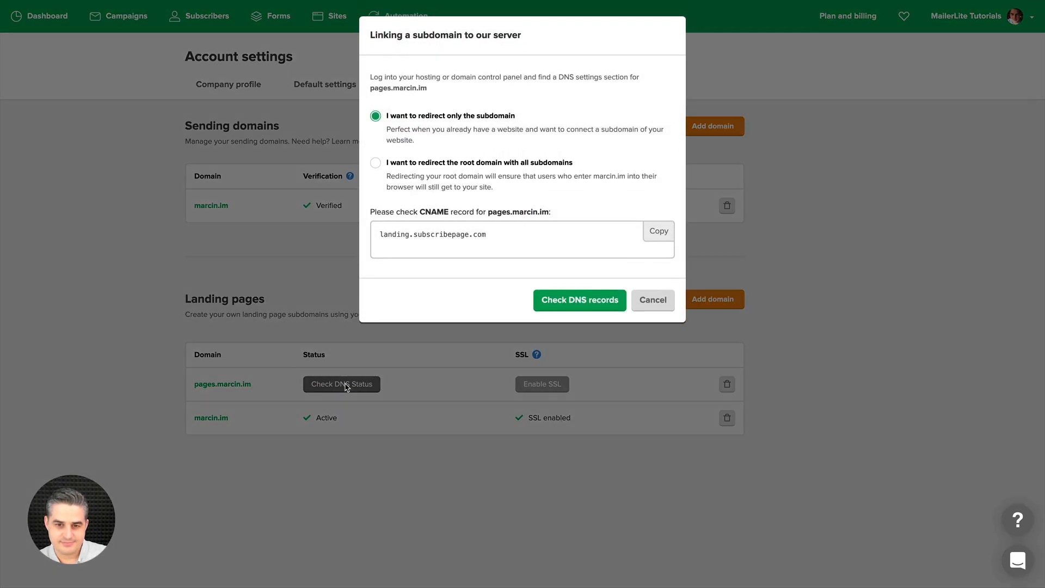
pyautogui.moveTo(578, 301)
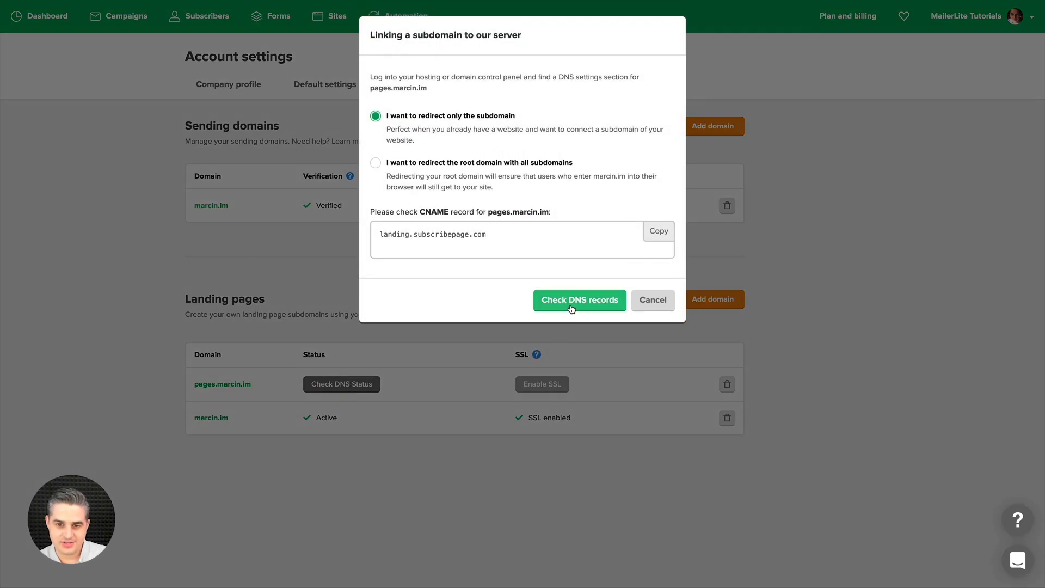
pyautogui.click(578, 300)
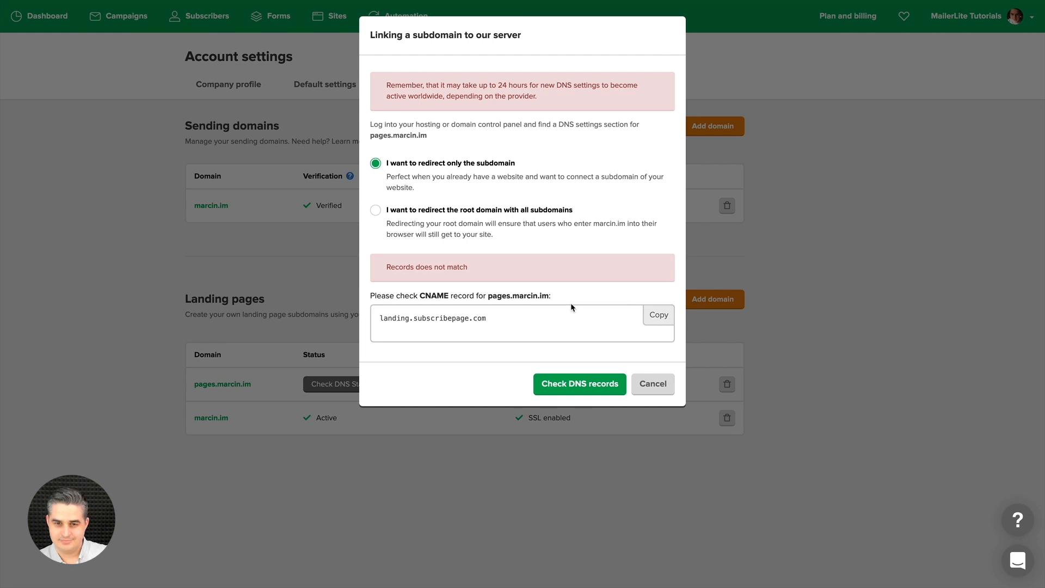
pyautogui.moveTo(532, 300)
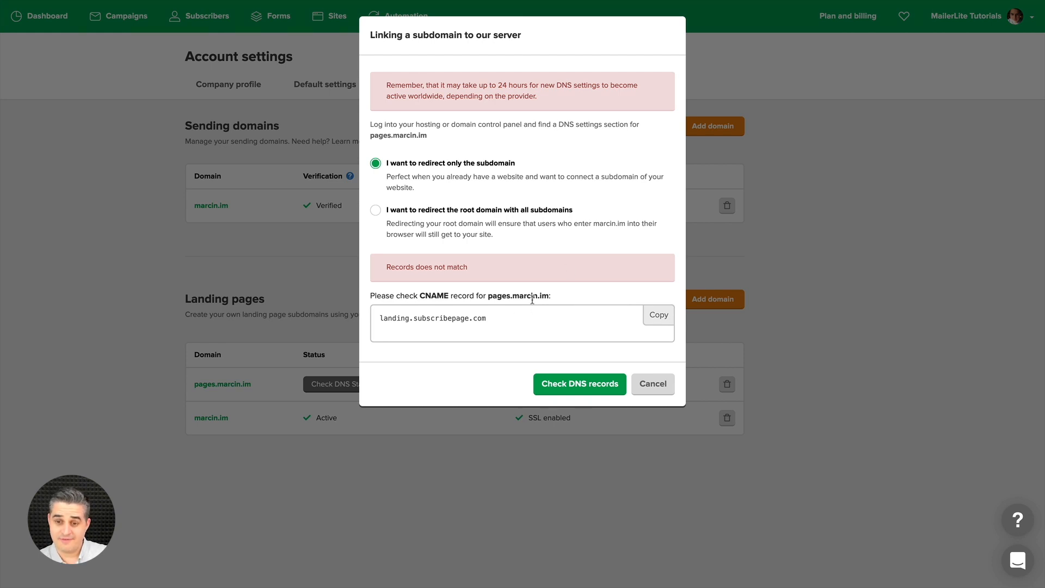
pyautogui.moveTo(652, 384)
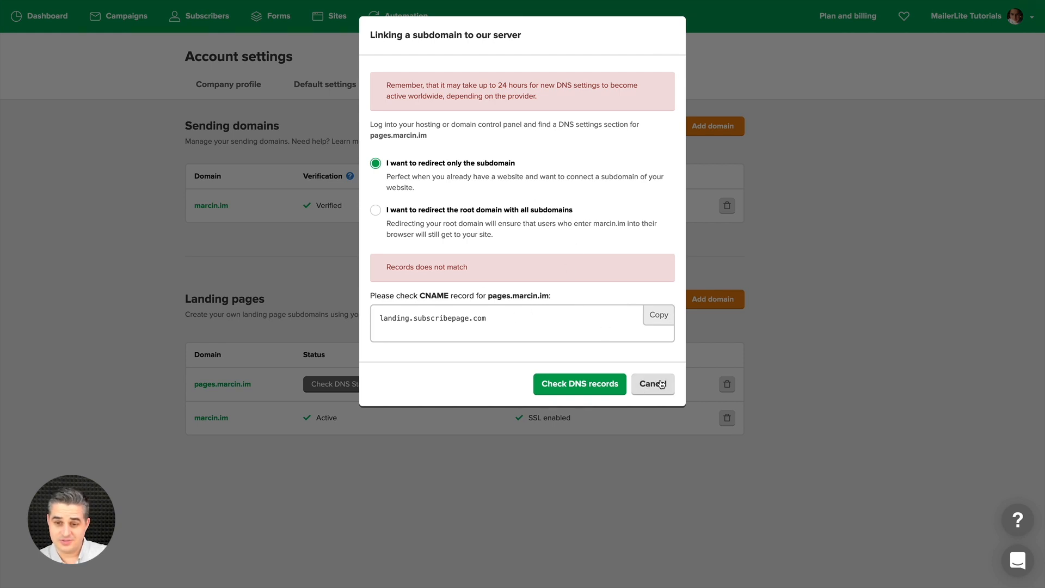
pyautogui.click(652, 384)
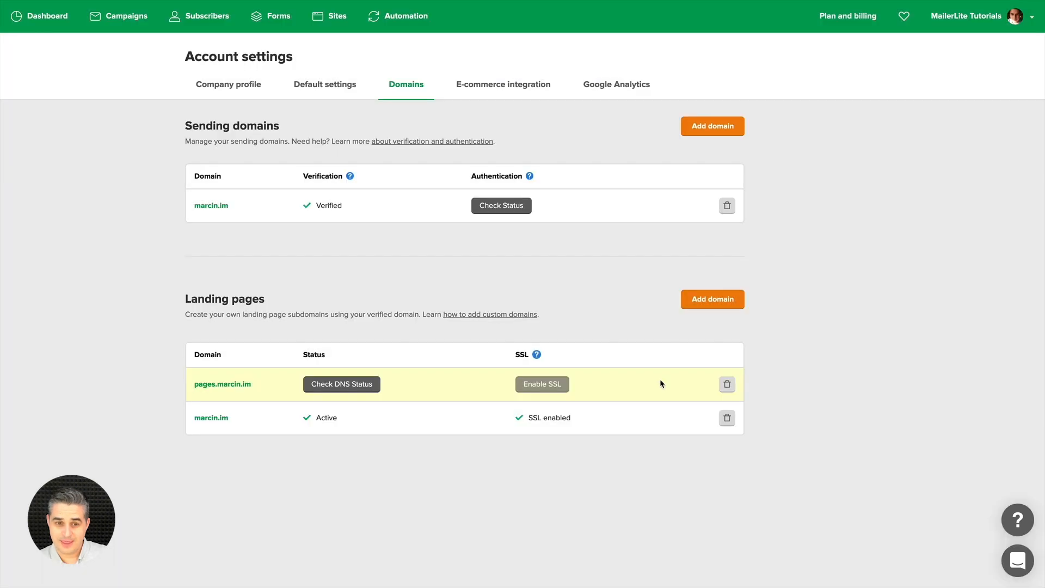
pyautogui.moveTo(551, 418)
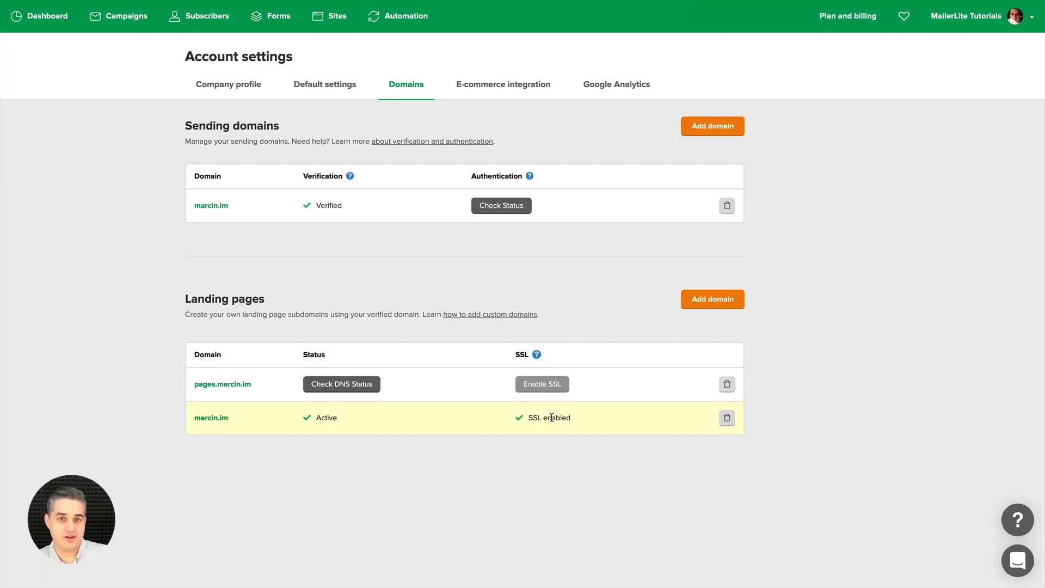
pyautogui.moveTo(329, 17)
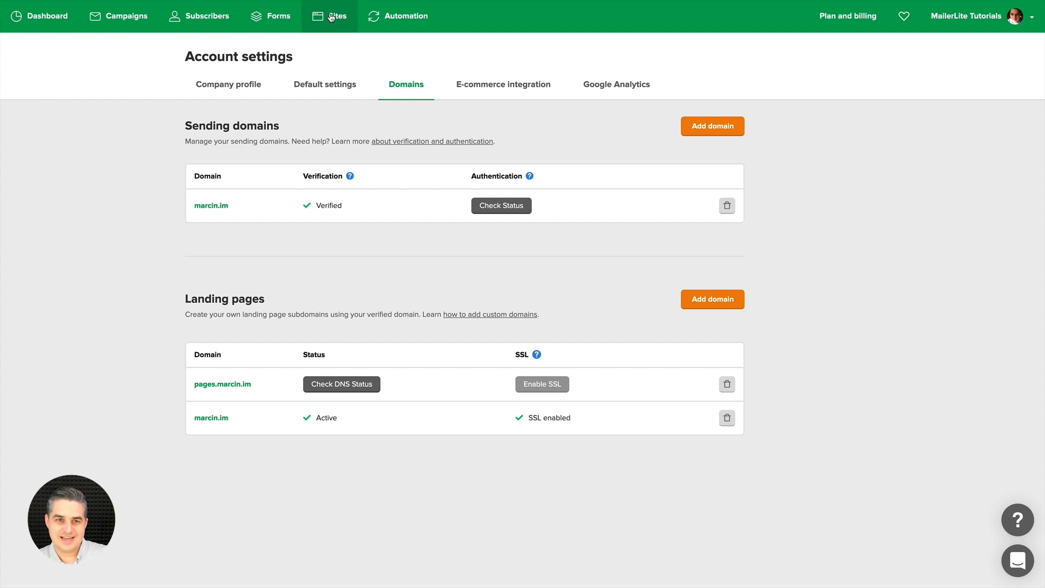
# Go to the Sites list showing the Event and Secret Landing Page entries
pyautogui.click(336, 15)
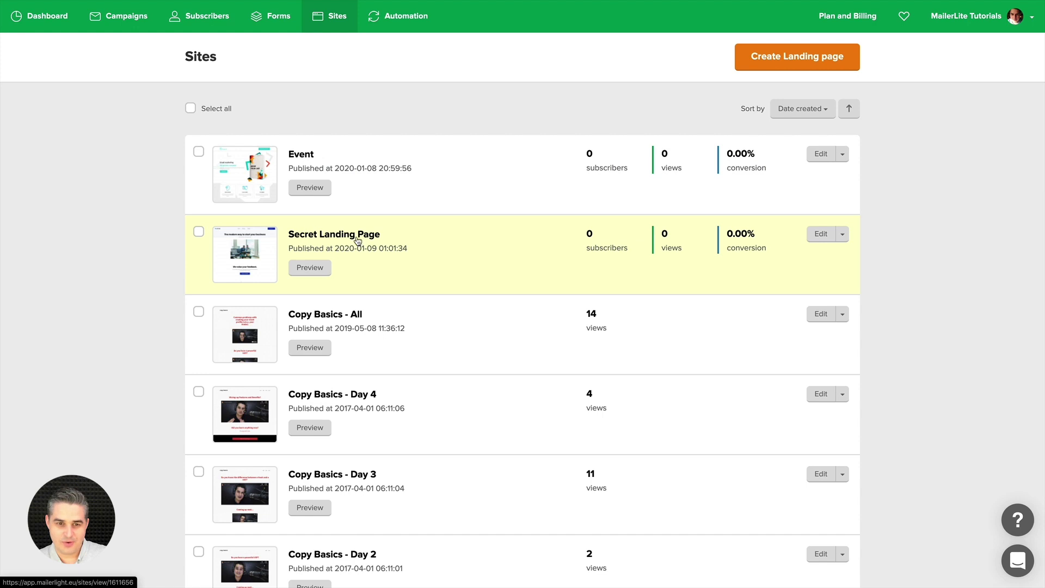
# Show the Secret Landing Page overview with its surveypage.com/christmas URL
pyautogui.click(334, 234)
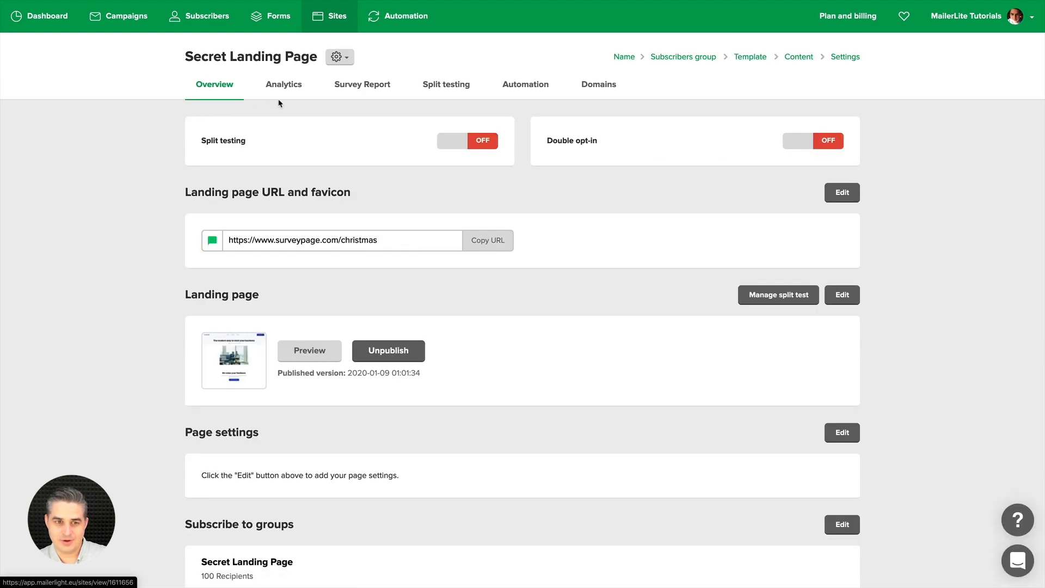
pyautogui.moveTo(633, 119)
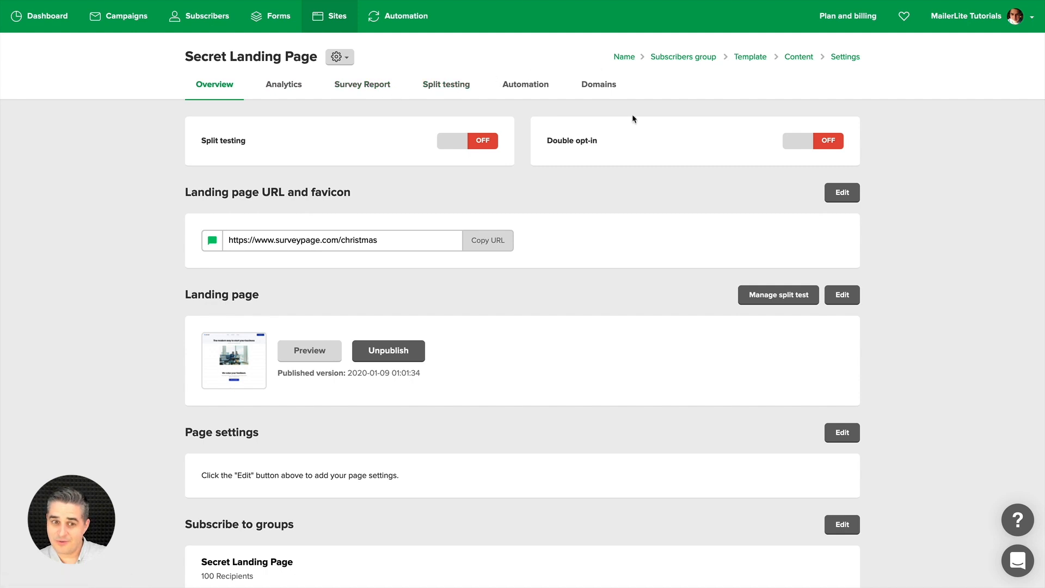
pyautogui.moveTo(405, 240)
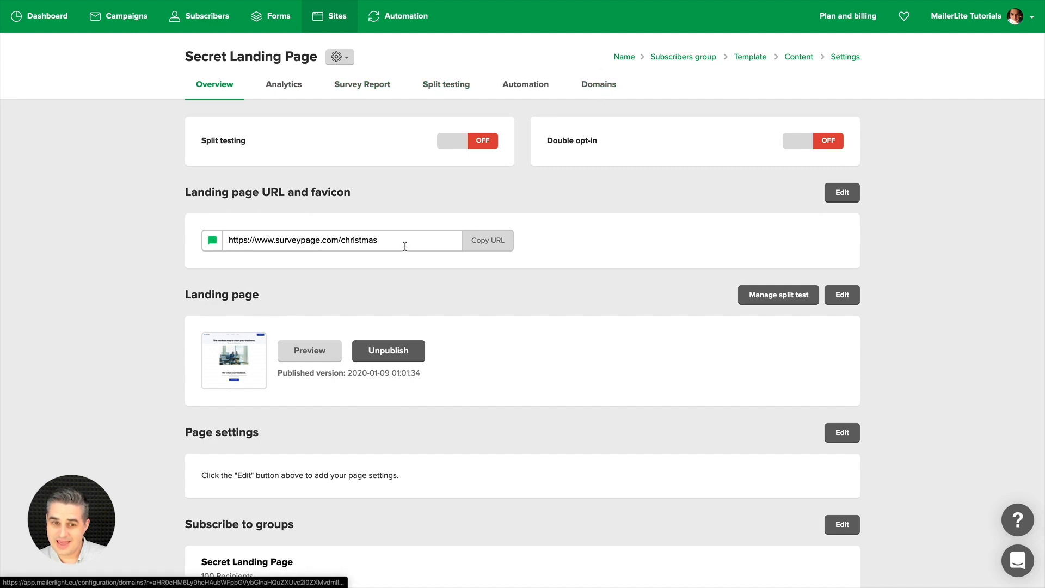
pyautogui.moveTo(626, 106)
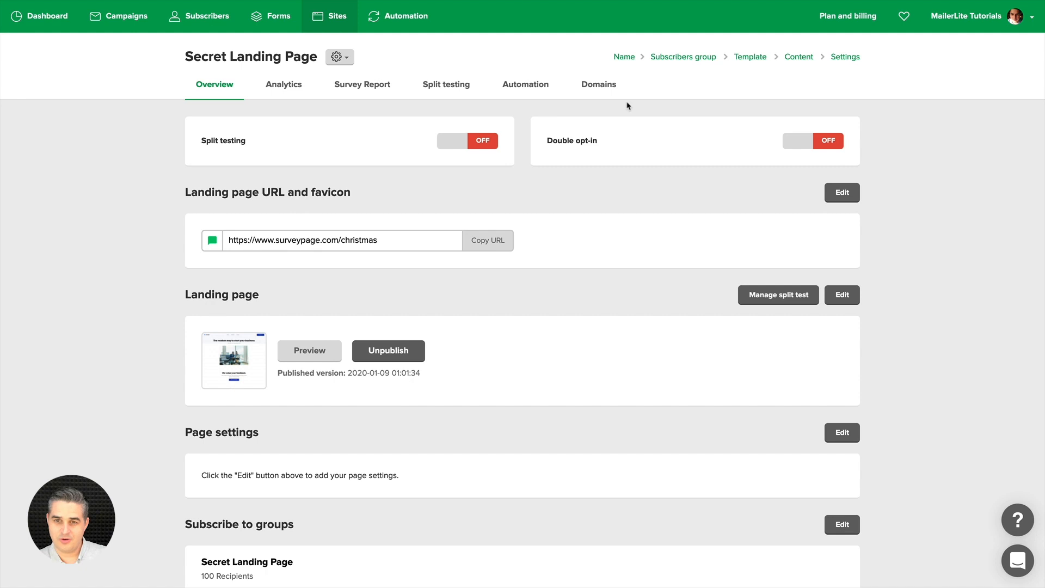
pyautogui.moveTo(597, 84)
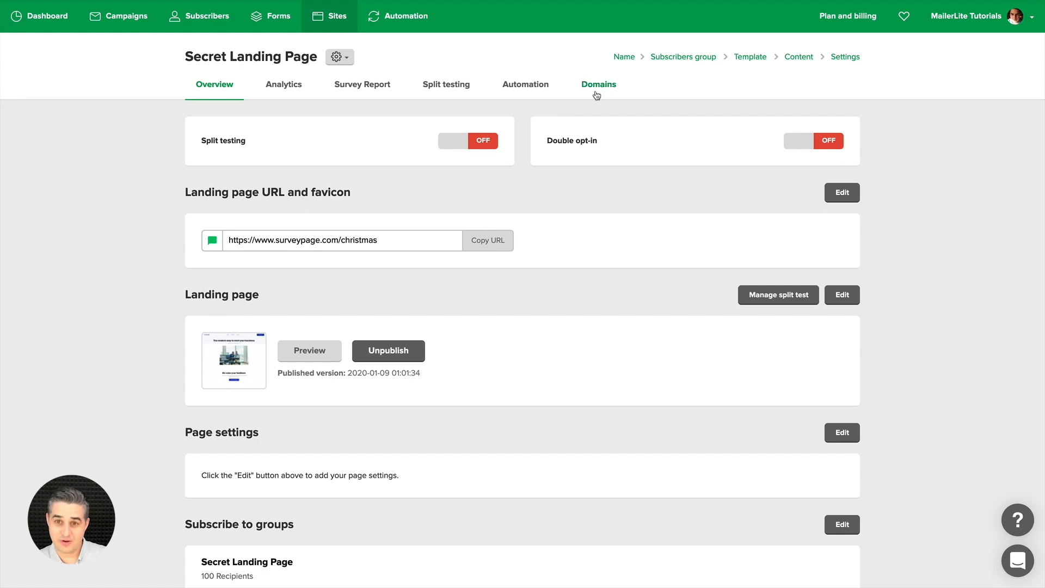
pyautogui.moveTo(597, 84)
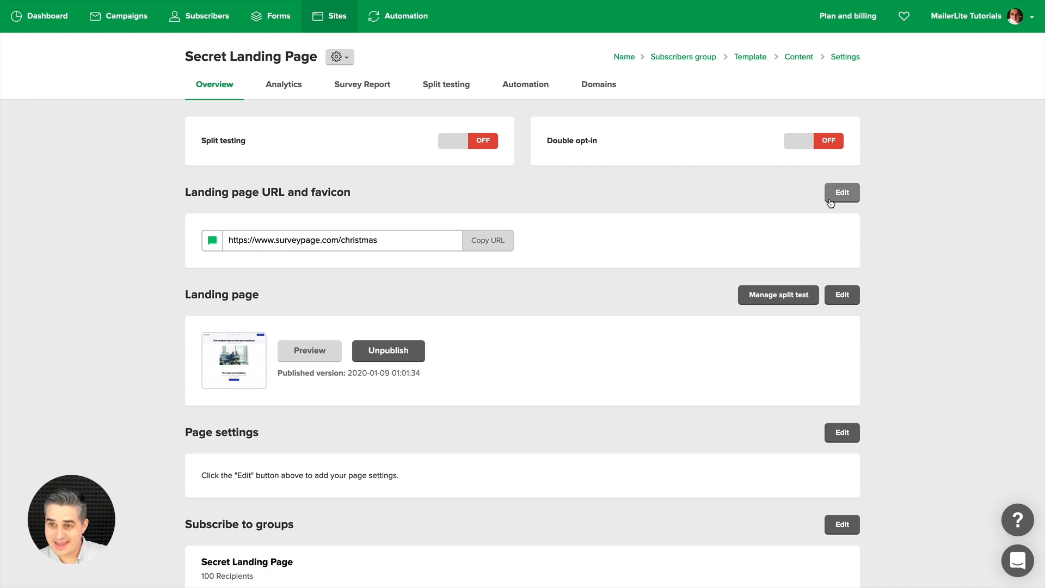
# Set the landing page URL to domain marcin.im with slug 'page' and save it
pyautogui.click(841, 193)
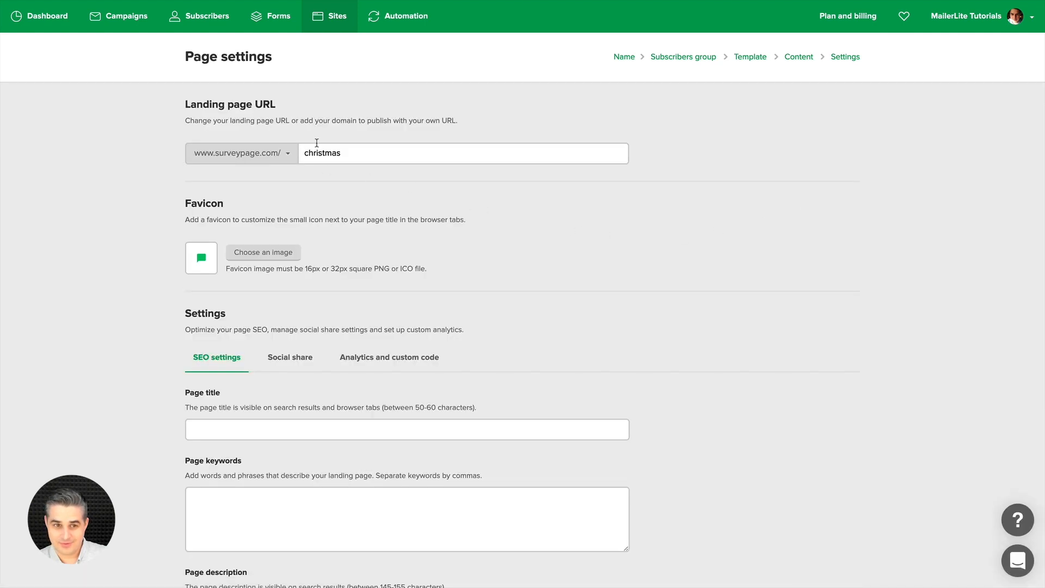
pyautogui.click(241, 153)
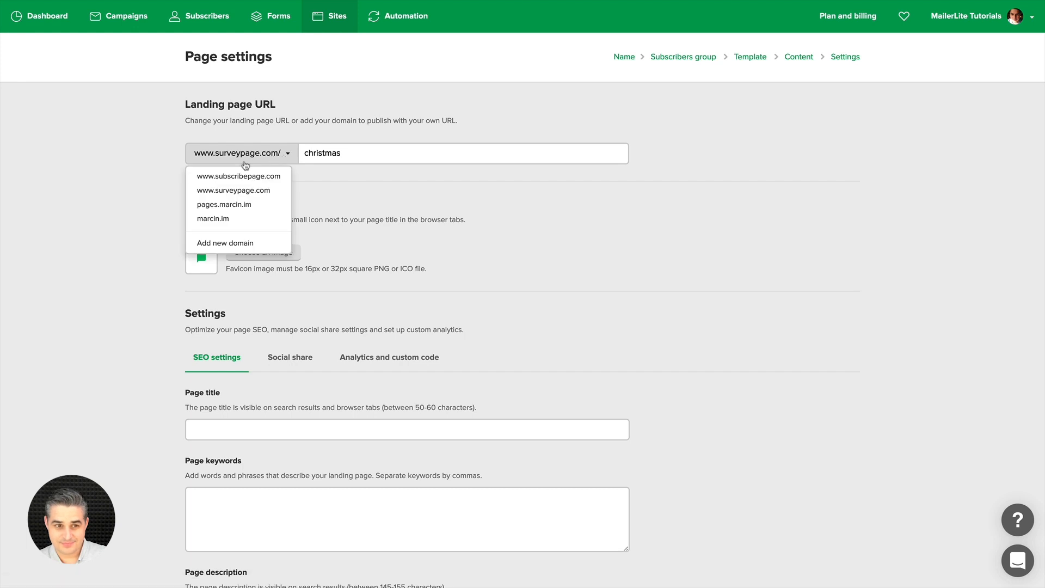
pyautogui.moveTo(228, 207)
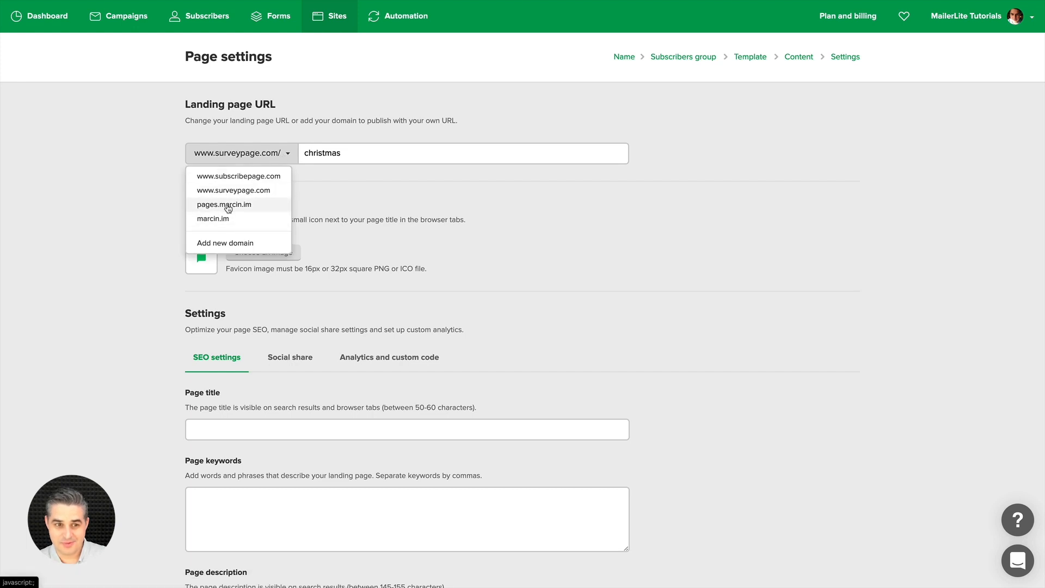
pyautogui.click(212, 218)
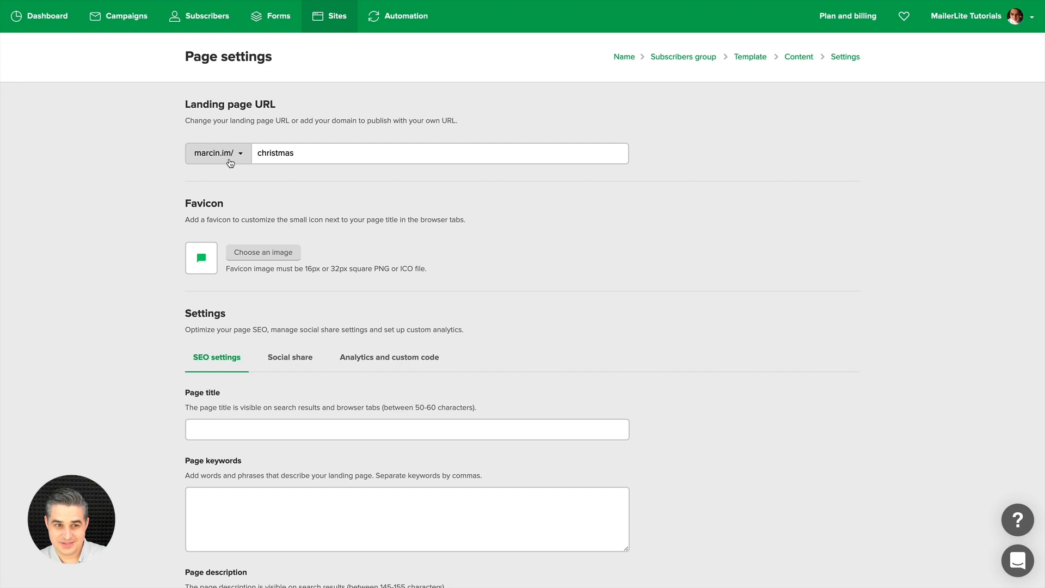
pyautogui.moveTo(284, 161)
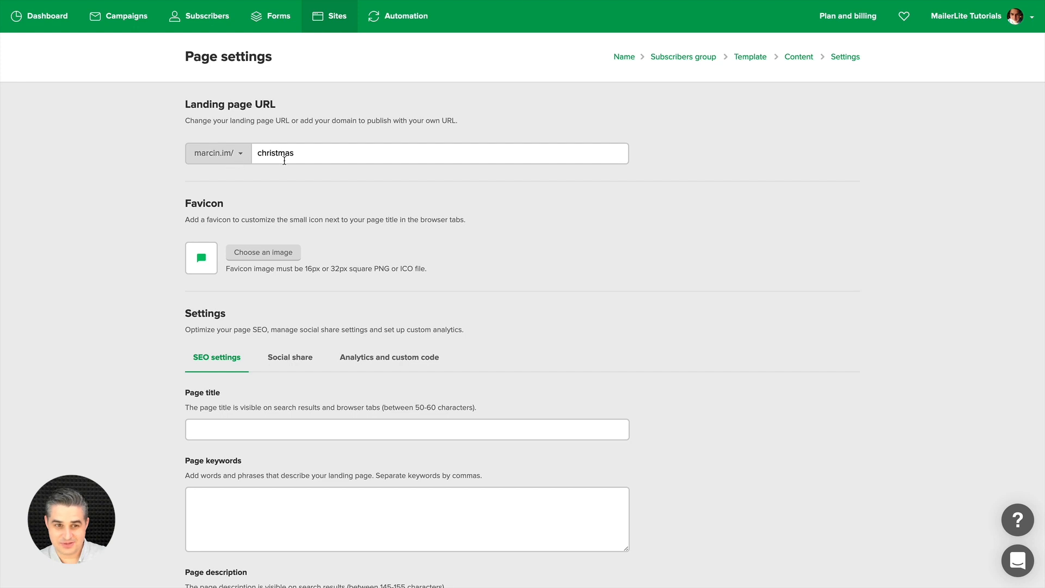
pyautogui.moveTo(461, 263)
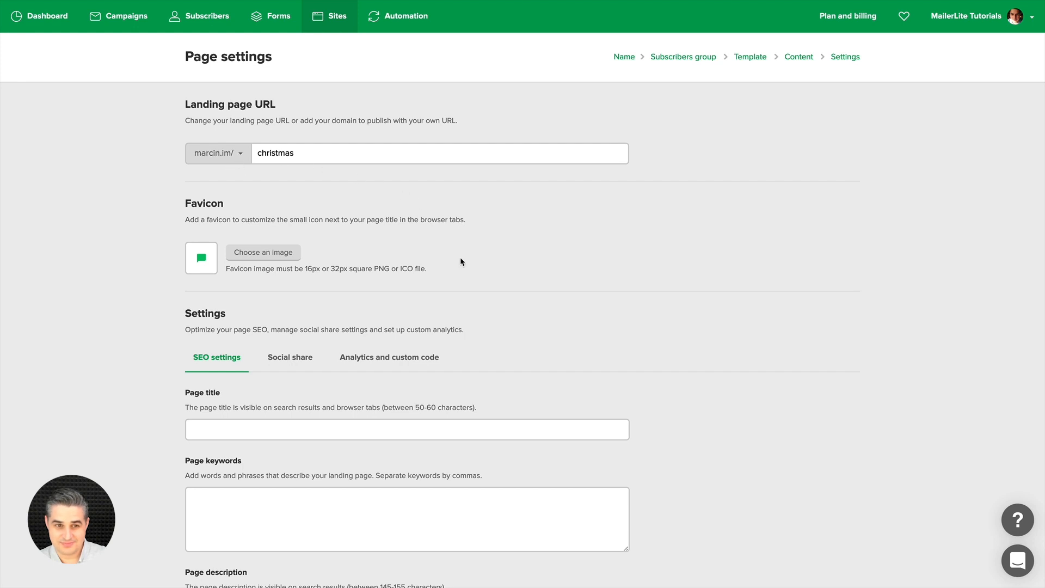
pyautogui.click(217, 152)
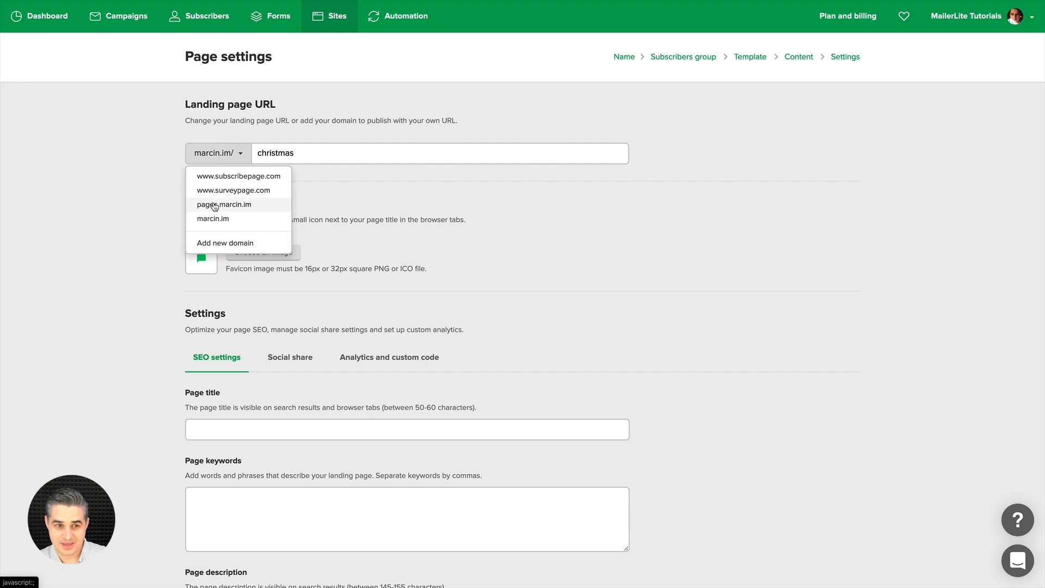
pyautogui.moveTo(238, 206)
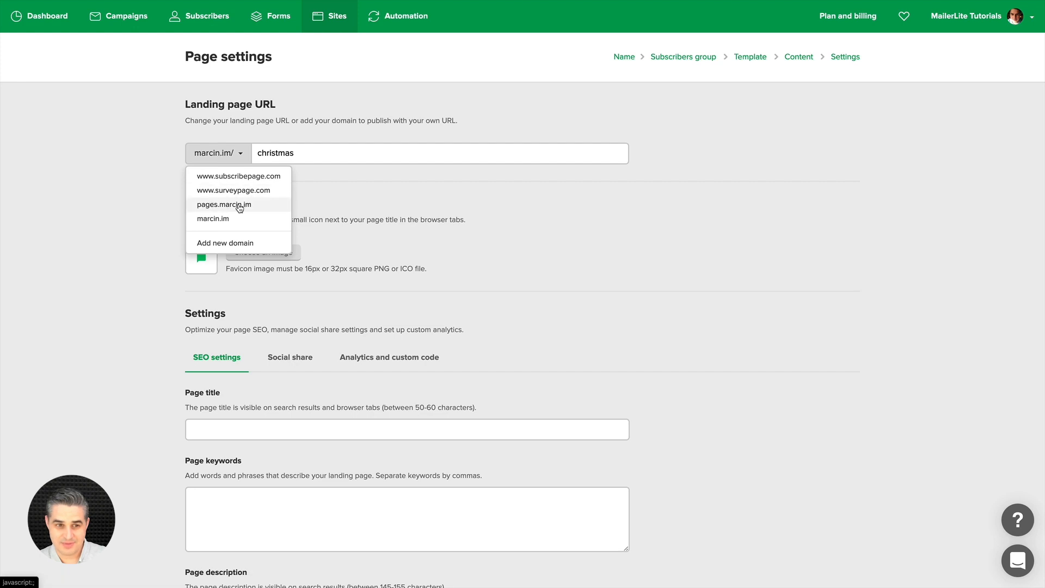
pyautogui.moveTo(227, 207)
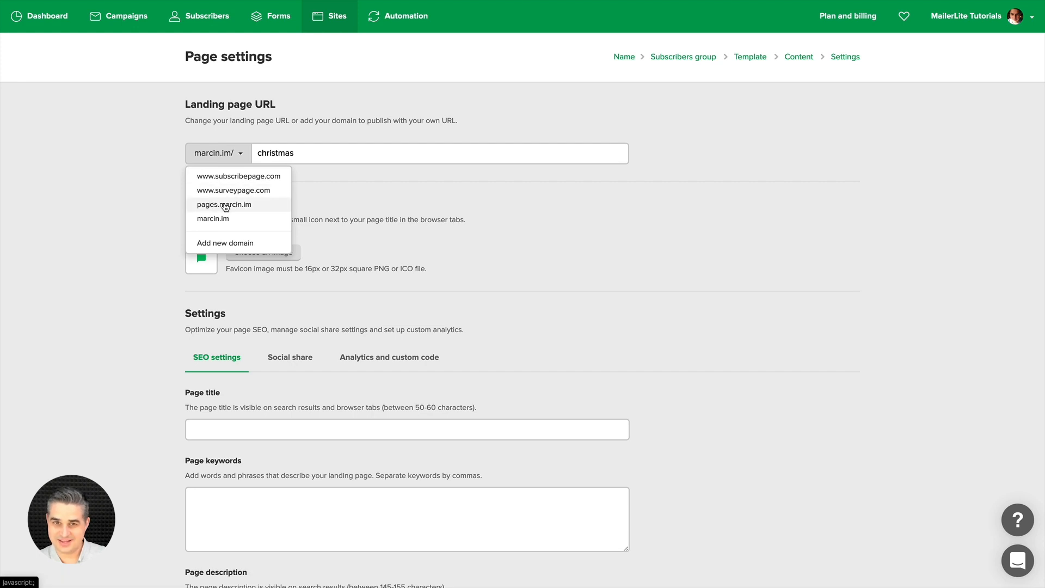
pyautogui.moveTo(212, 219)
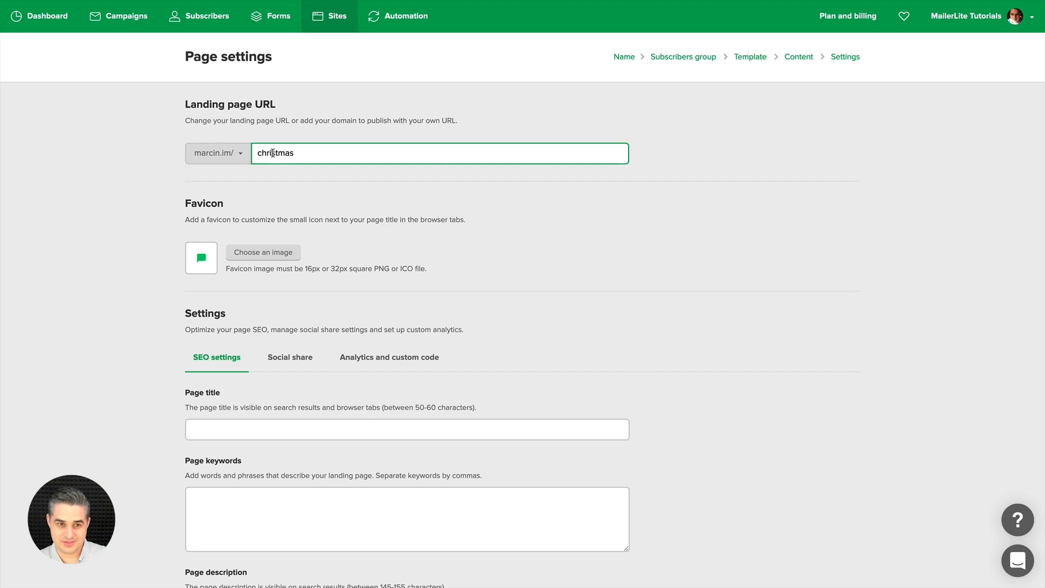
pyautogui.write('page')
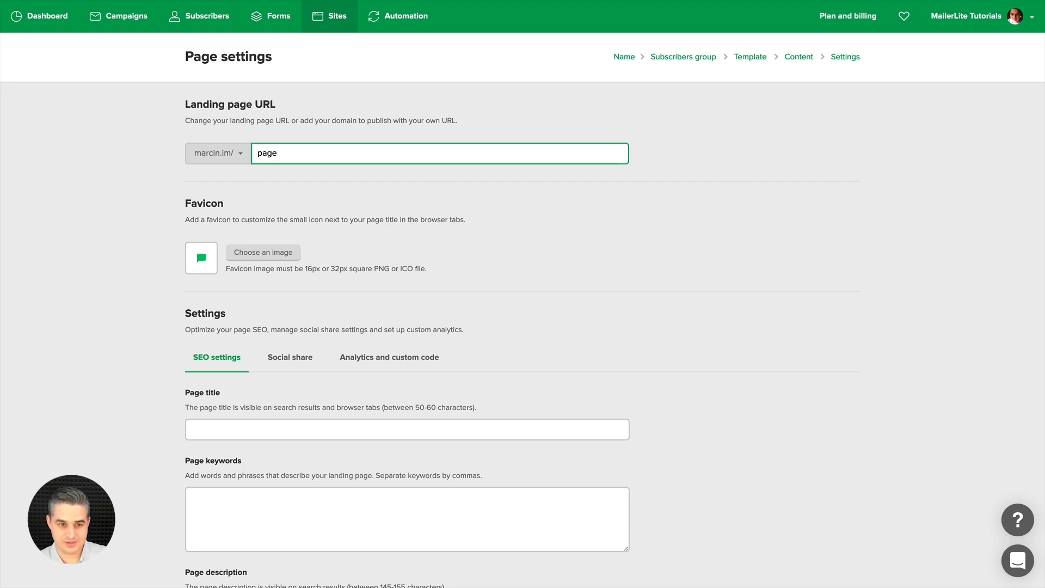
pyautogui.scroll(-3)
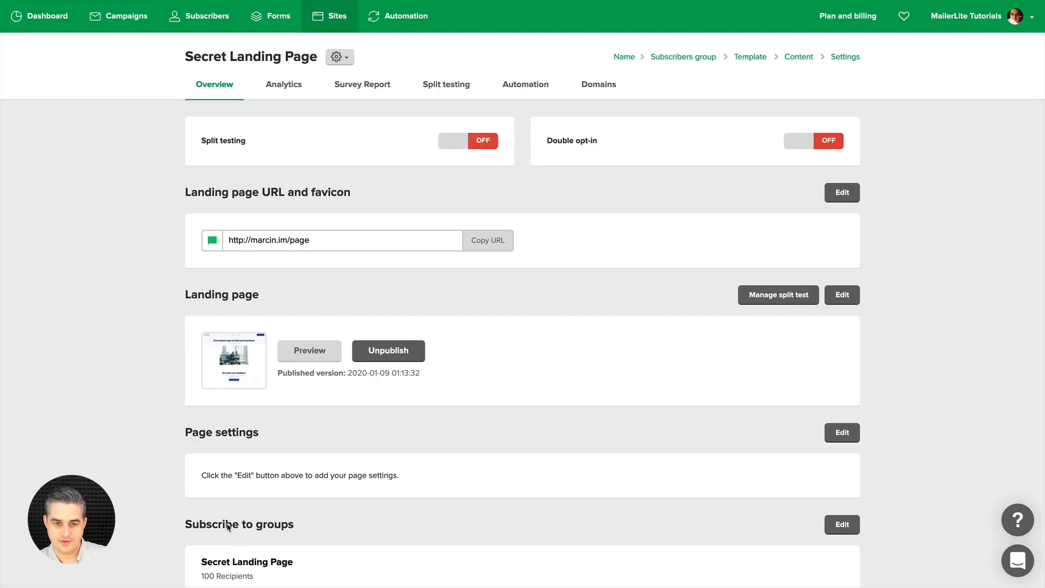
pyautogui.moveTo(493, 200)
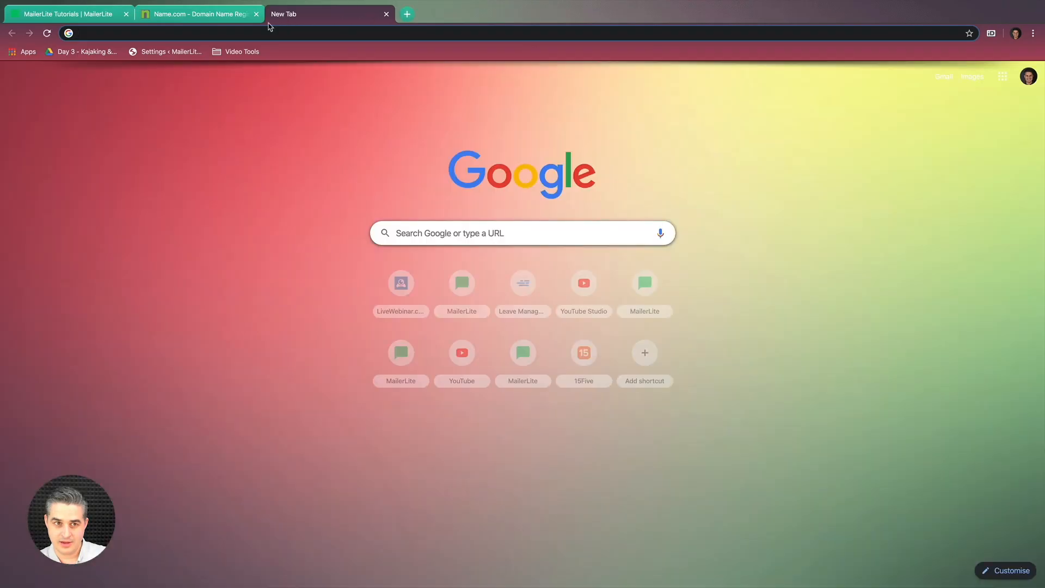
# Visit marcin.im/page in the new tab to see the live airmail landing page
pyautogui.write('marcin')
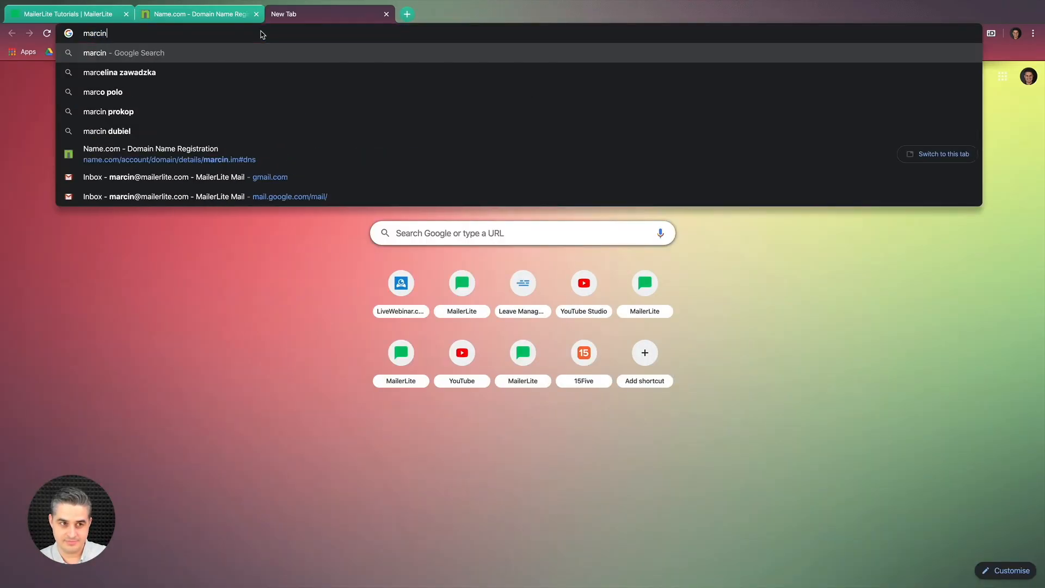
pyautogui.write('.im/page')
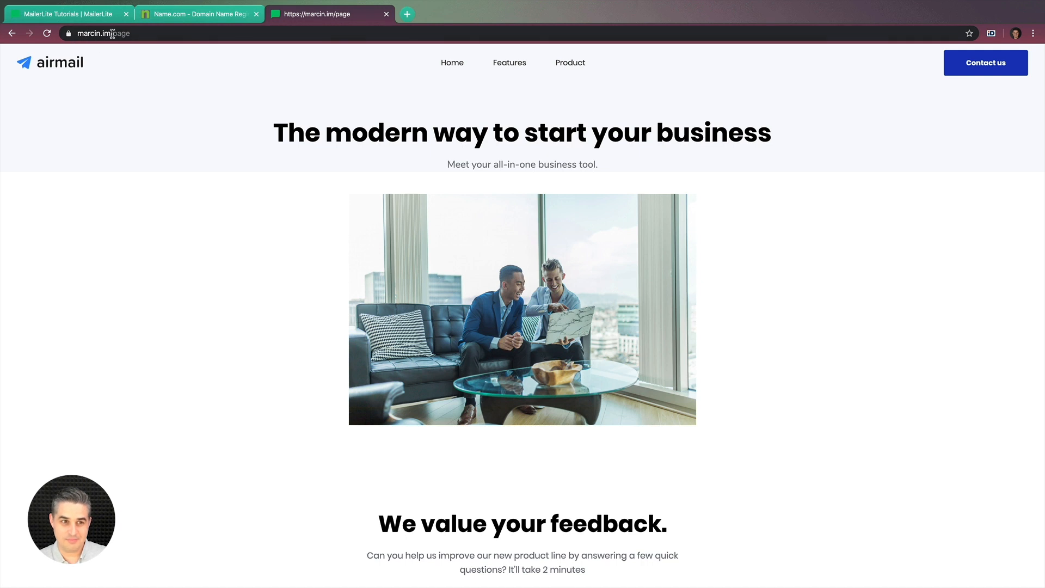
pyautogui.moveTo(94, 25)
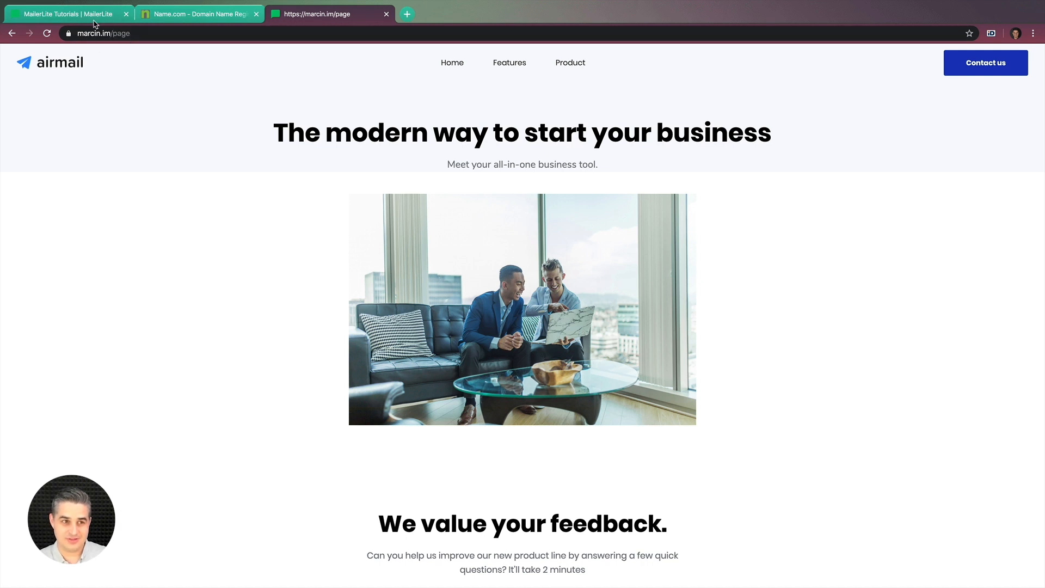
pyautogui.click(67, 13)
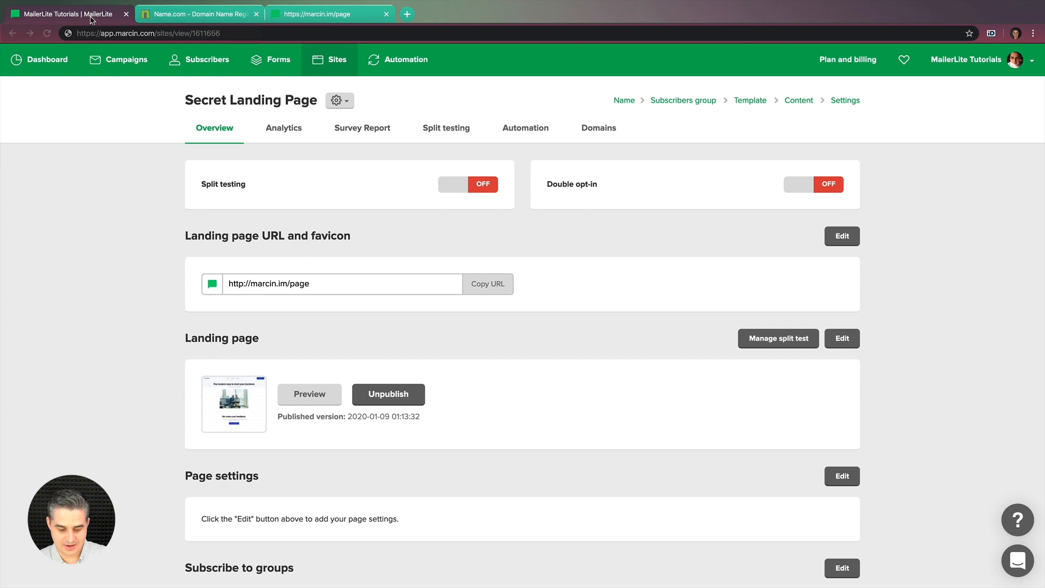
pyautogui.scroll(-3)
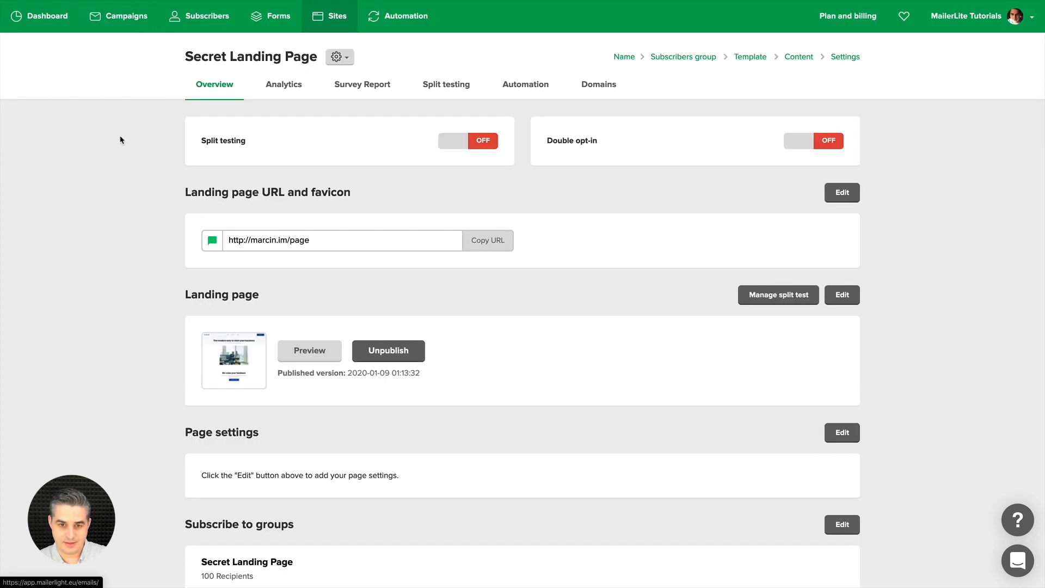
pyautogui.moveTo(434, 268)
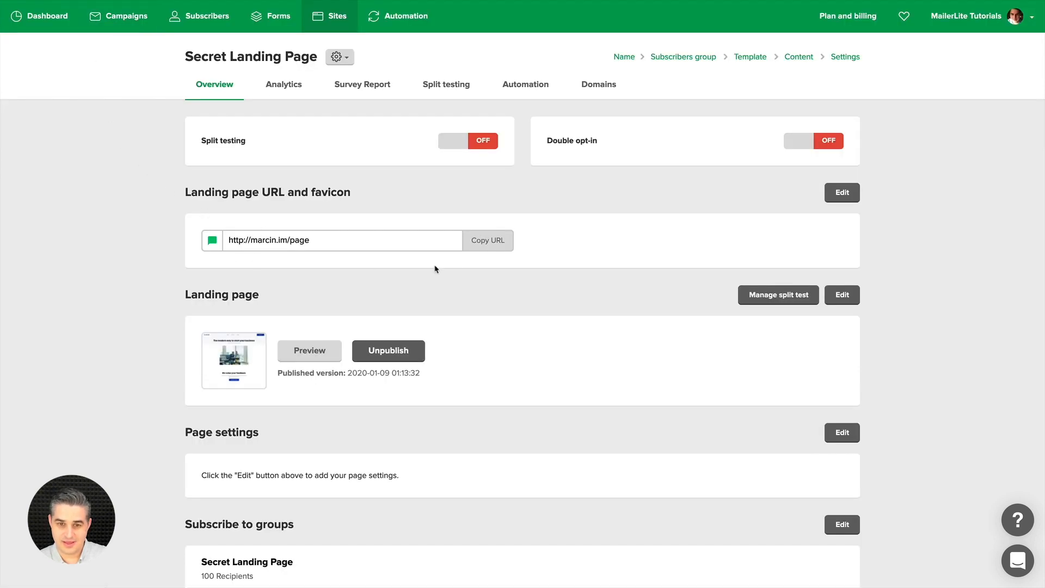
pyautogui.click(842, 193)
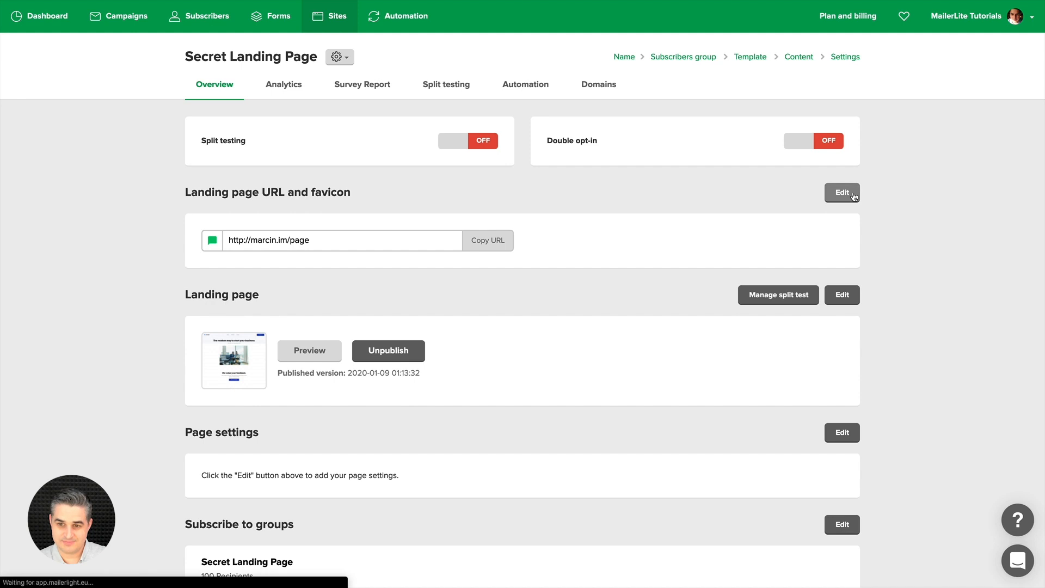
pyautogui.click(841, 191)
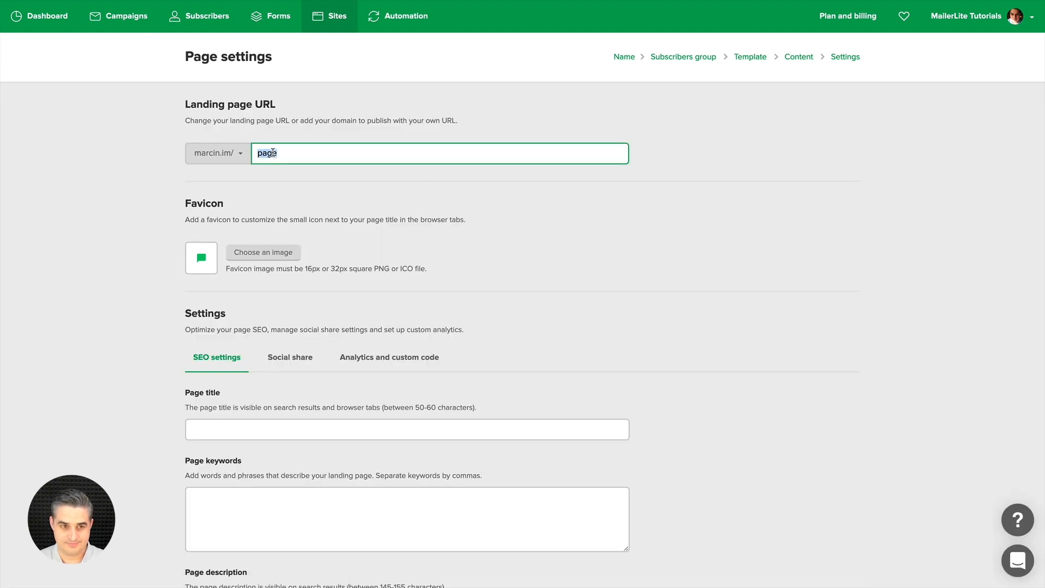
pyautogui.scroll(-3)
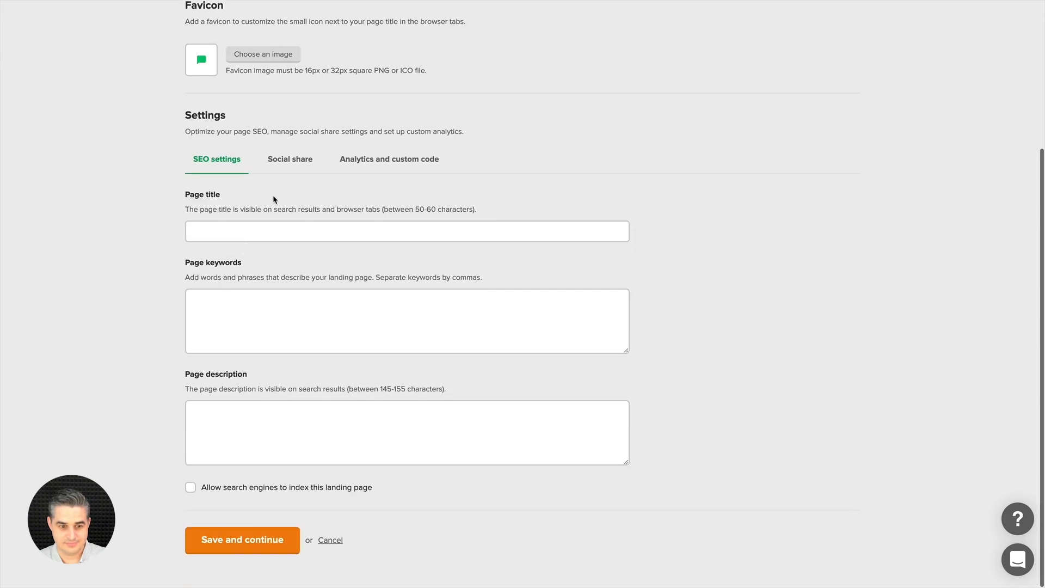
pyautogui.click(242, 540)
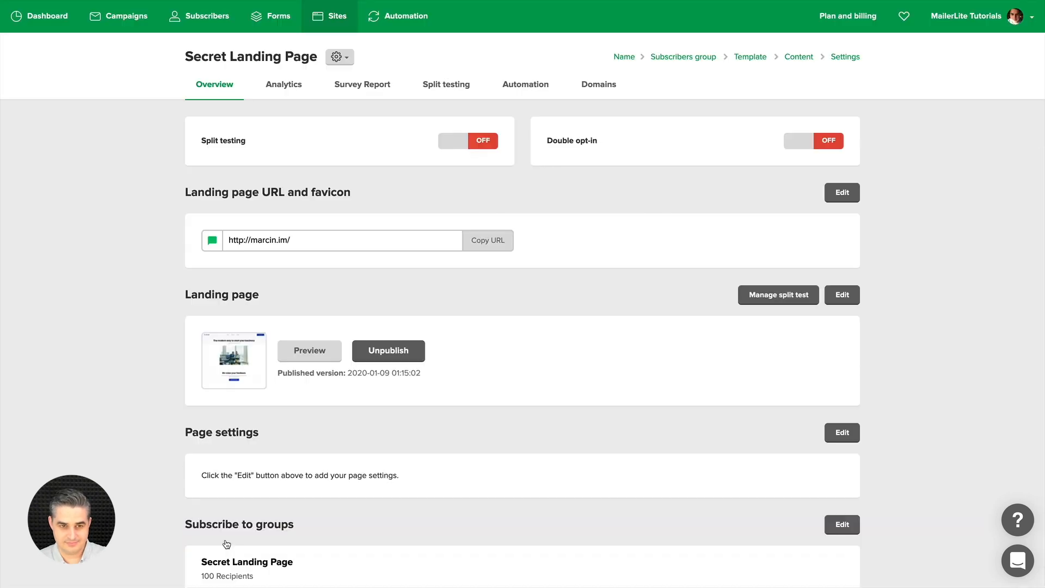
# Load bare marcin.im and view the landing page's Features section
pyautogui.click(308, 351)
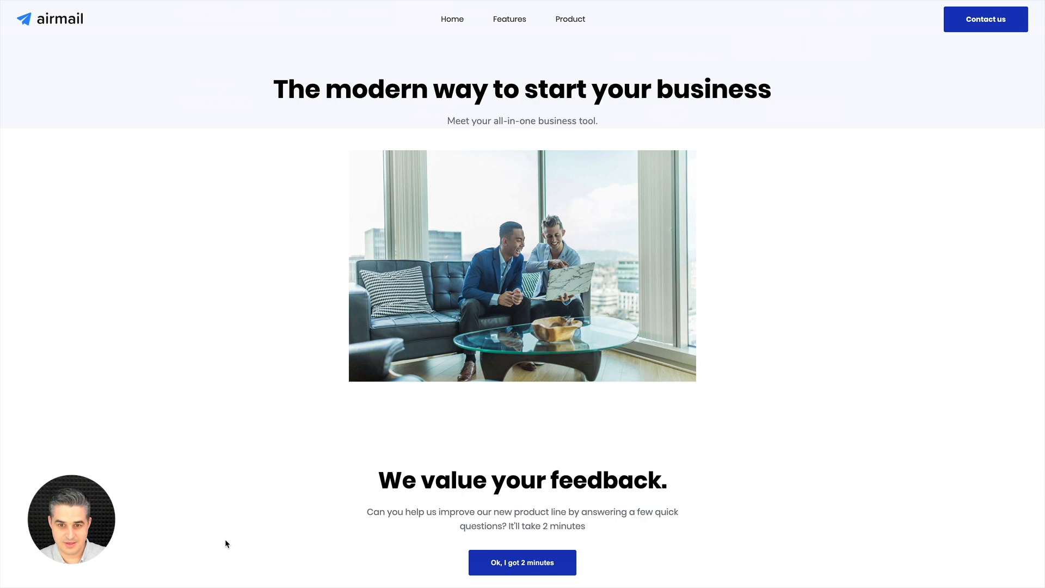
pyautogui.moveTo(271, 370)
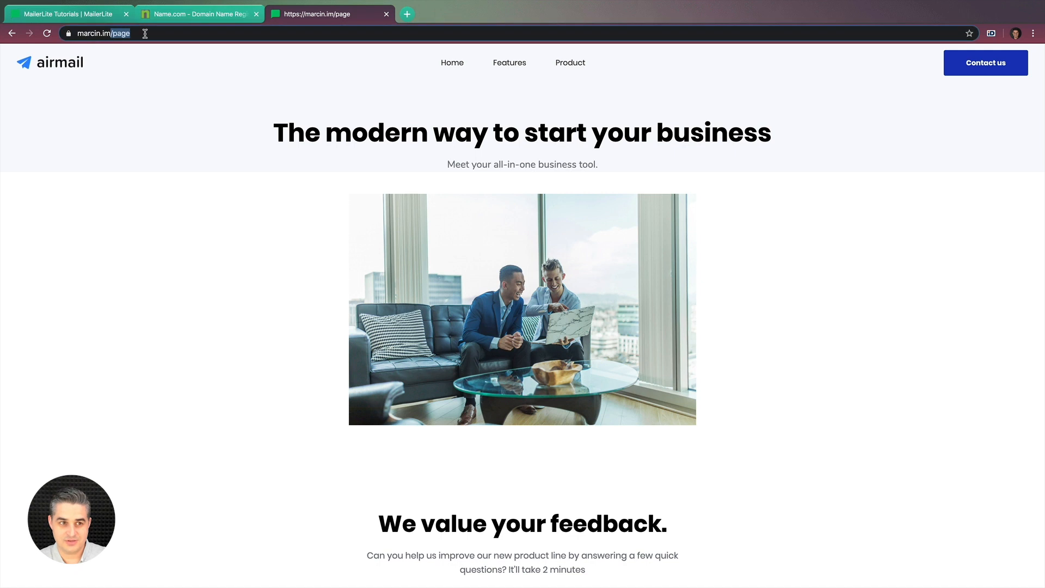
pyautogui.click(111, 34)
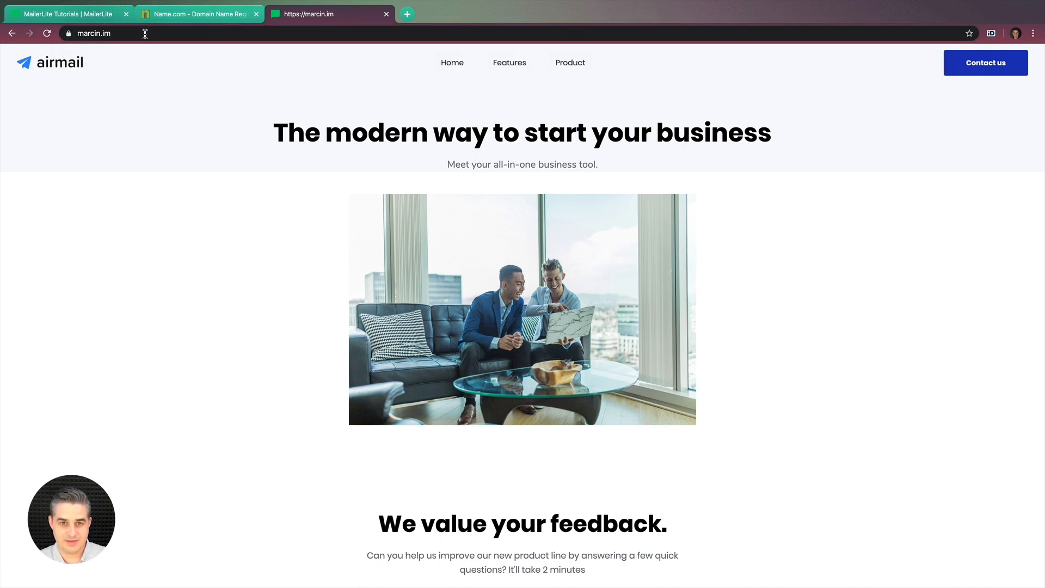
pyautogui.click(510, 63)
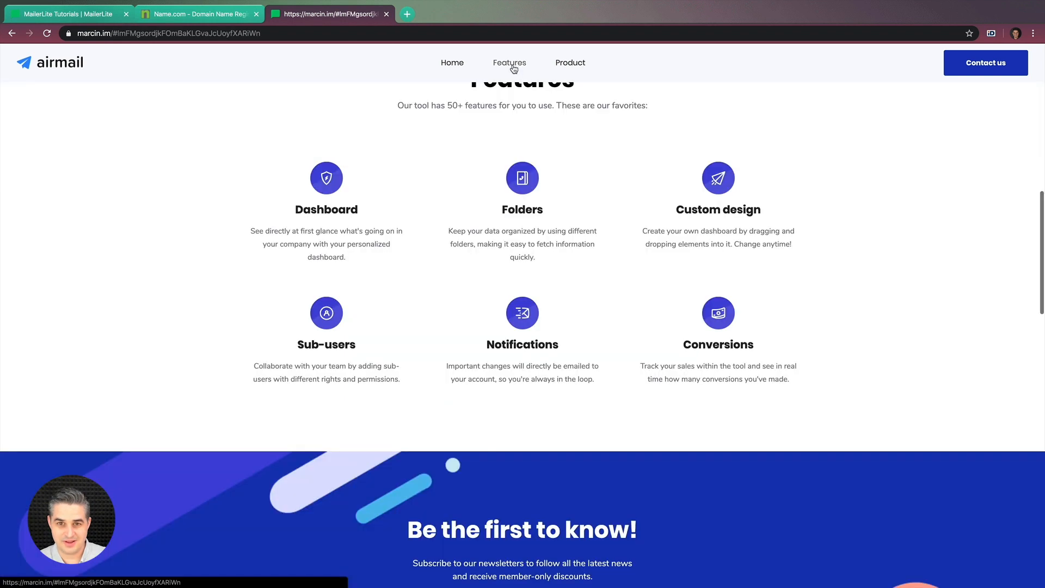